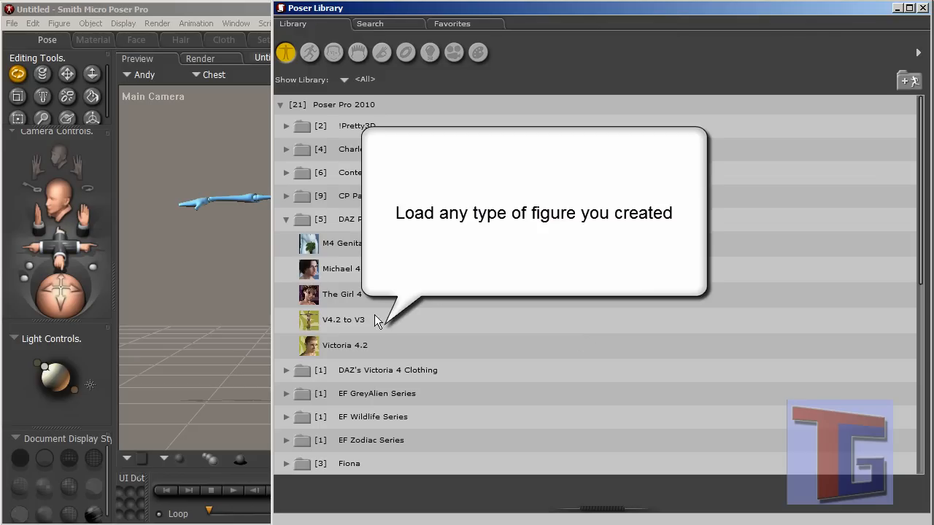
Step: Replace the default figure with Victoria 4.2 from the library, confirming the replace dialog
left_click(344, 344)
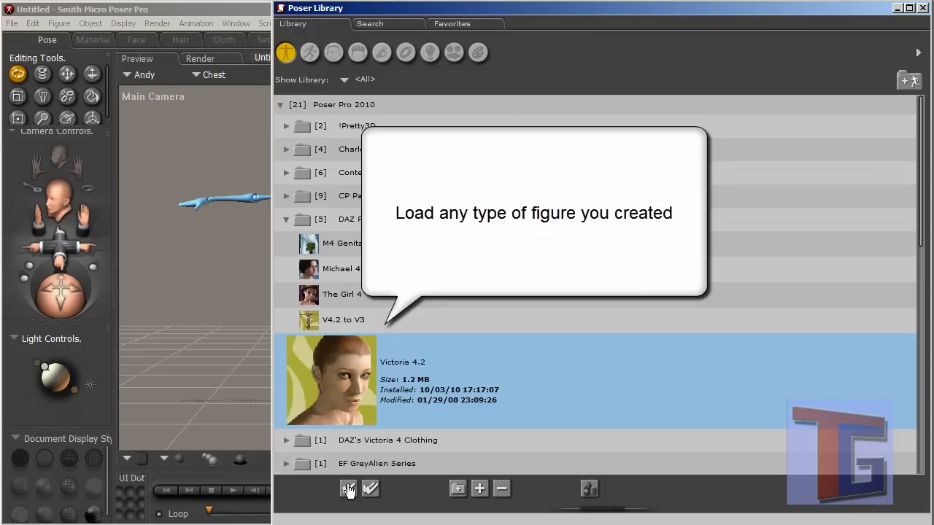
left_click(347, 489)
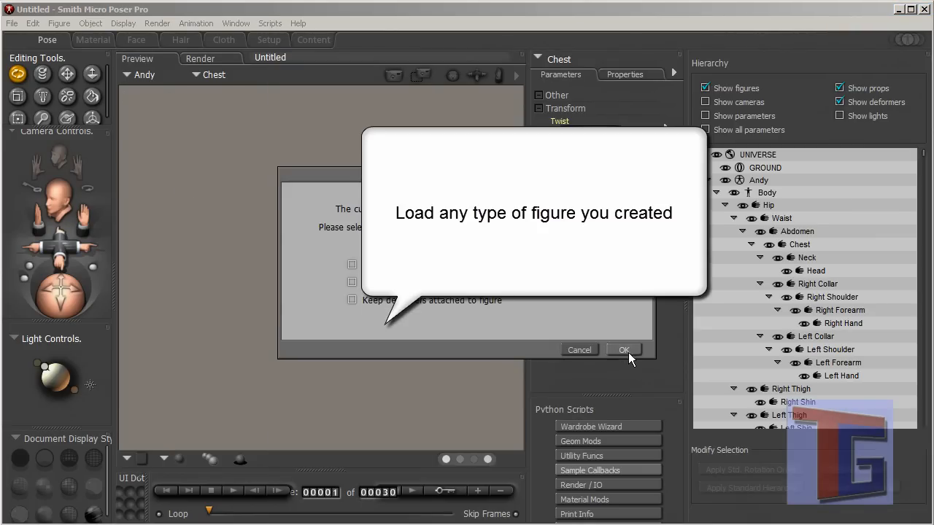
left_click(625, 350)
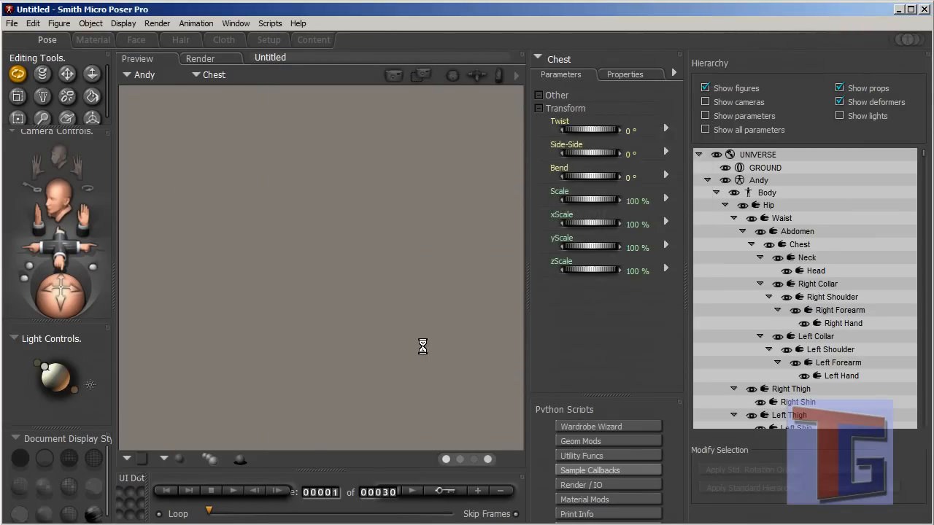
mouse_move(398, 346)
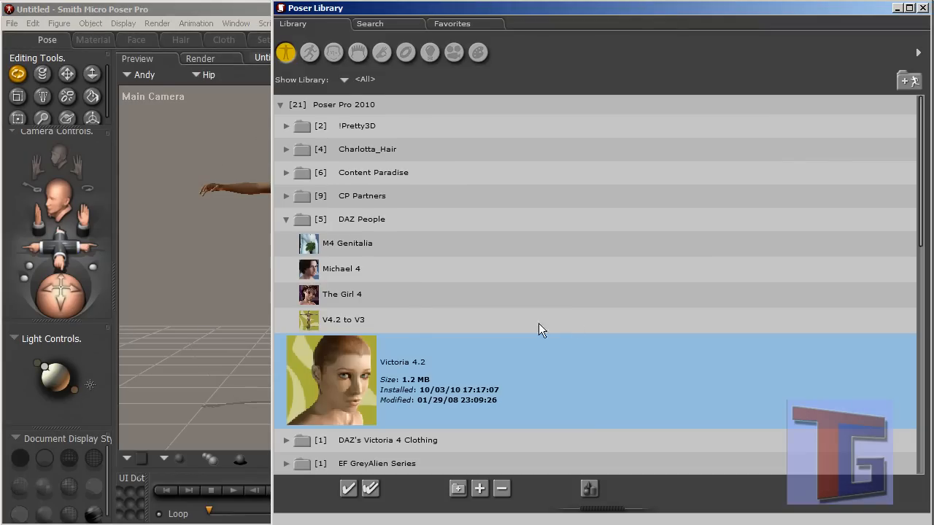
Step: Apply the INJ Base V4 and INJ Morphs++ V4 morph injection poses to the figure
left_click(309, 53)
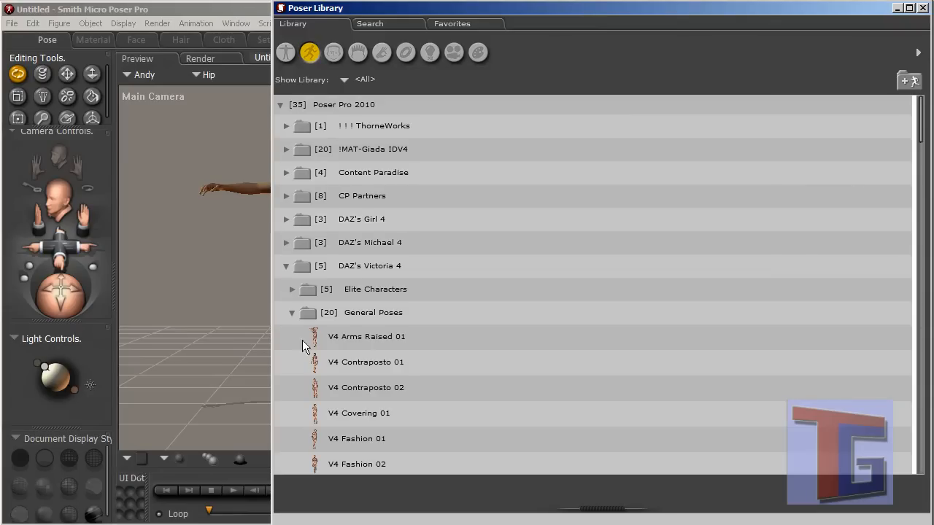
left_click(292, 313)
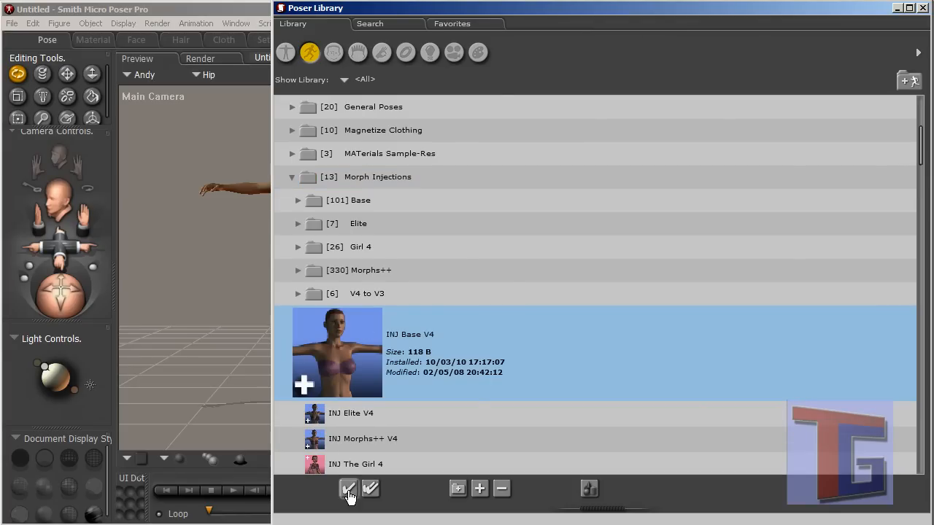
left_click(349, 489)
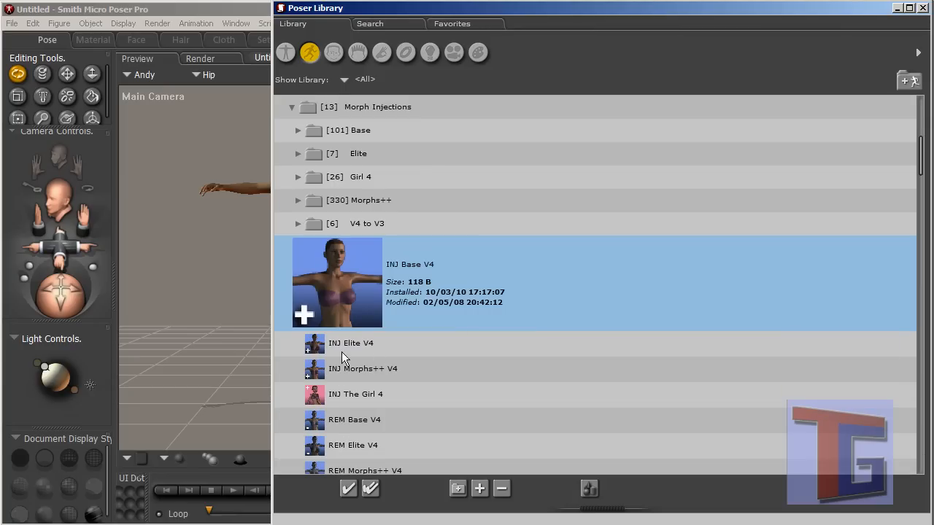
left_click(350, 343)
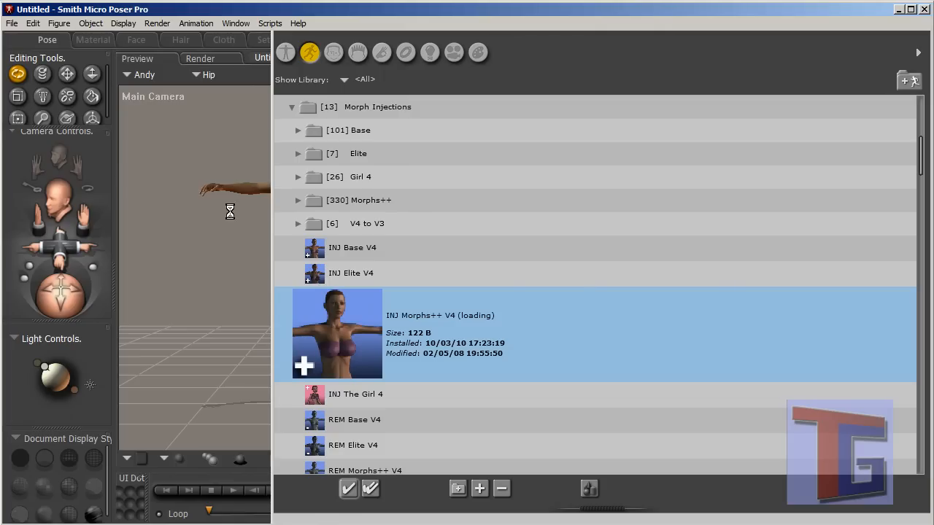
mouse_move(233, 222)
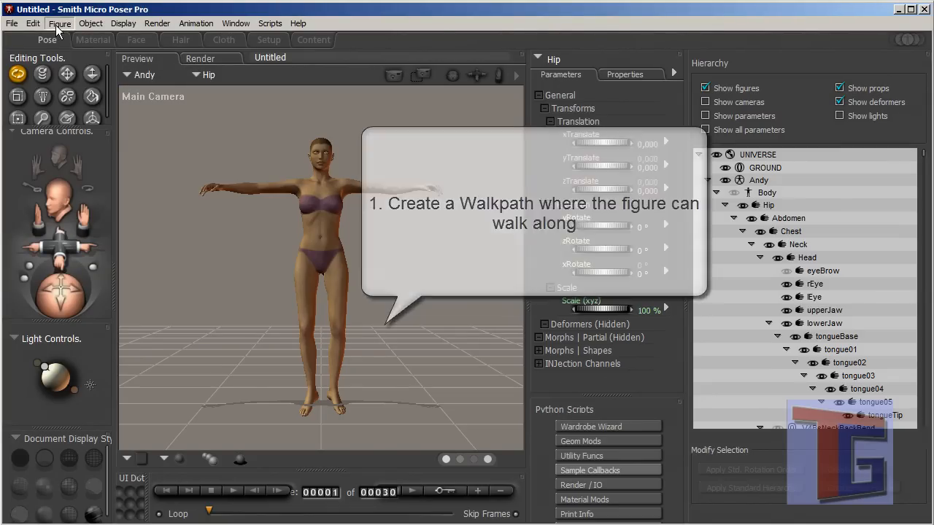
Step: Create a walk path for the figure via Figure > Create Walk Path
left_click(59, 24)
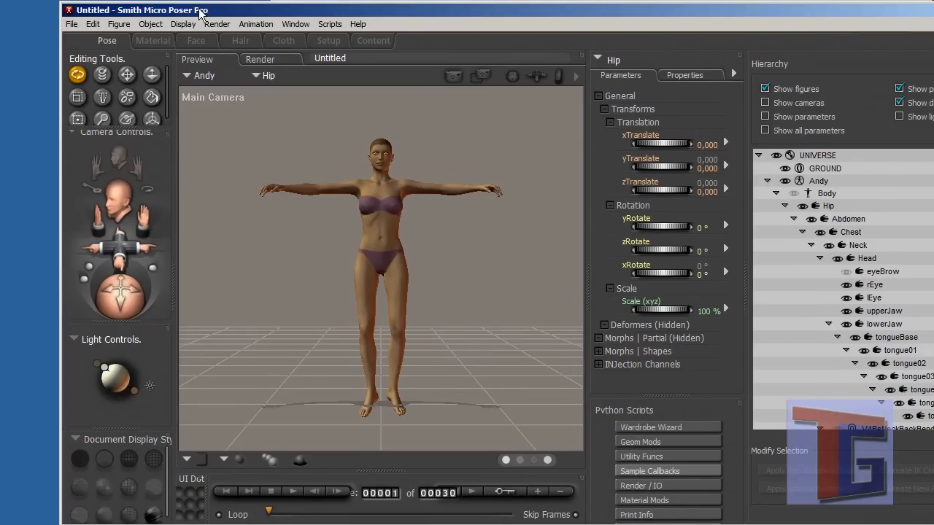
left_click(119, 23)
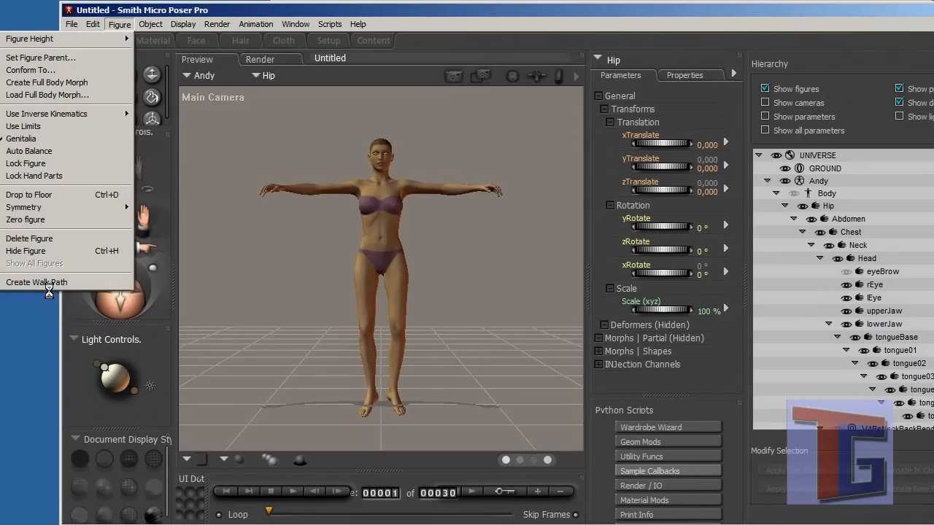
left_click(36, 283)
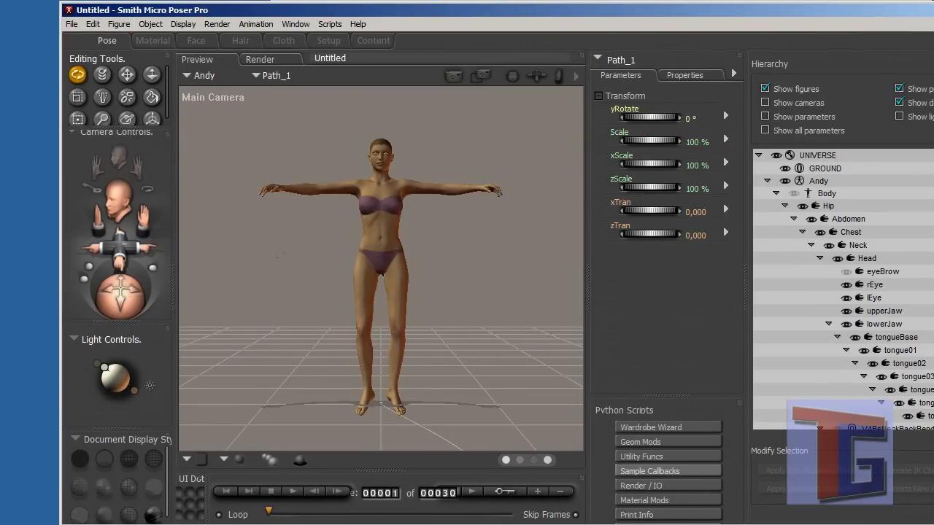
mouse_move(96, 222)
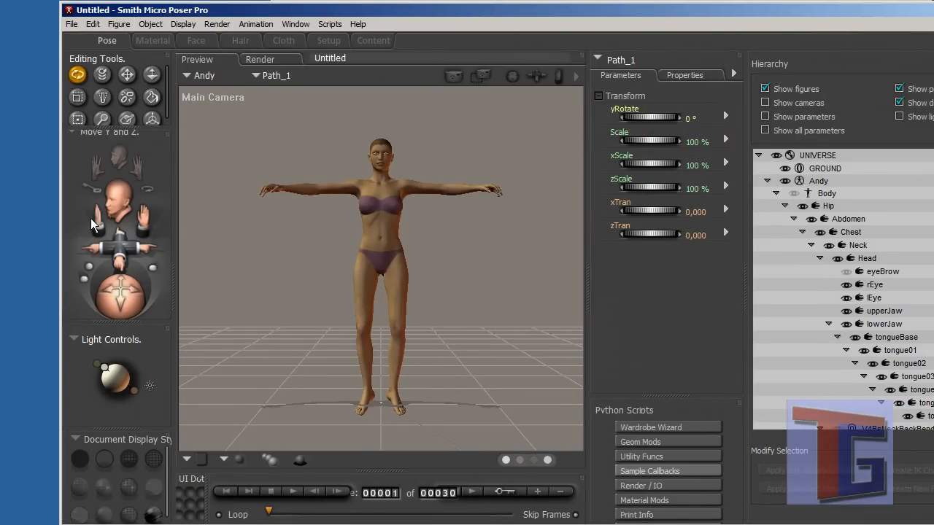
Step: Switch to the Top Camera and drag the path control points into an S-curve
left_click(214, 96)
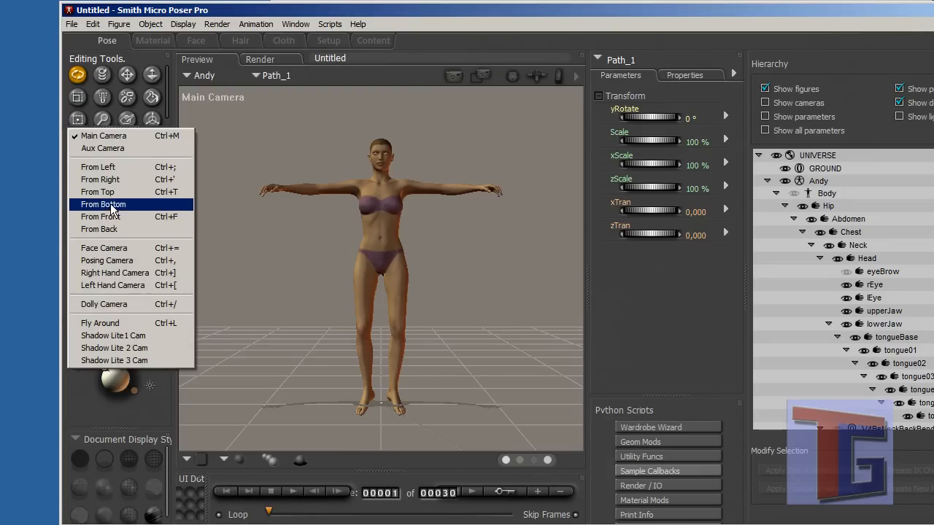
left_click(96, 193)
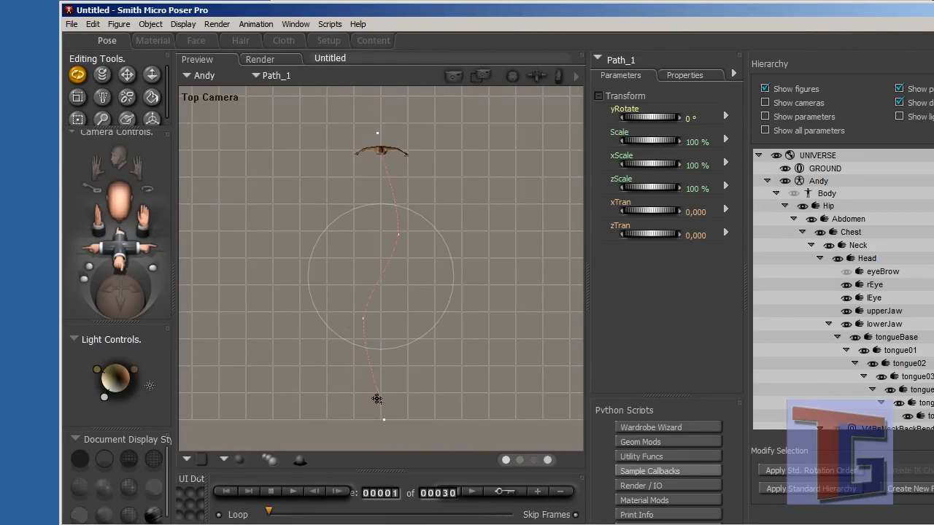
mouse_move(397, 236)
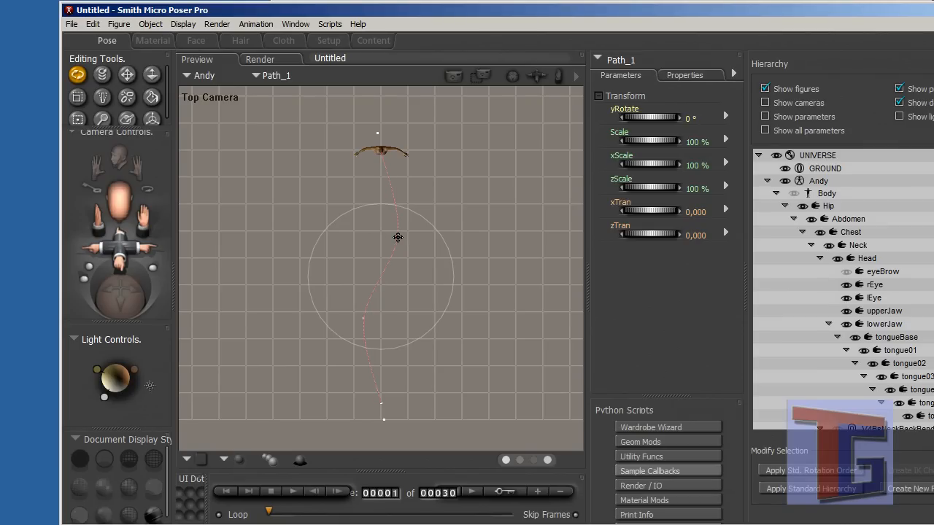
mouse_move(366, 324)
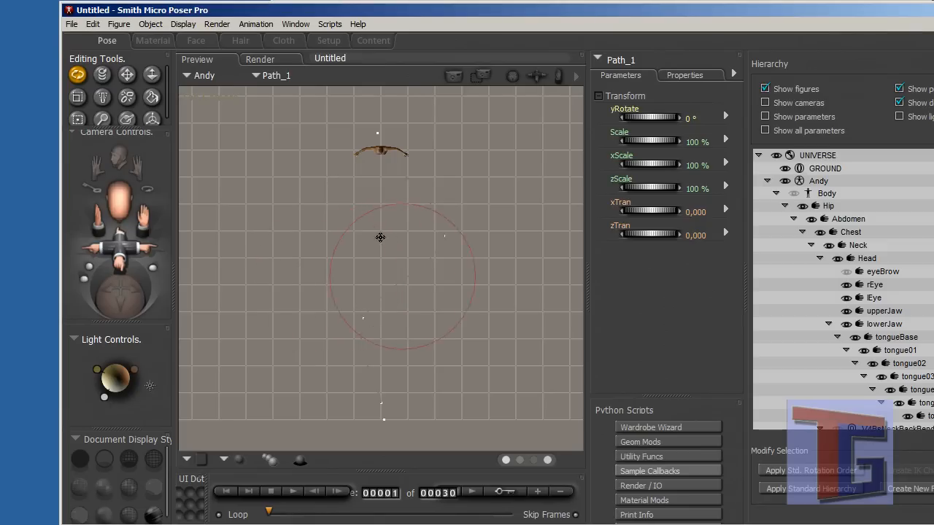
left_click_drag(380, 236, 303, 233)
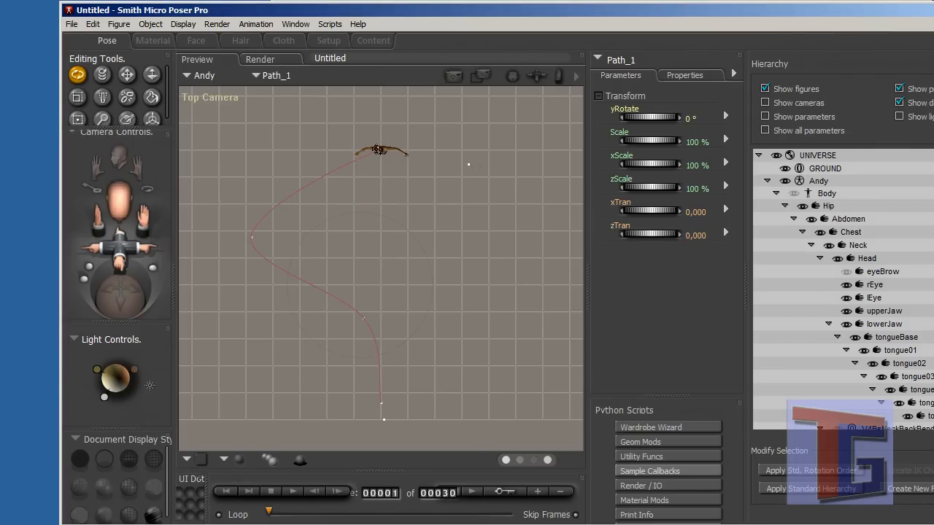
left_click(465, 166)
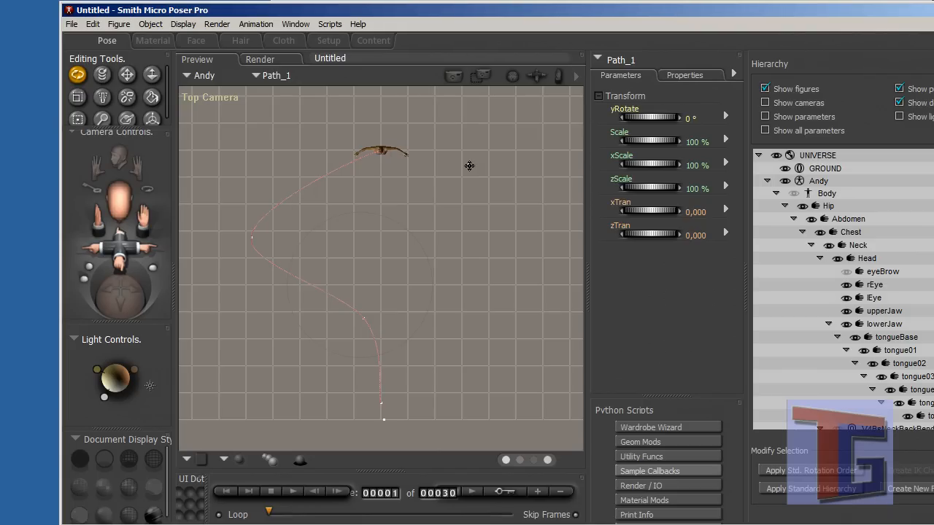
mouse_move(371, 153)
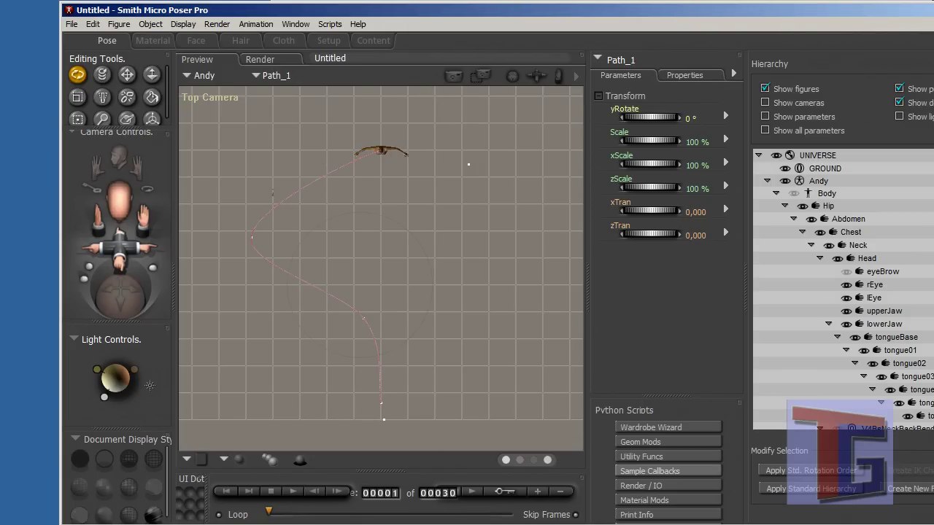
mouse_move(359, 316)
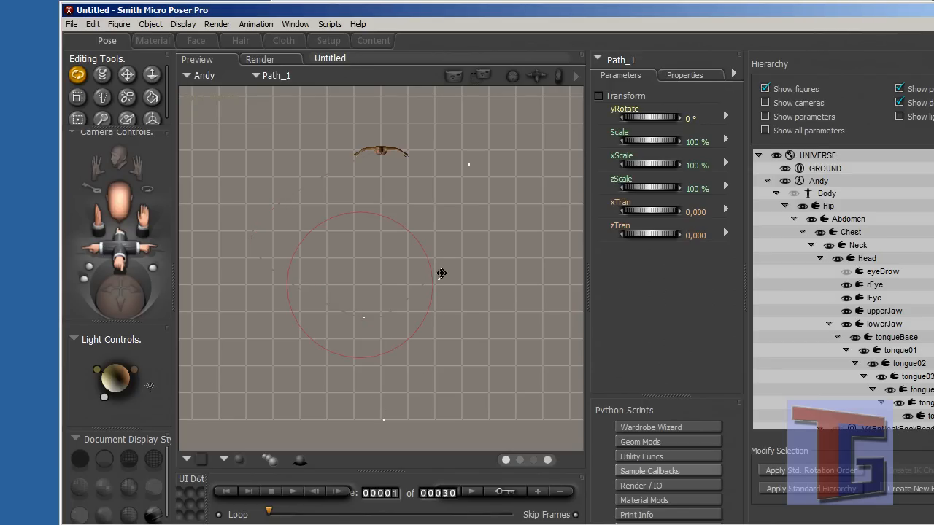
mouse_move(470, 230)
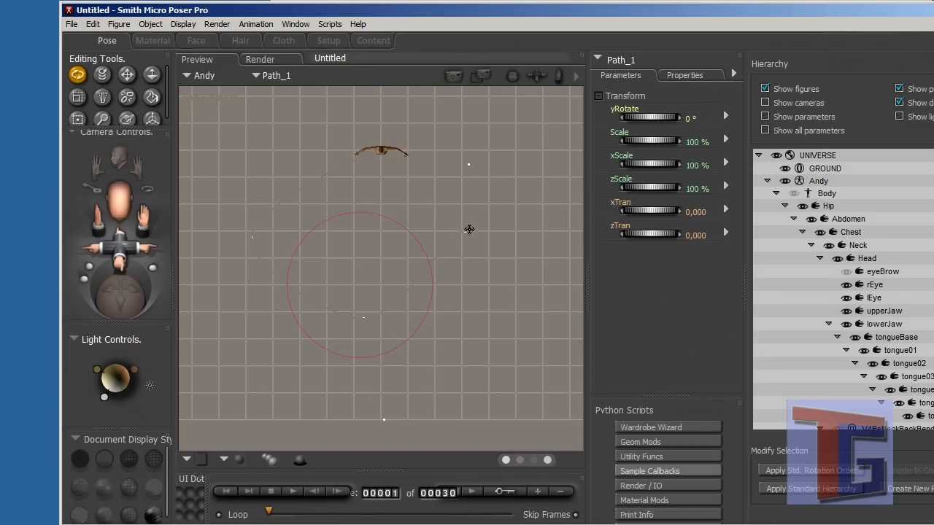
mouse_move(445, 245)
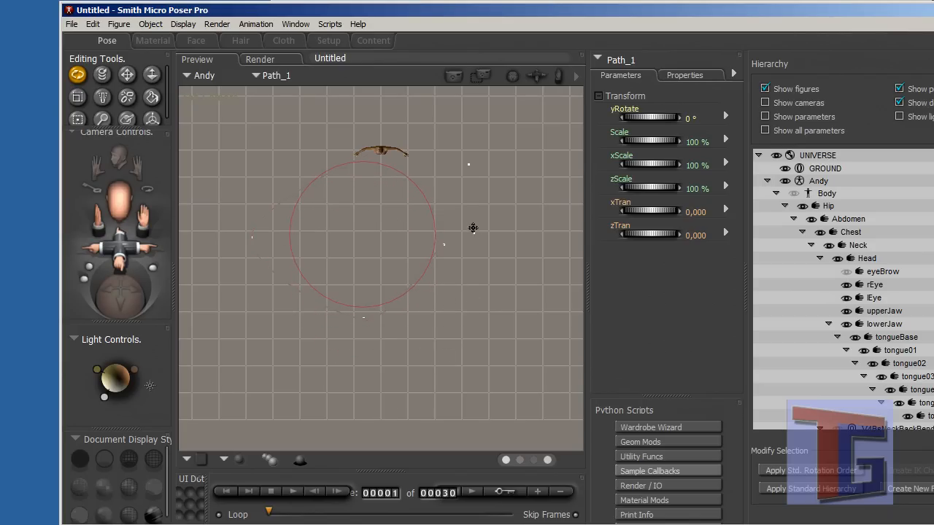
mouse_move(467, 179)
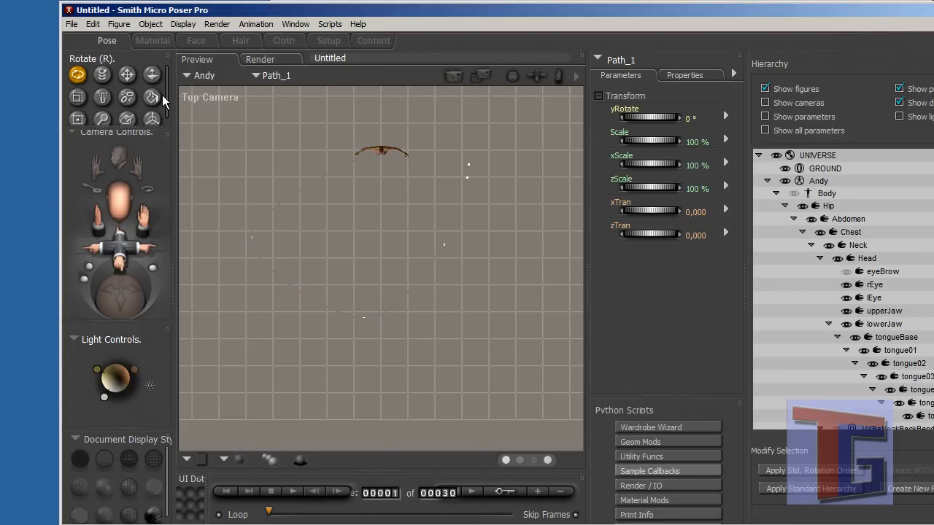
Step: Create a walk path for the figure again from the Figure menu
left_click(120, 23)
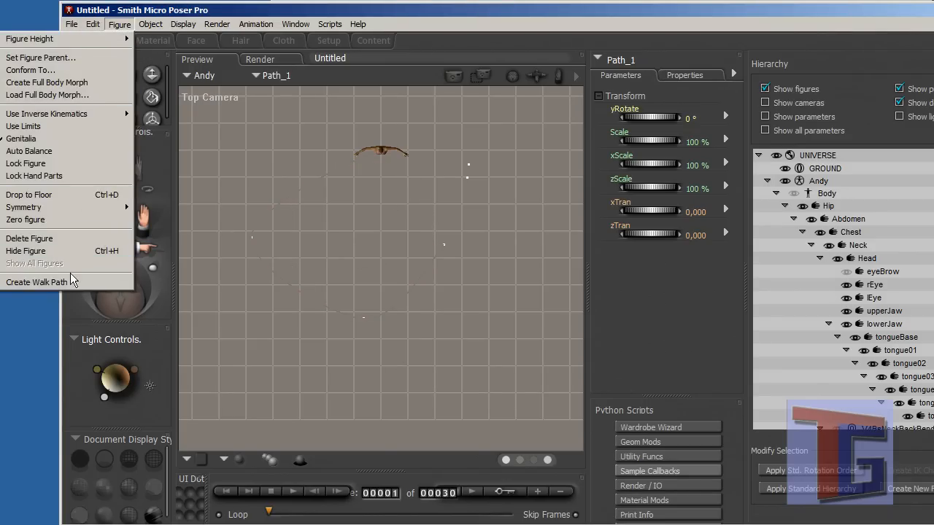
left_click(37, 283)
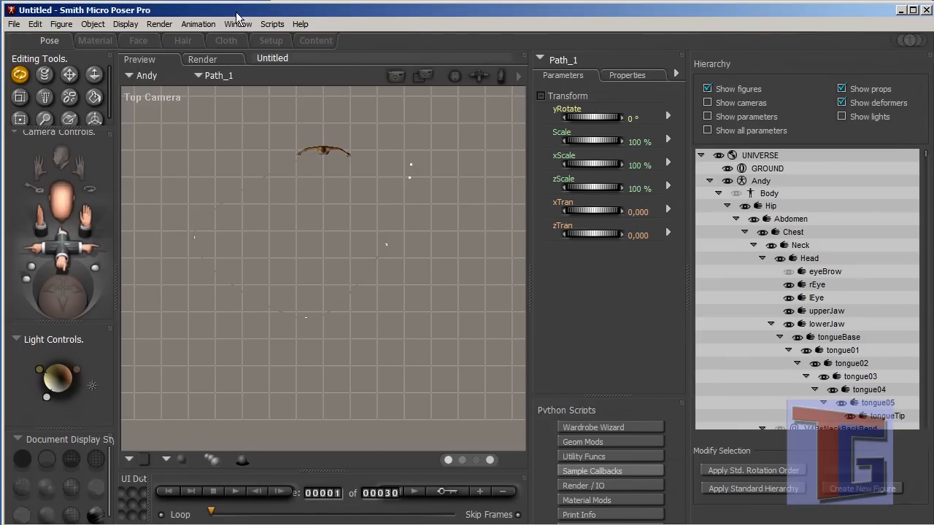
mouse_move(159, 24)
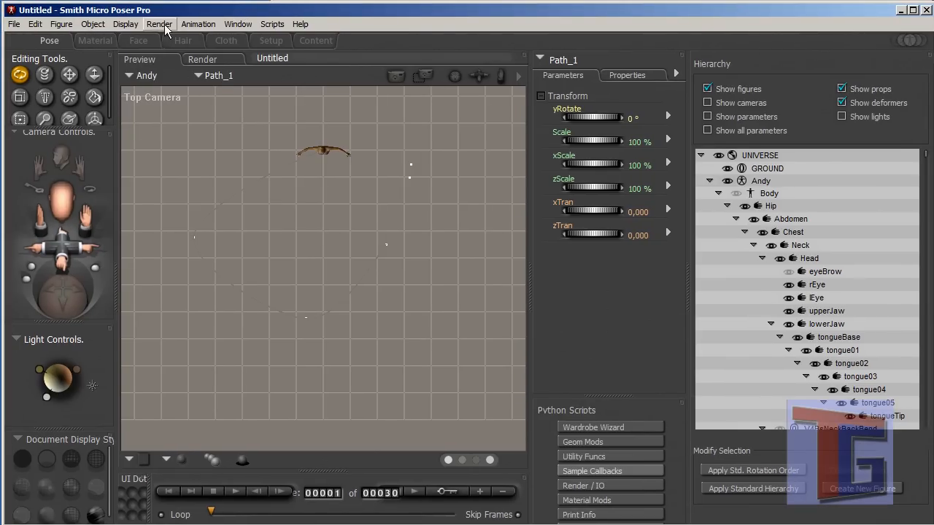
Step: Bring up the Walk Designer and preview the walk from the side and front
left_click(238, 23)
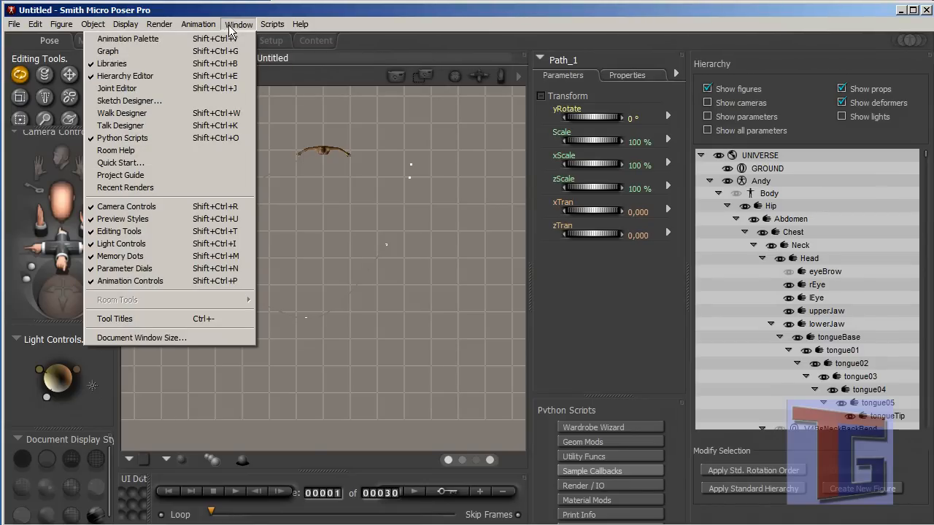
mouse_move(122, 114)
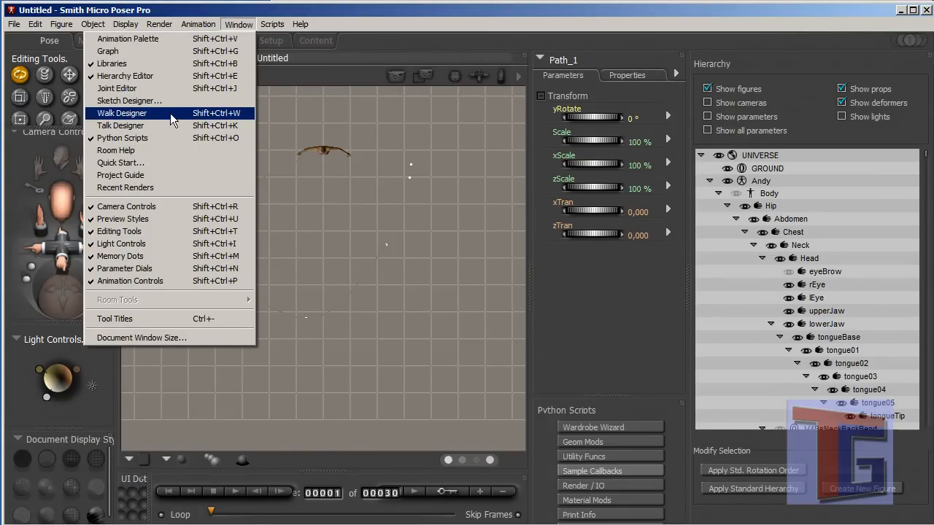
left_click(121, 112)
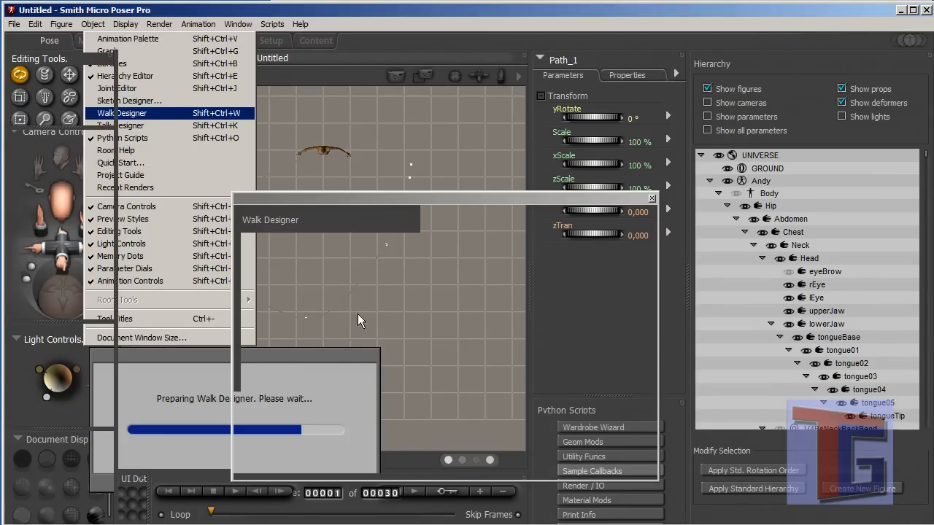
left_click(122, 114)
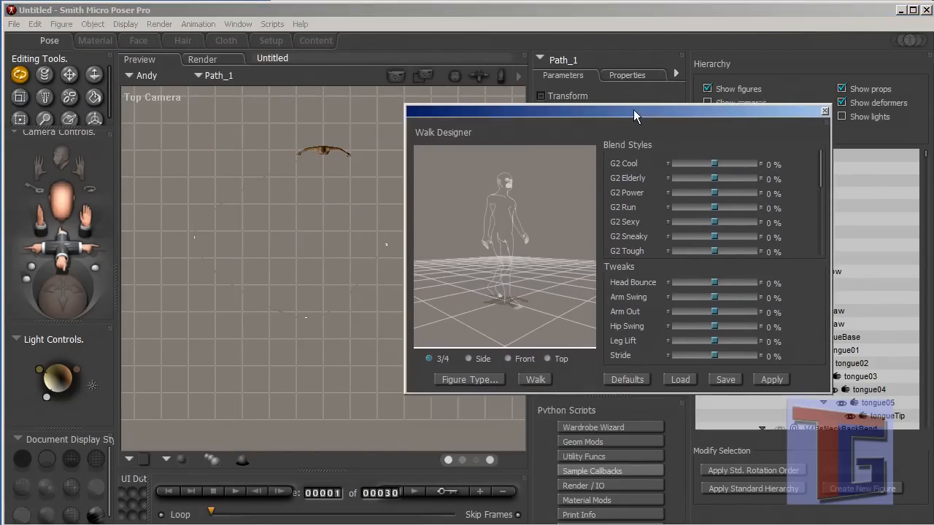
left_click_drag(635, 115, 635, 99)
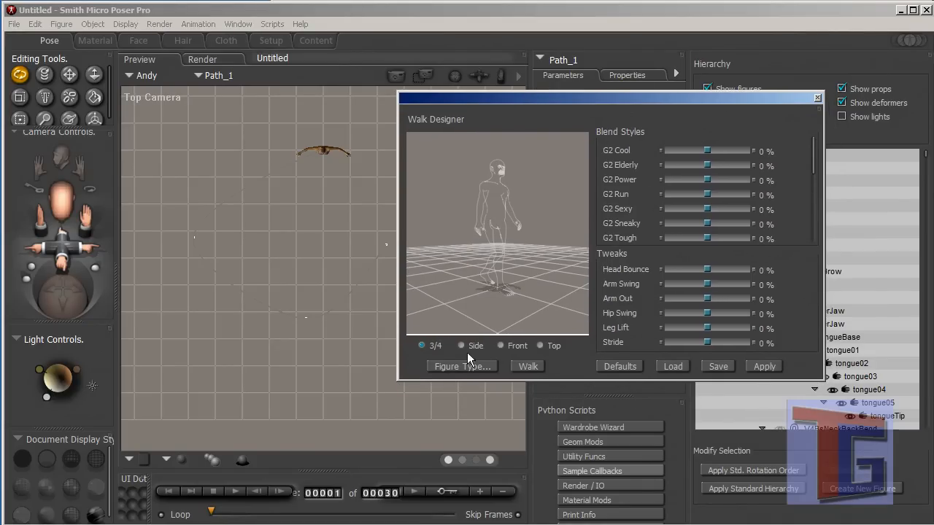
left_click(529, 366)
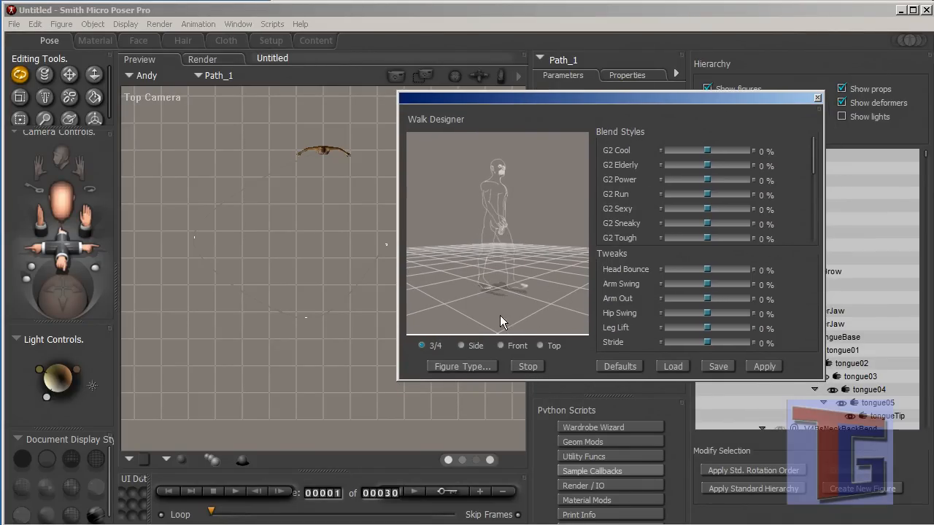
left_click(461, 344)
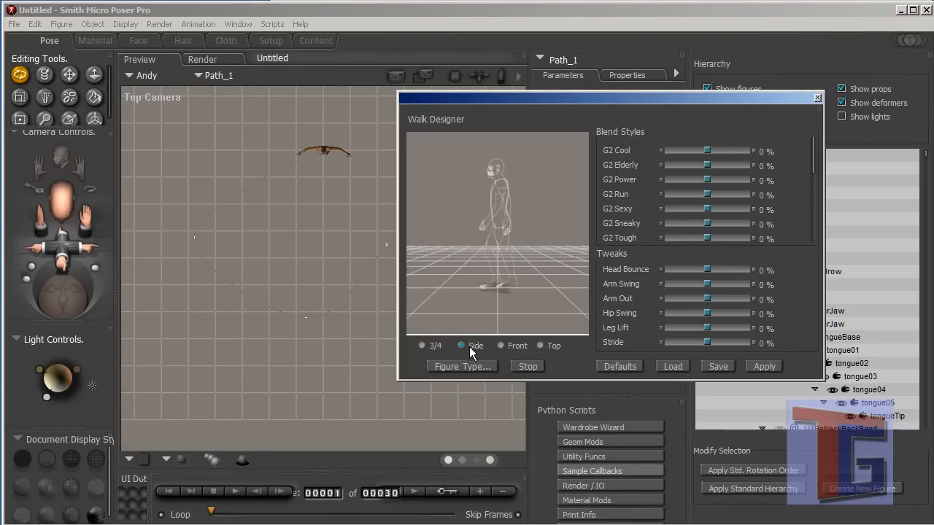
left_click(501, 345)
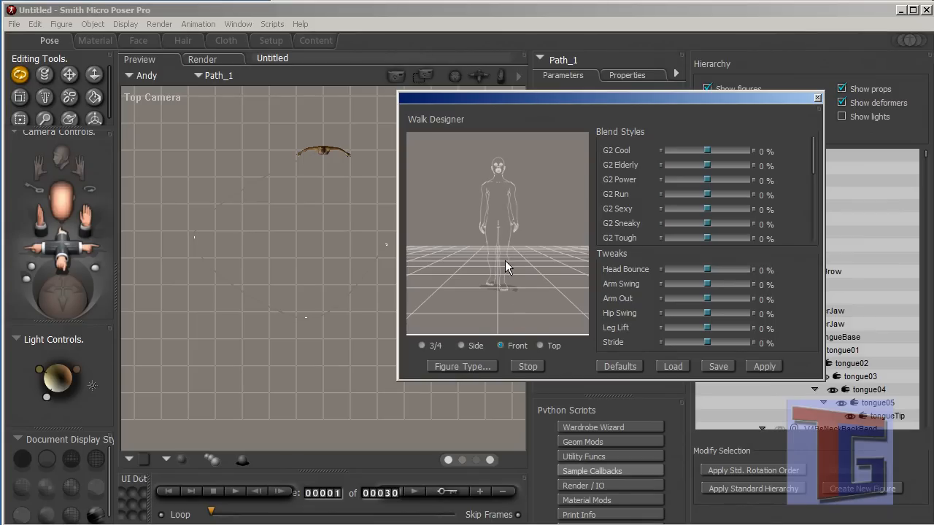
mouse_move(510, 196)
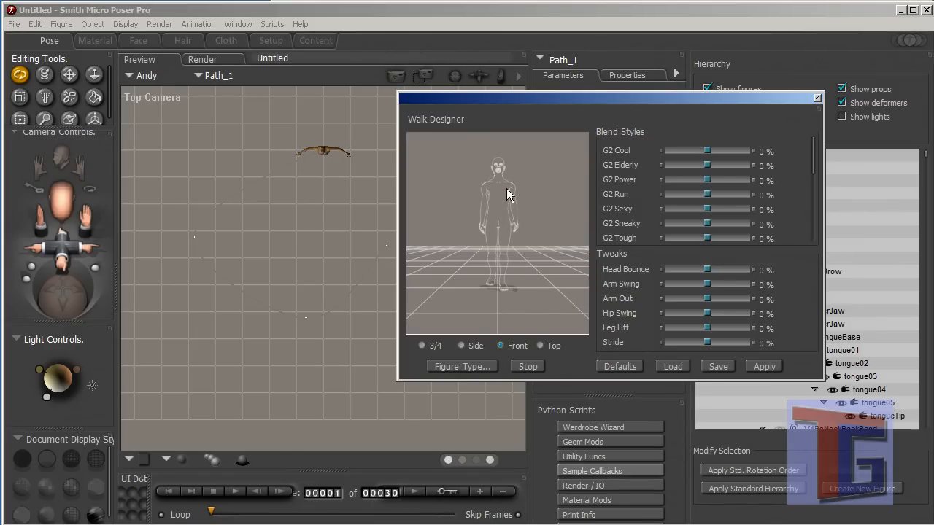
mouse_move(514, 232)
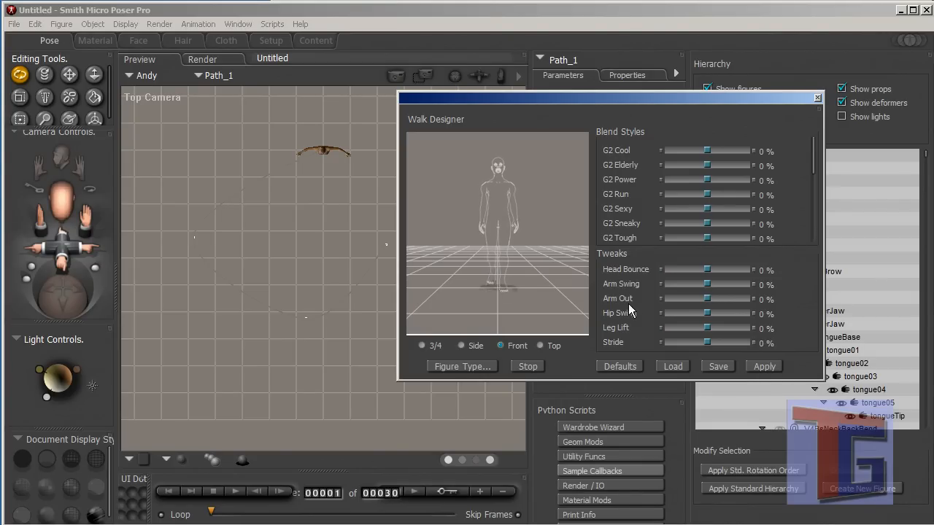
Step: Set Arm Out to about 16%, try and reset the blend styles, then apply the walk
left_click_drag(706, 297, 715, 298)
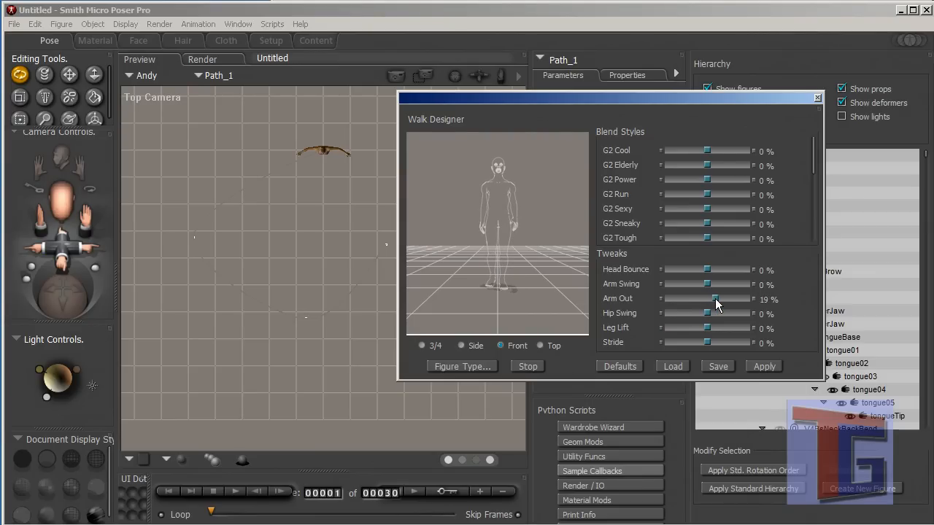
left_click_drag(715, 299, 708, 299)
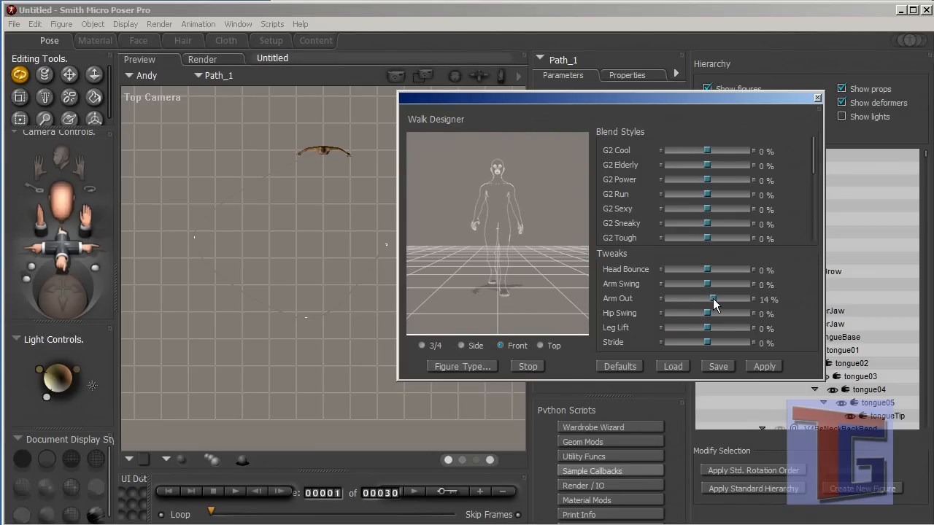
left_click_drag(712, 299, 715, 299)
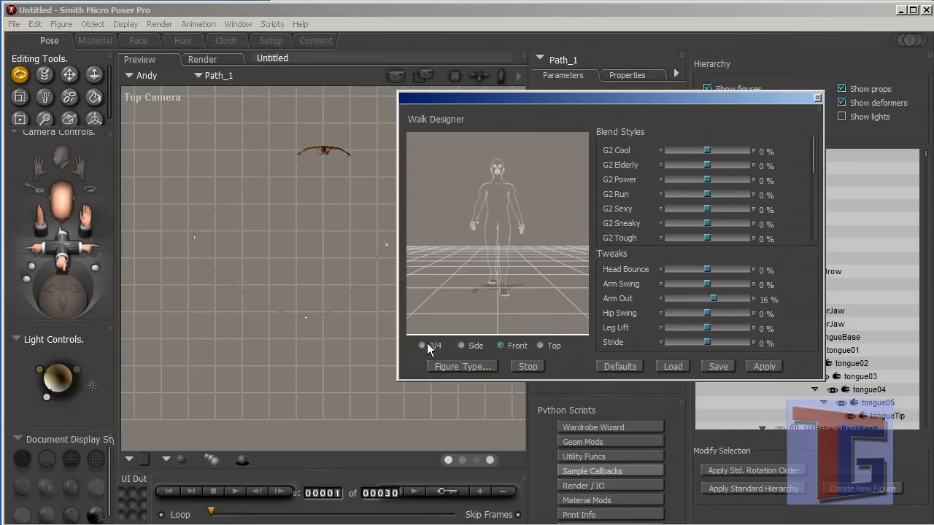
left_click_drag(706, 150, 724, 150)
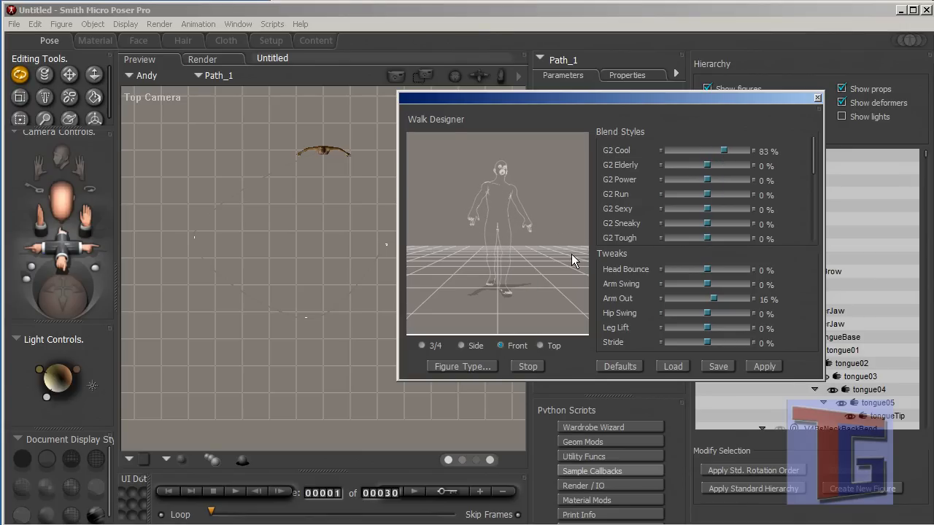
mouse_move(556, 247)
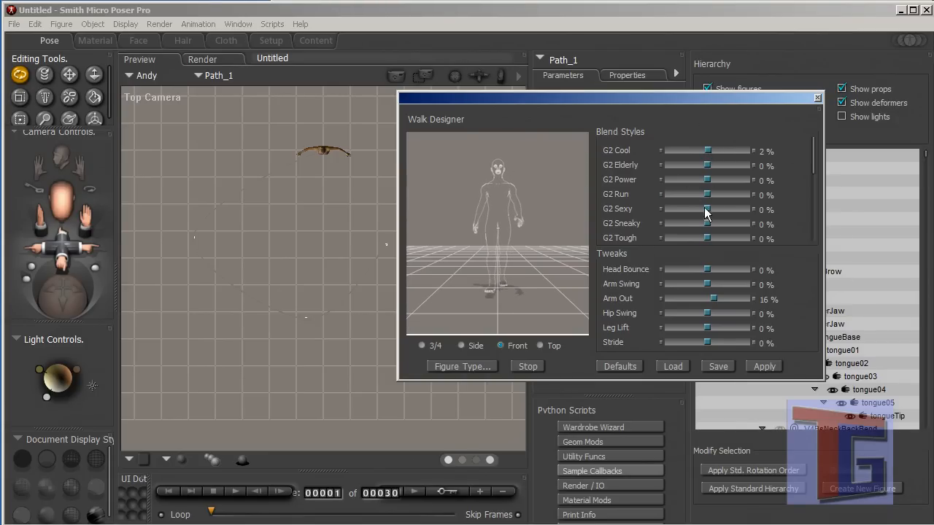
left_click_drag(706, 210, 722, 210)
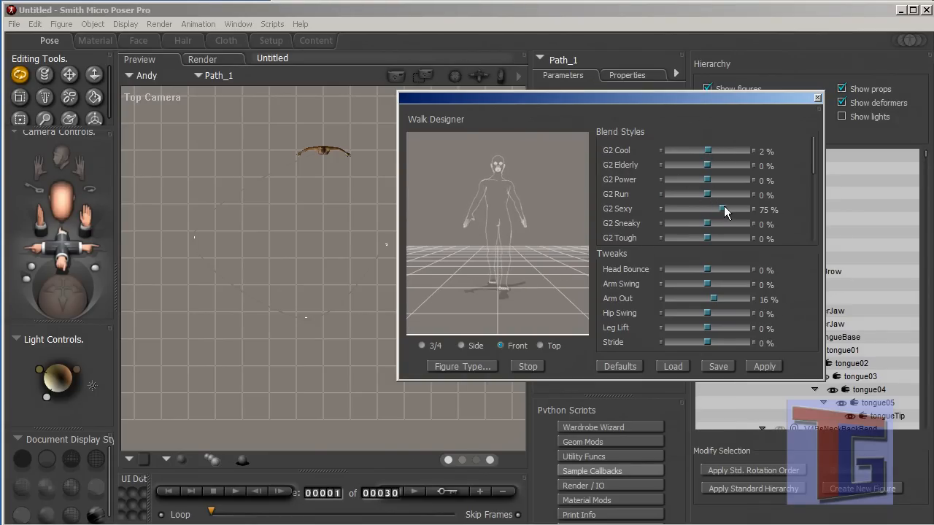
left_click_drag(723, 210, 674, 210)
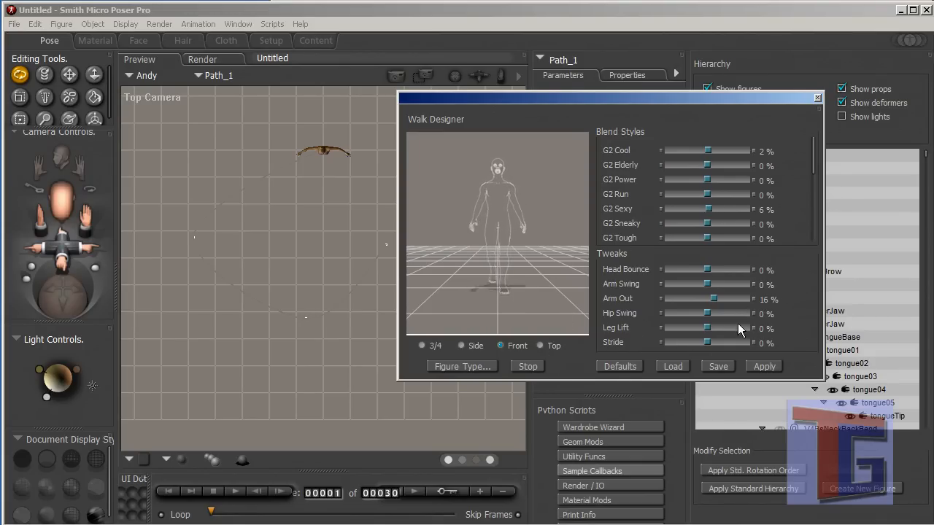
left_click(764, 366)
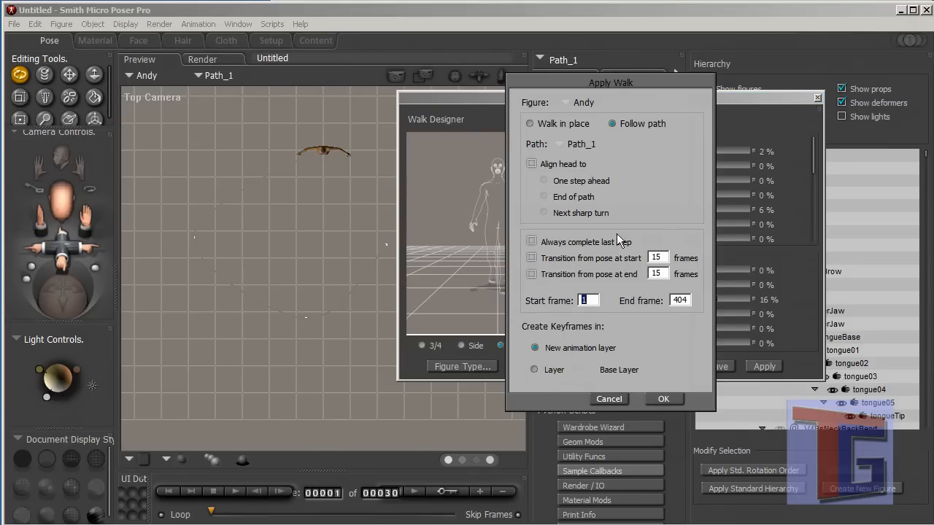
mouse_move(529, 108)
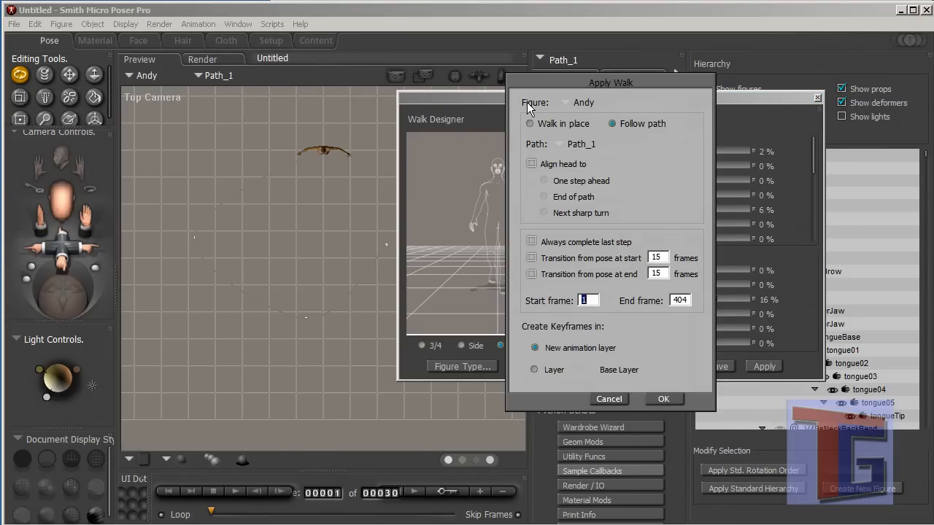
Step: Set the walk to follow Path_1 with head alignment toward the end of the path
left_click(584, 105)
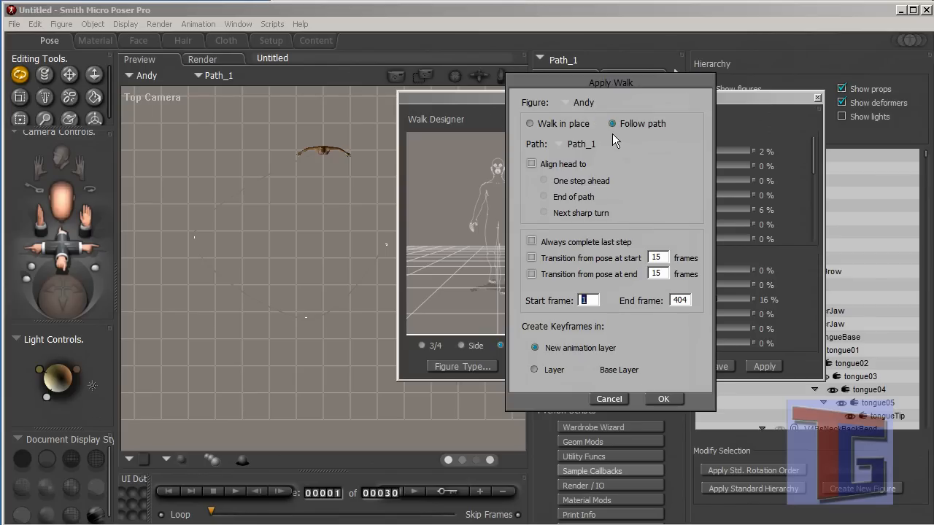
left_click(581, 144)
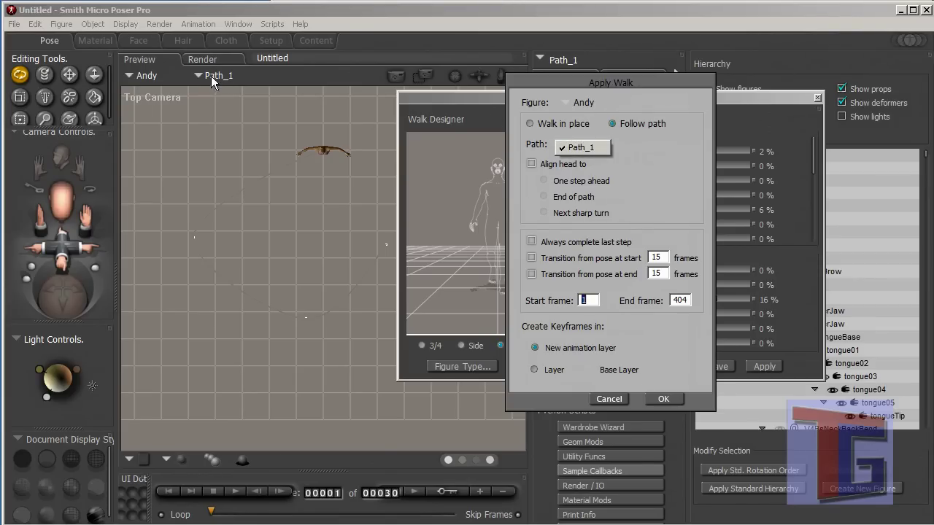
left_click(581, 148)
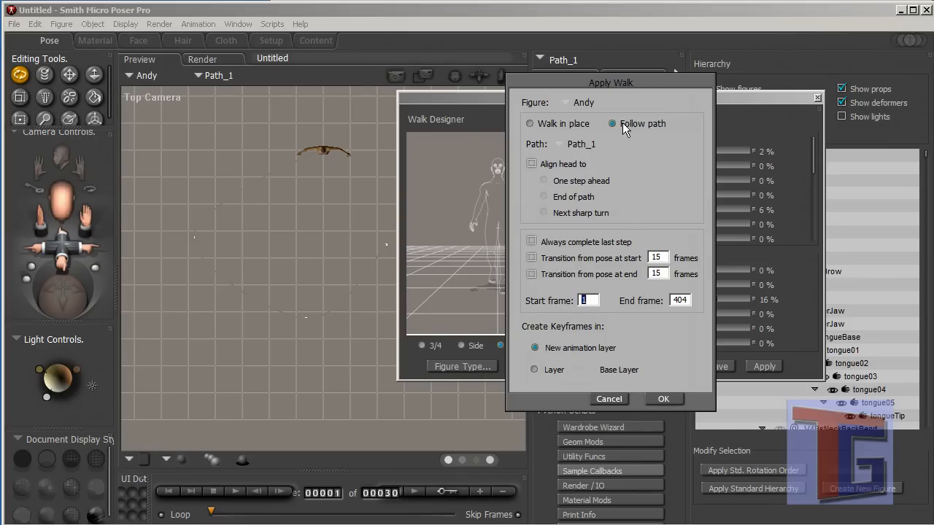
mouse_move(616, 130)
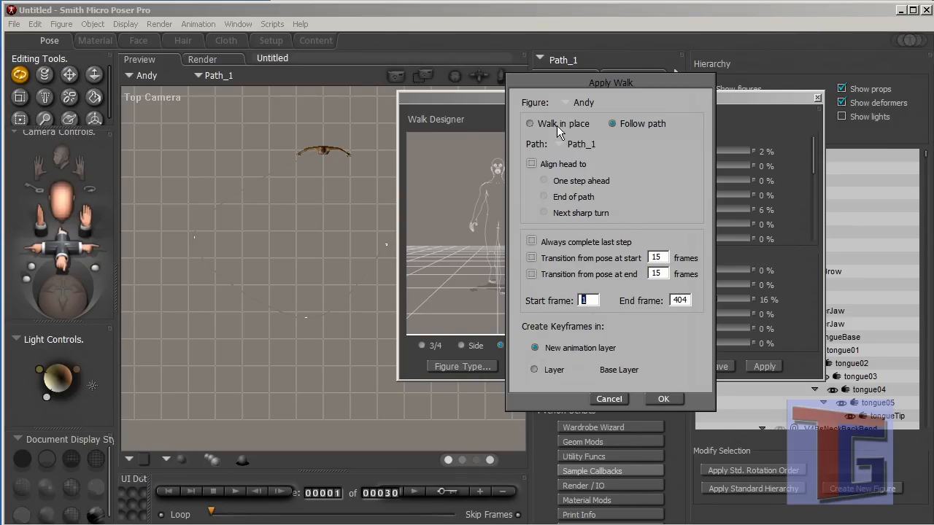
mouse_move(570, 210)
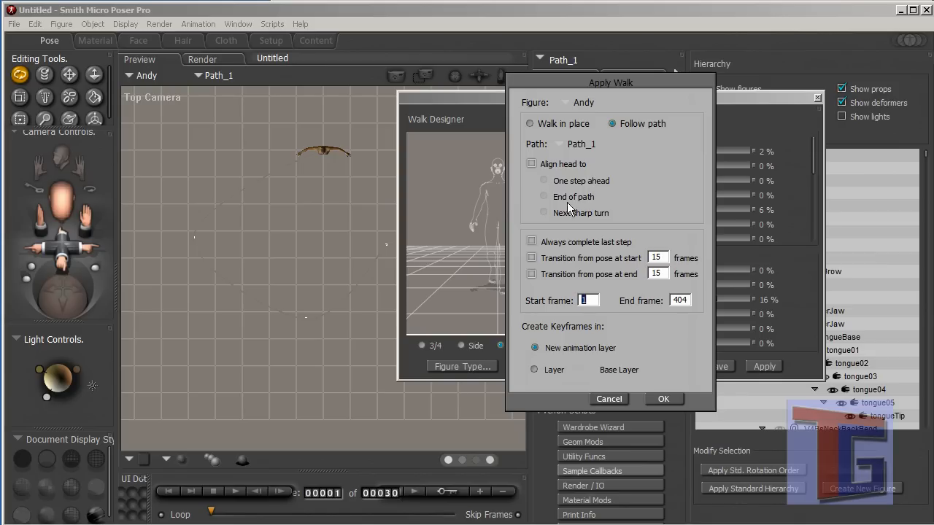
mouse_move(569, 173)
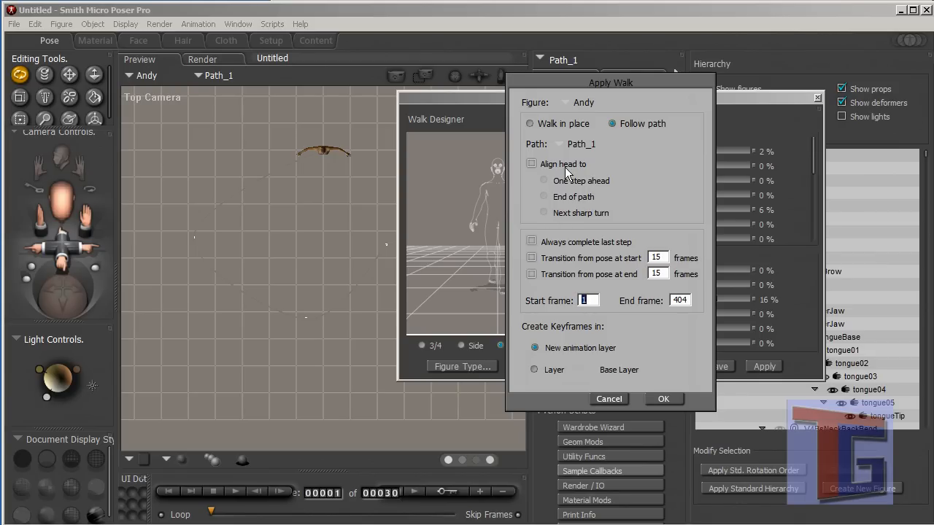
left_click(531, 164)
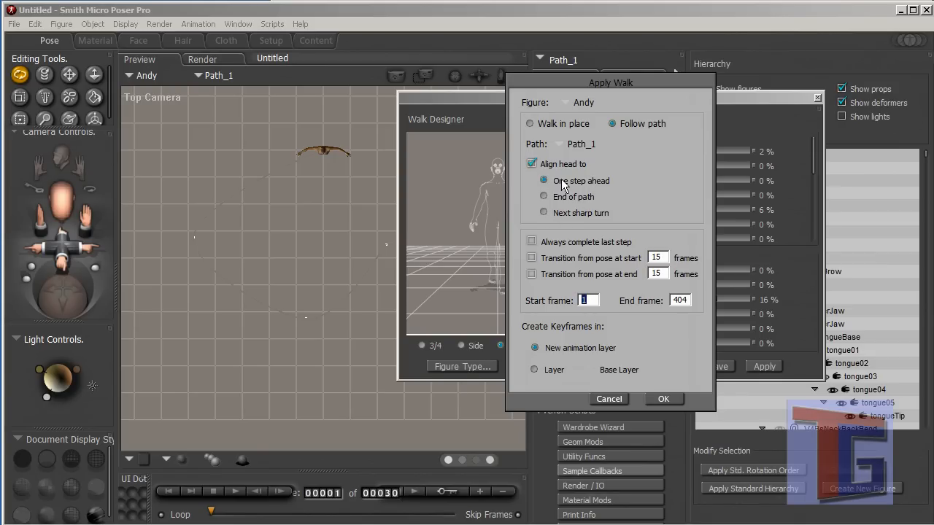
mouse_move(330, 160)
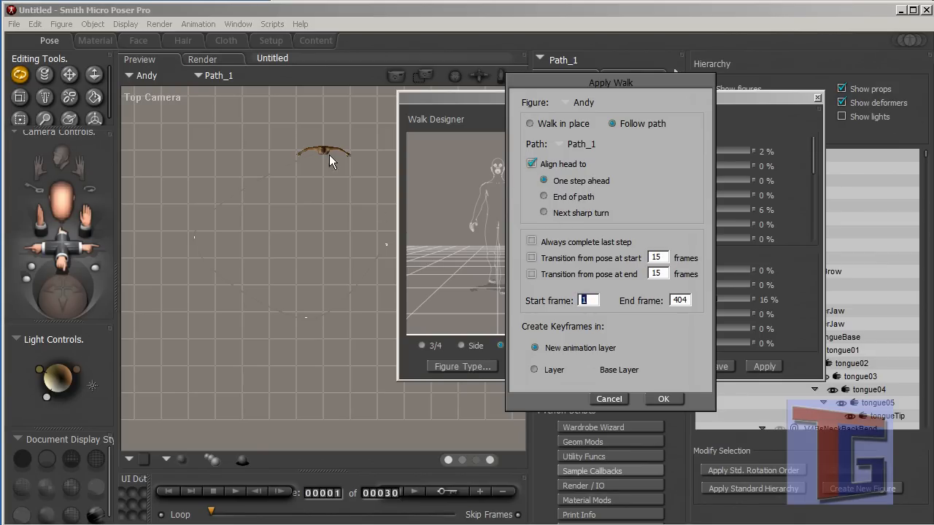
mouse_move(246, 190)
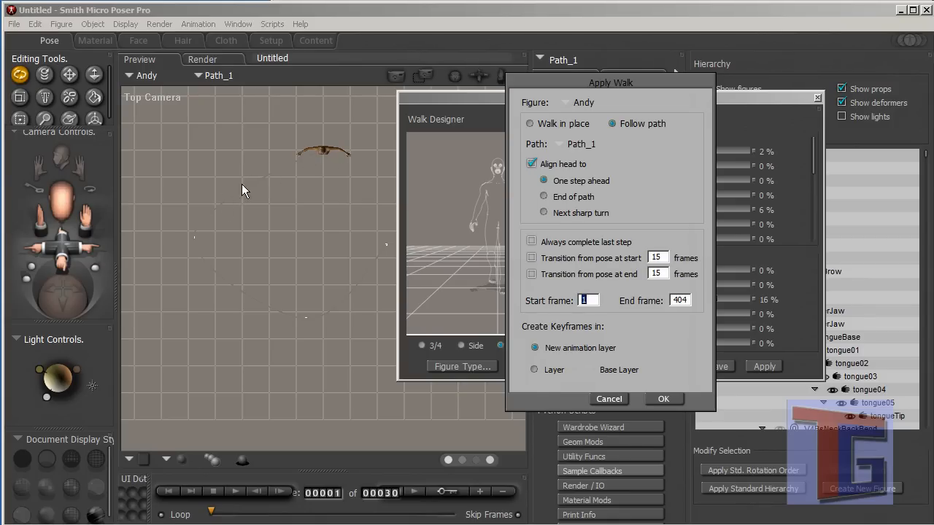
mouse_move(553, 206)
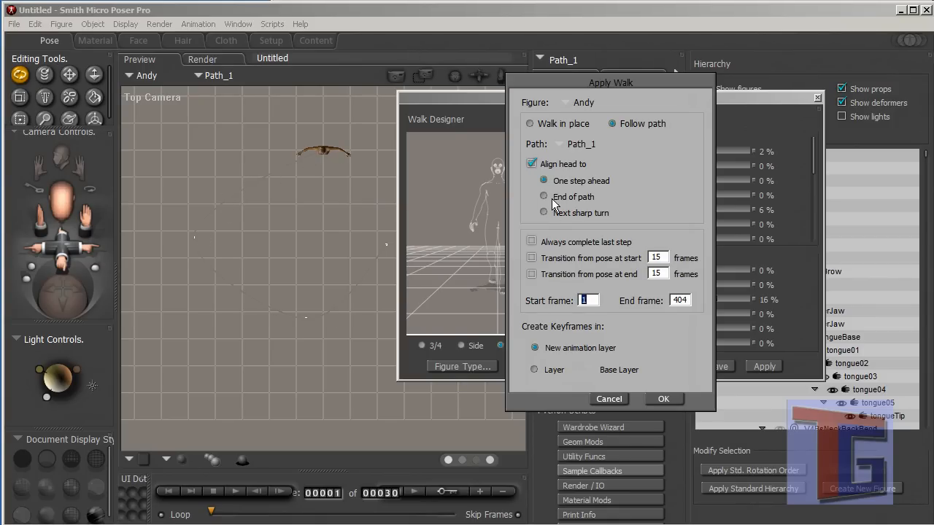
left_click(543, 196)
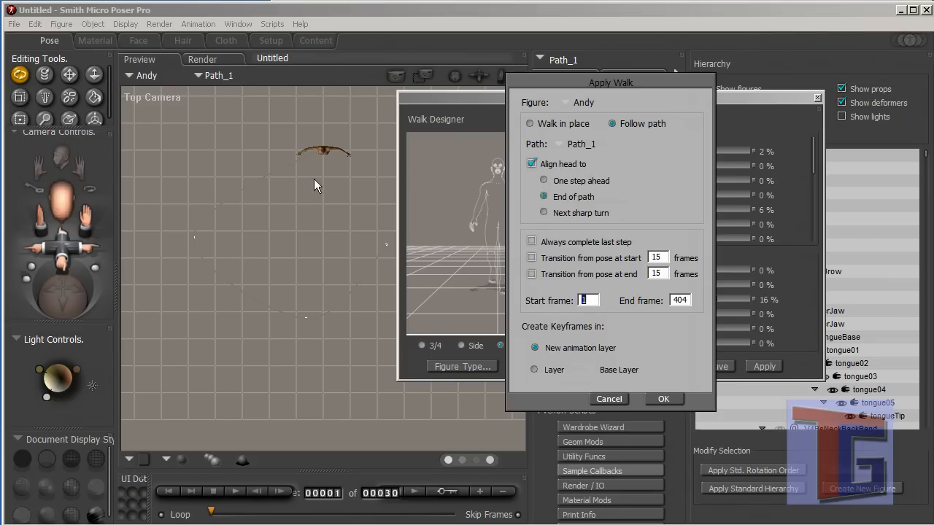
mouse_move(221, 225)
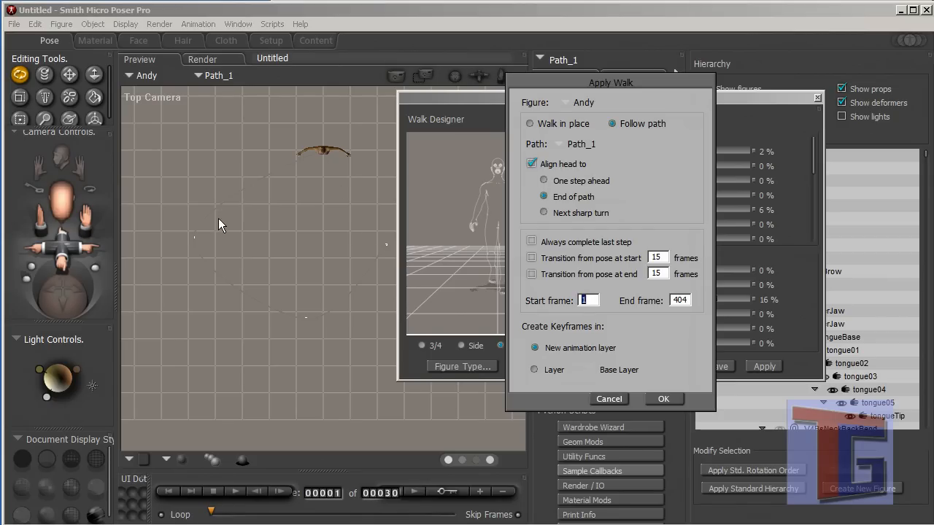
mouse_move(388, 254)
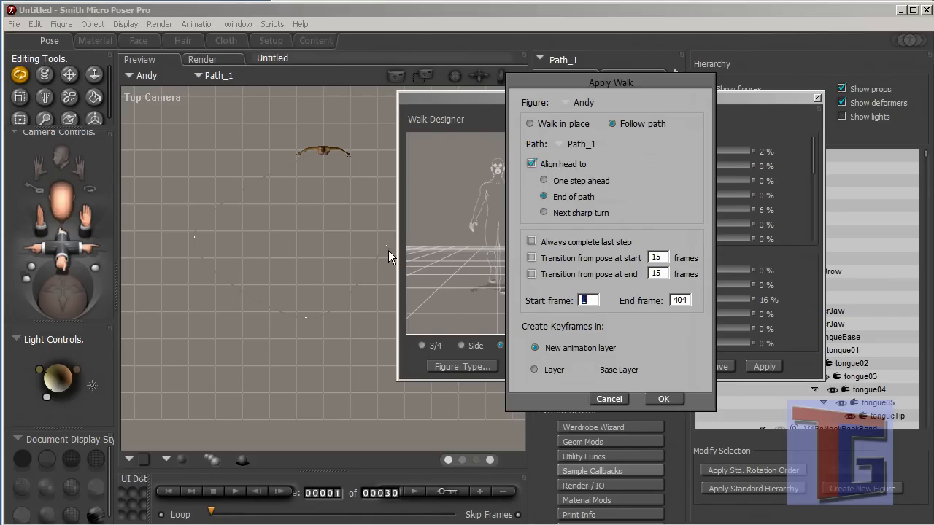
mouse_move(304, 164)
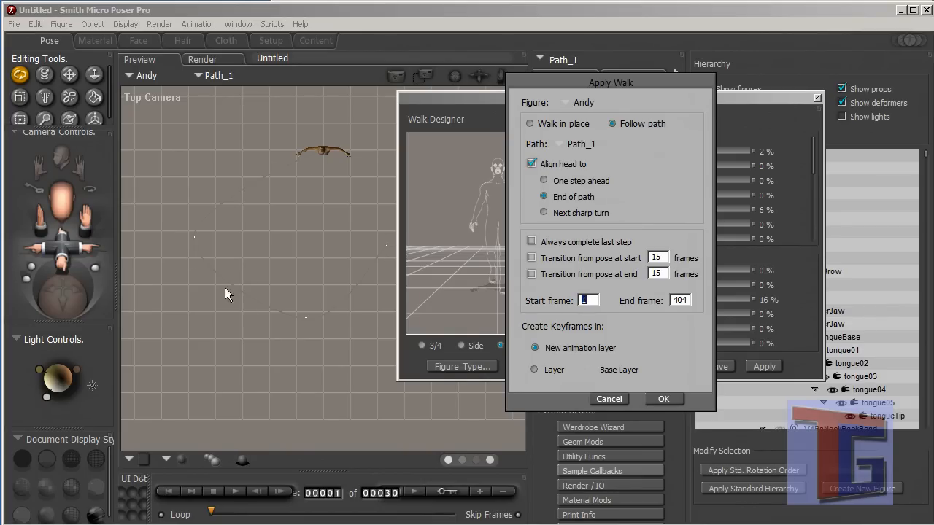
mouse_move(231, 264)
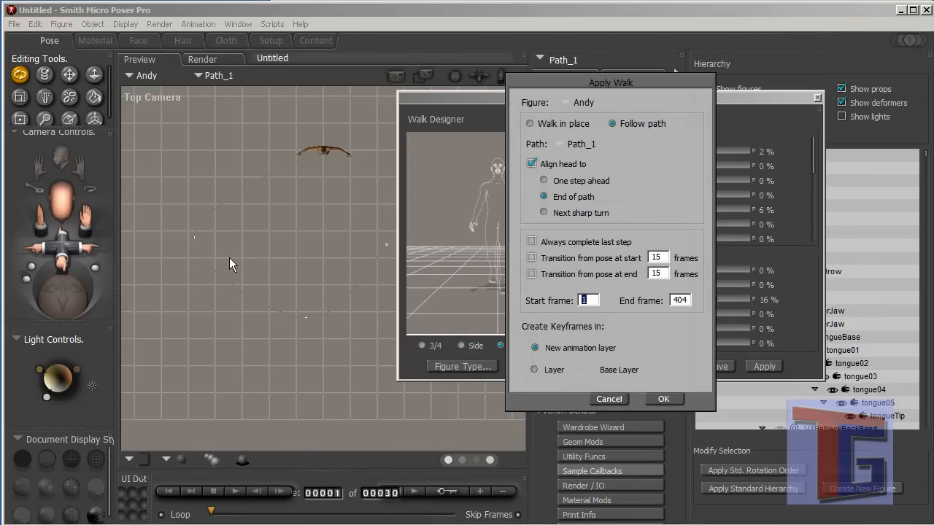
mouse_move(613, 240)
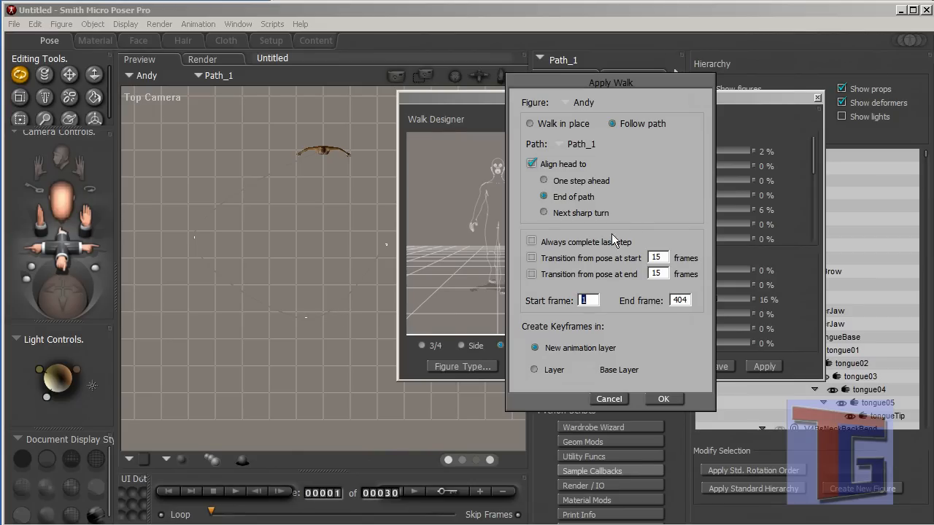
Step: Enable Always complete last step and keep the end frame at 404 on a new animation layer
left_click(542, 213)
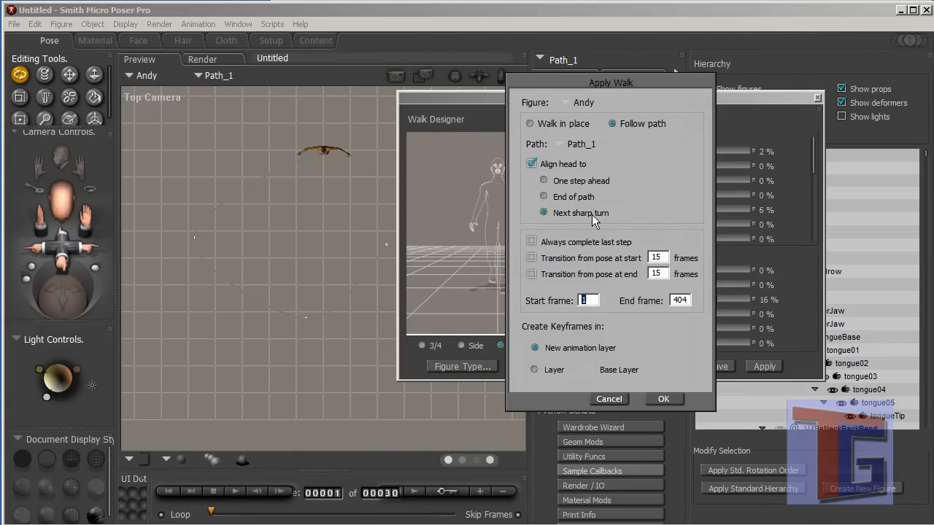
mouse_move(567, 222)
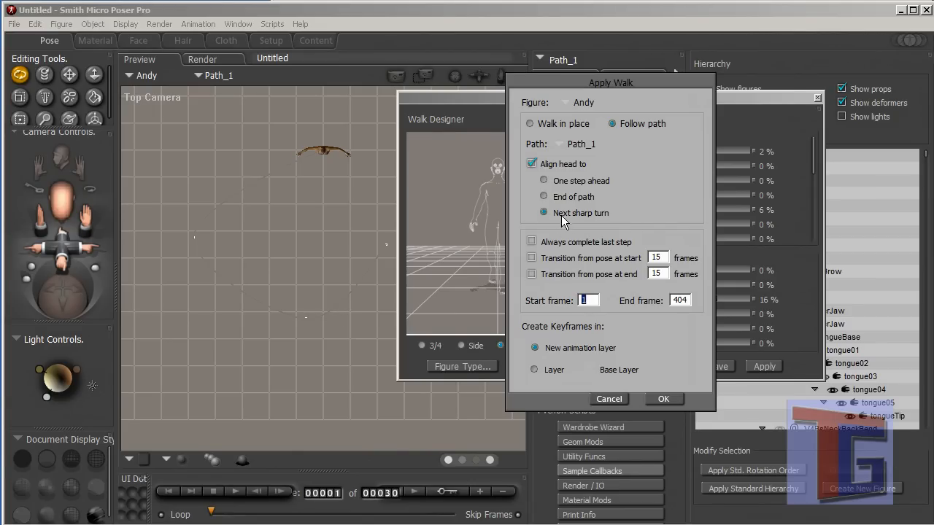
left_click(543, 181)
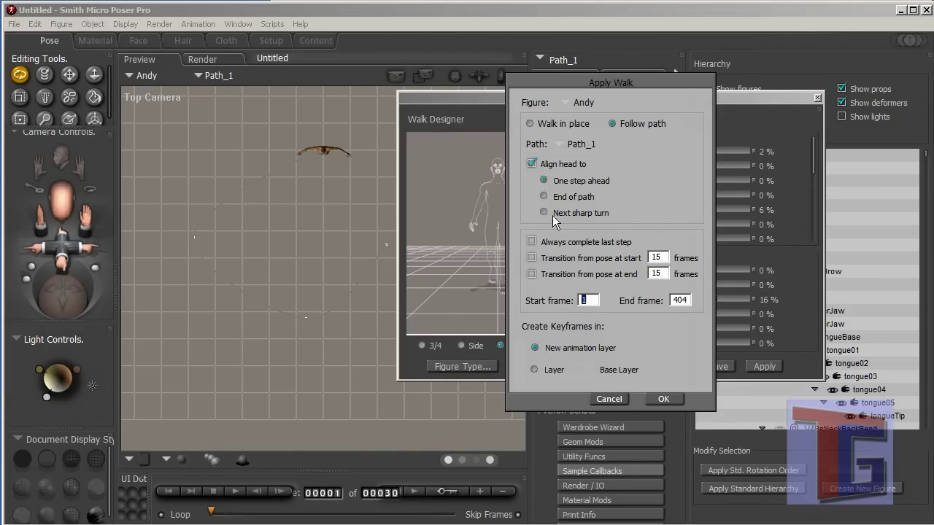
mouse_move(159, 233)
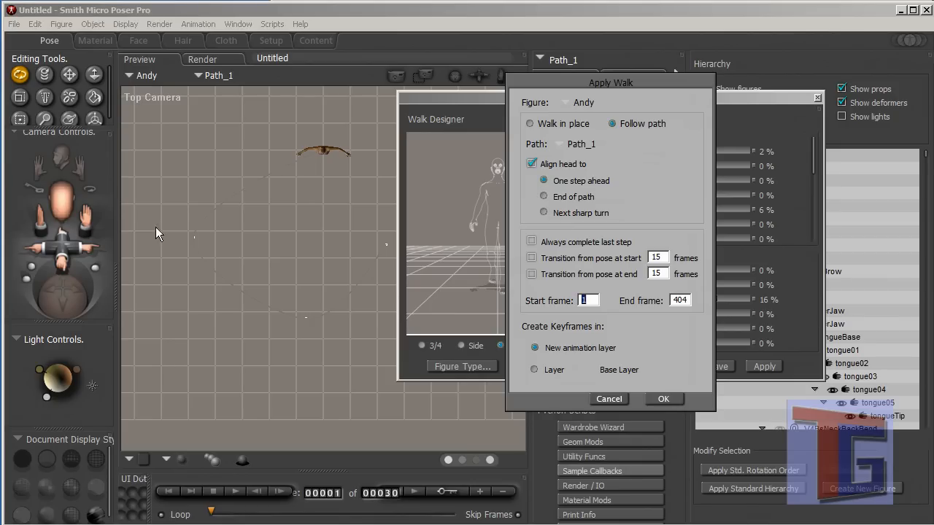
mouse_move(432, 257)
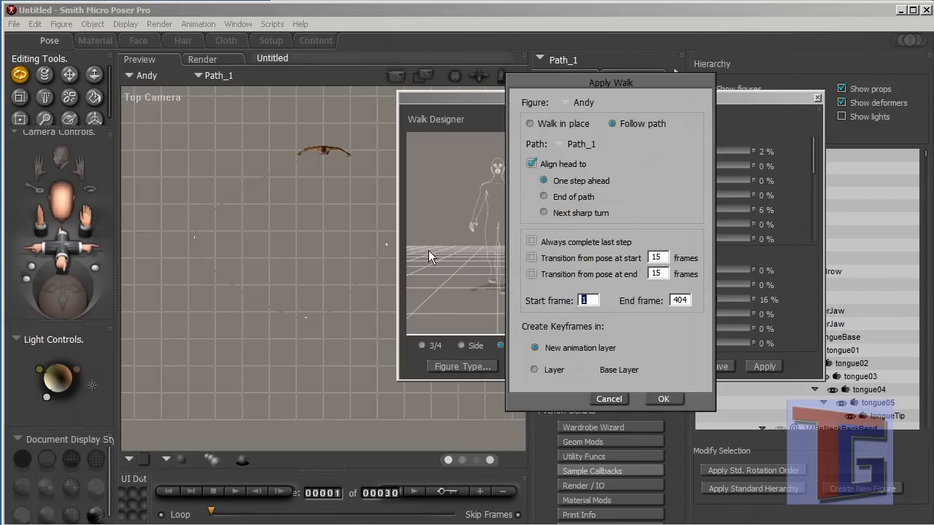
mouse_move(539, 248)
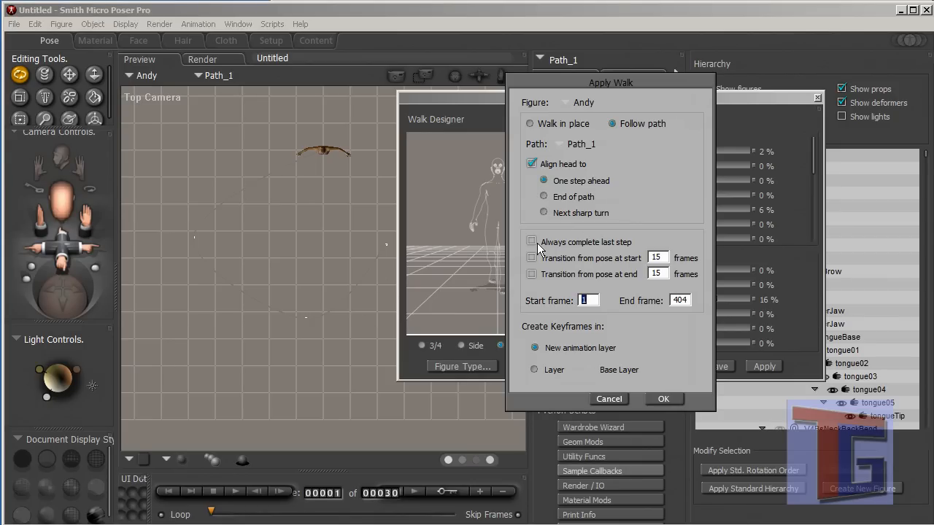
left_click(531, 242)
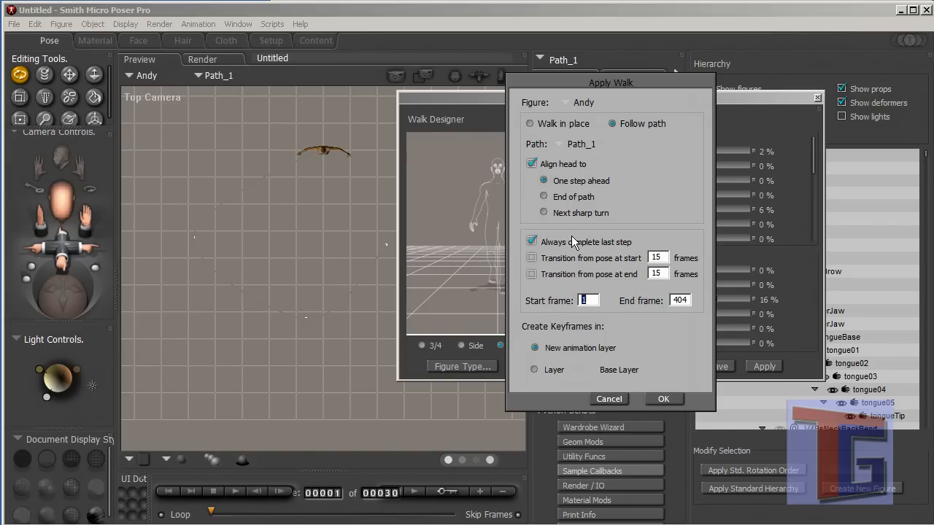
mouse_move(600, 274)
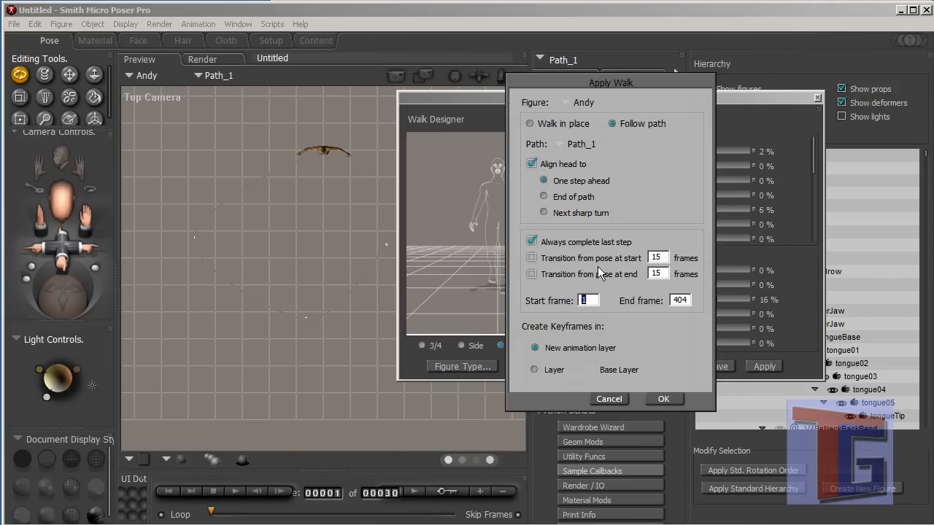
mouse_move(590, 342)
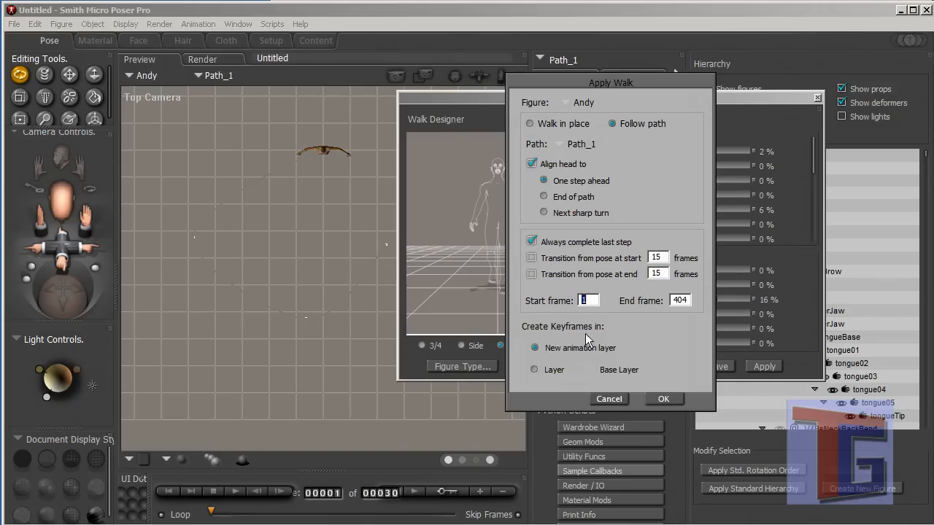
mouse_move(522, 309)
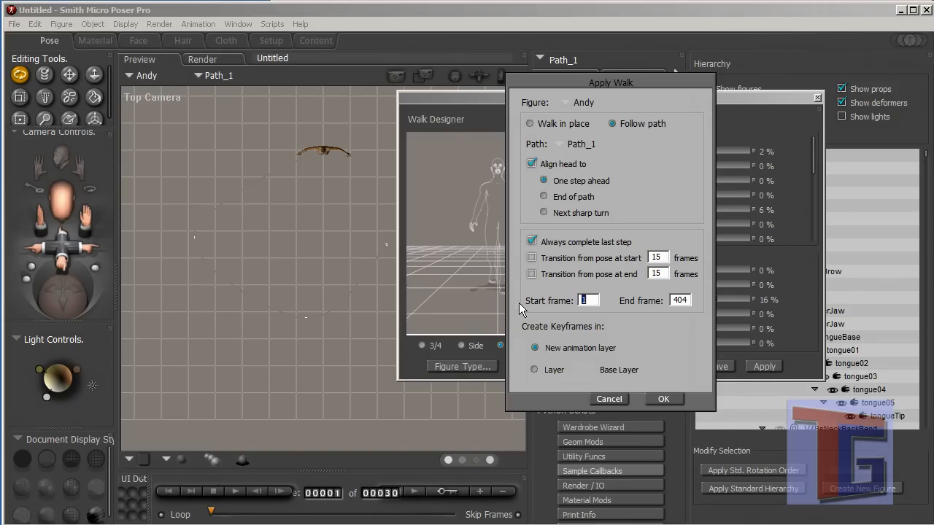
mouse_move(496, 305)
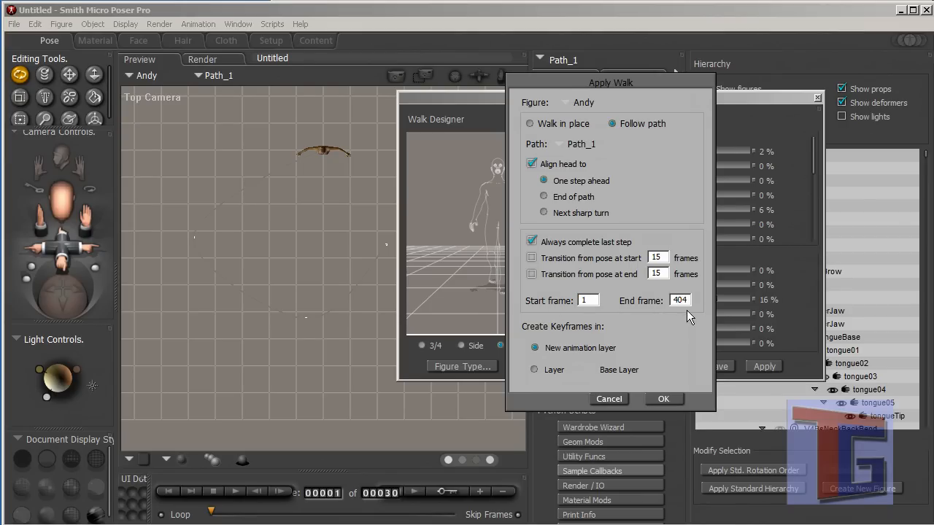
triple_click(679, 301)
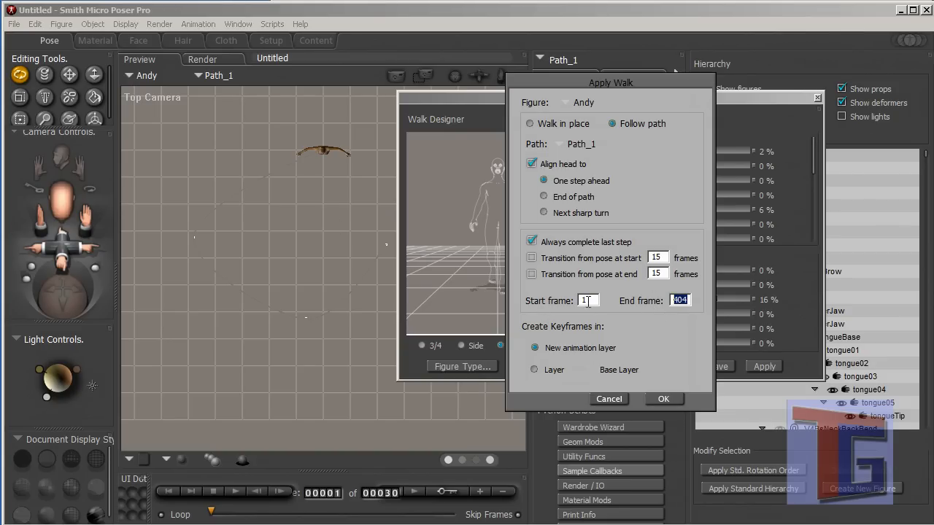
mouse_move(674, 309)
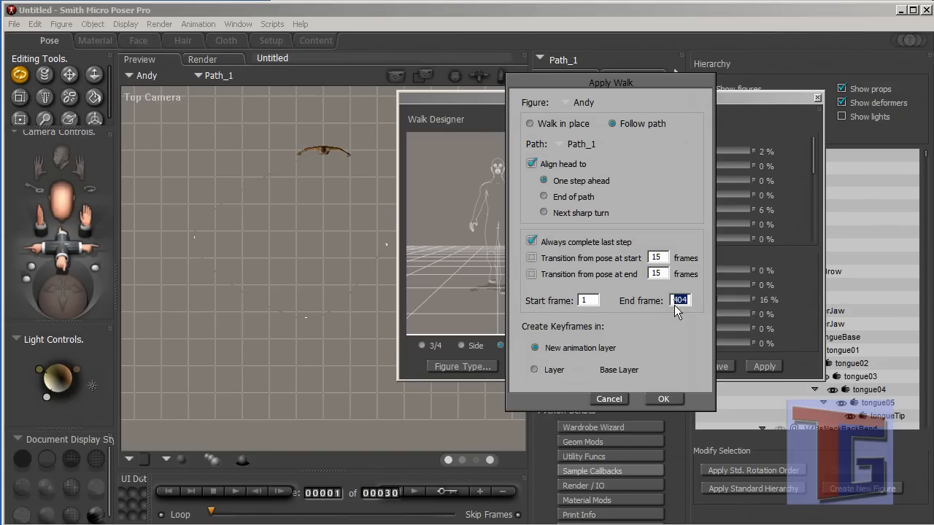
mouse_move(571, 347)
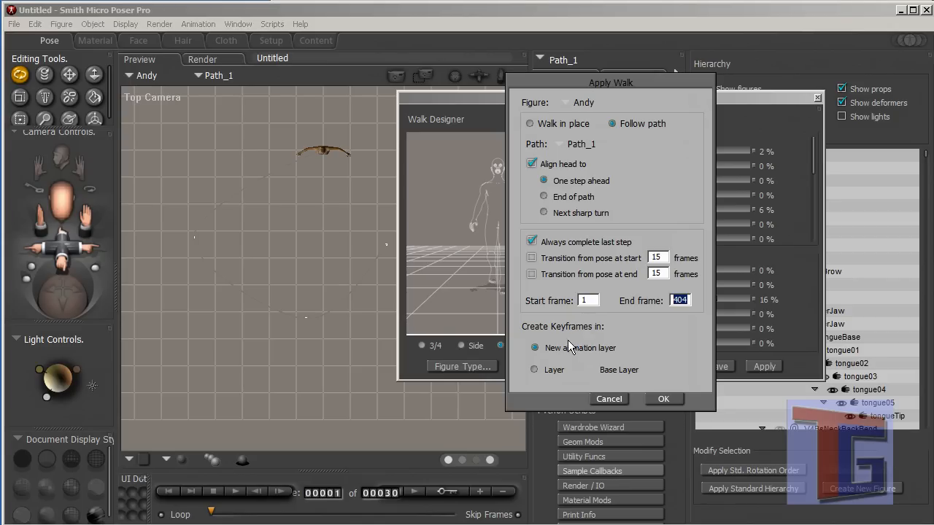
mouse_move(572, 339)
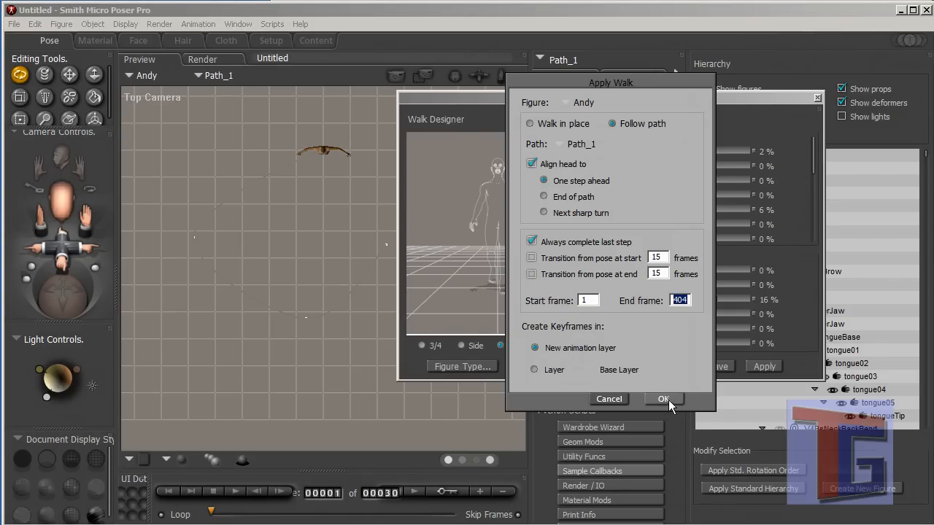
mouse_move(665, 404)
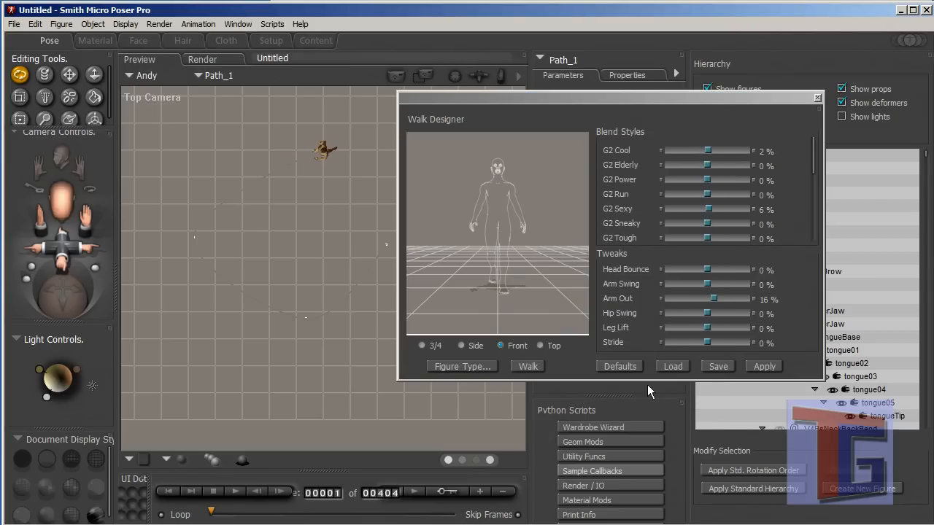
mouse_move(820, 101)
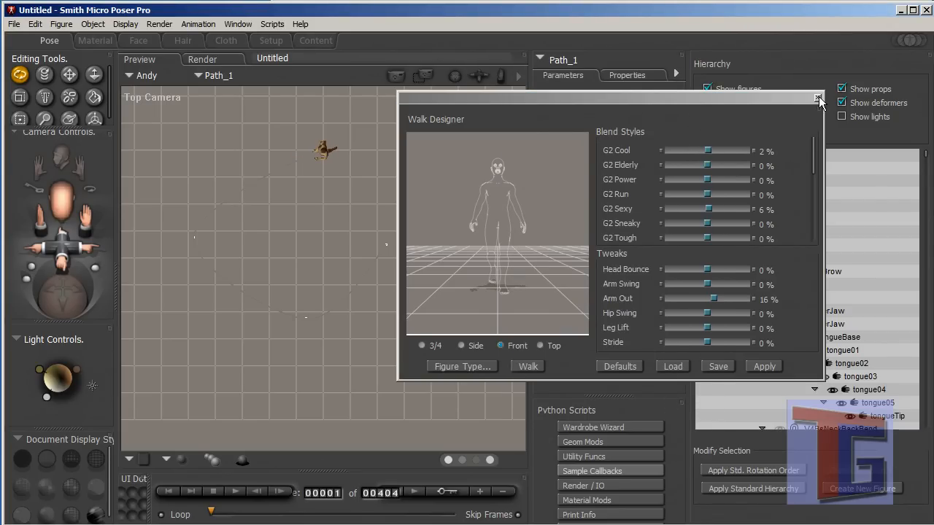
mouse_move(815, 105)
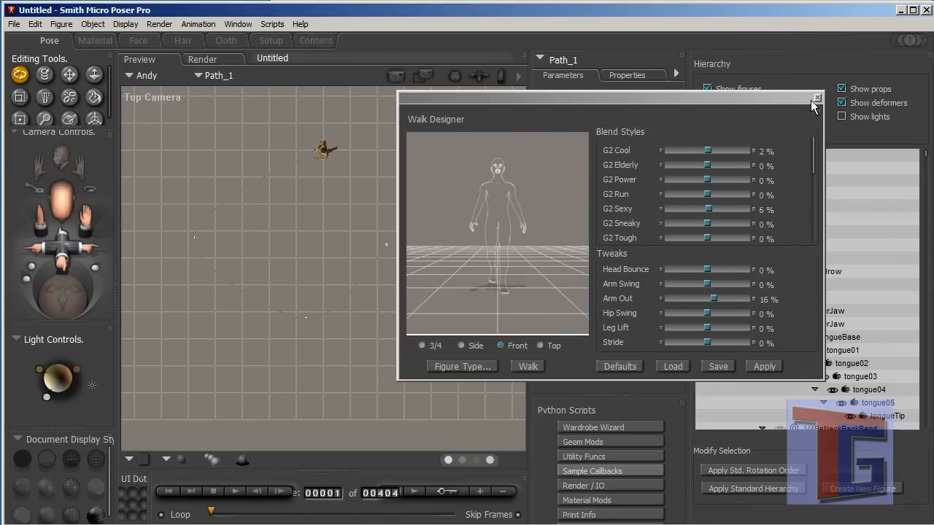
Step: Close the Walk Designer window so the top view shows the figure on its curved path
left_click(817, 98)
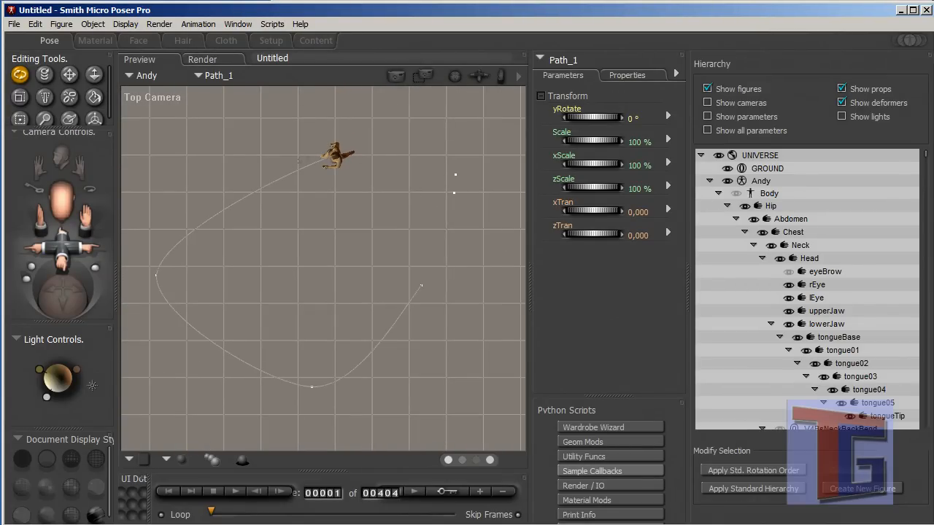
mouse_move(213, 347)
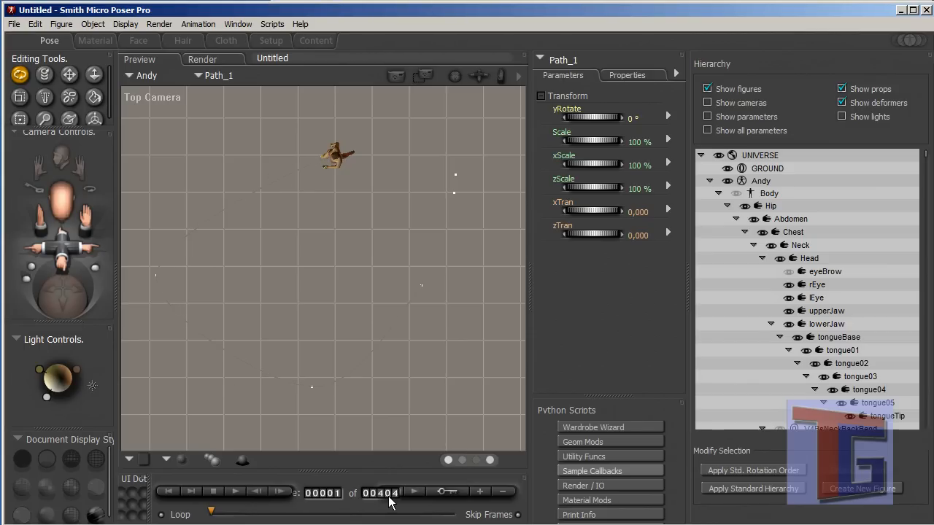
mouse_move(235, 491)
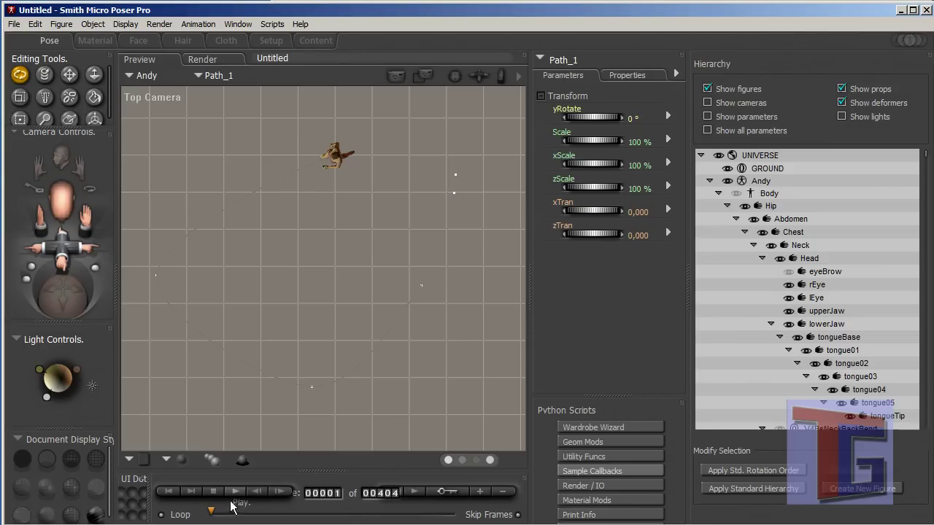
left_click(235, 490)
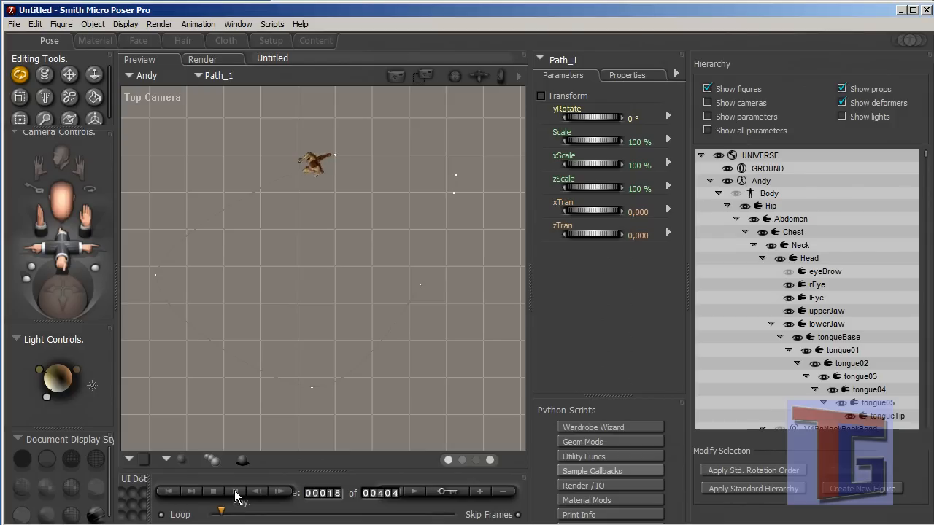
left_click(235, 491)
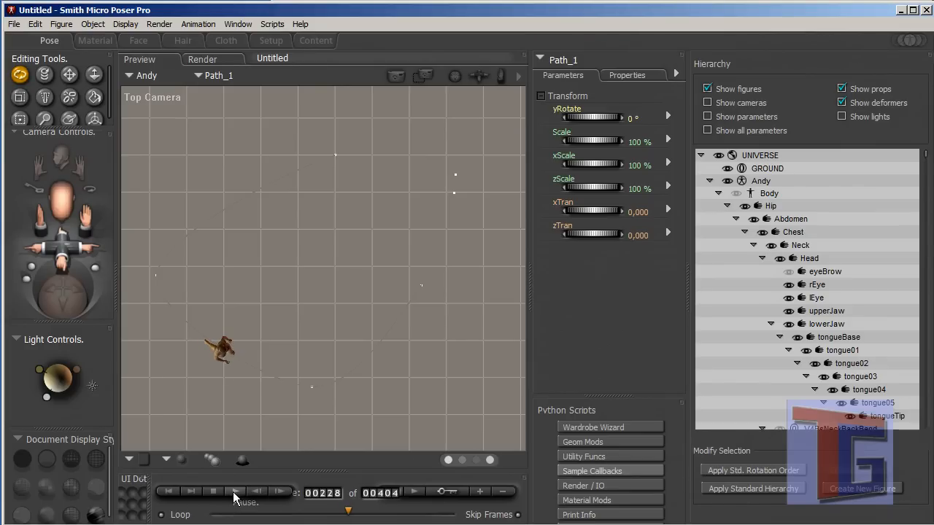
left_click(167, 490)
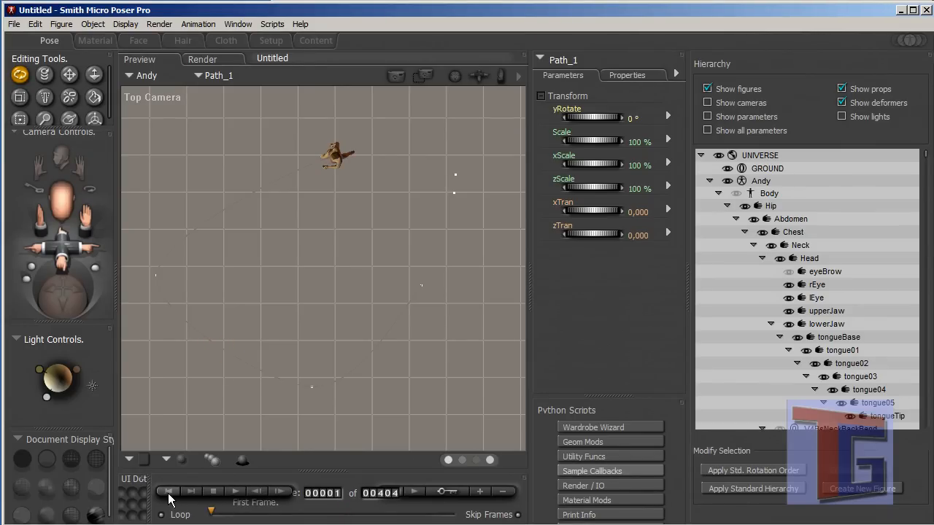
left_click(168, 490)
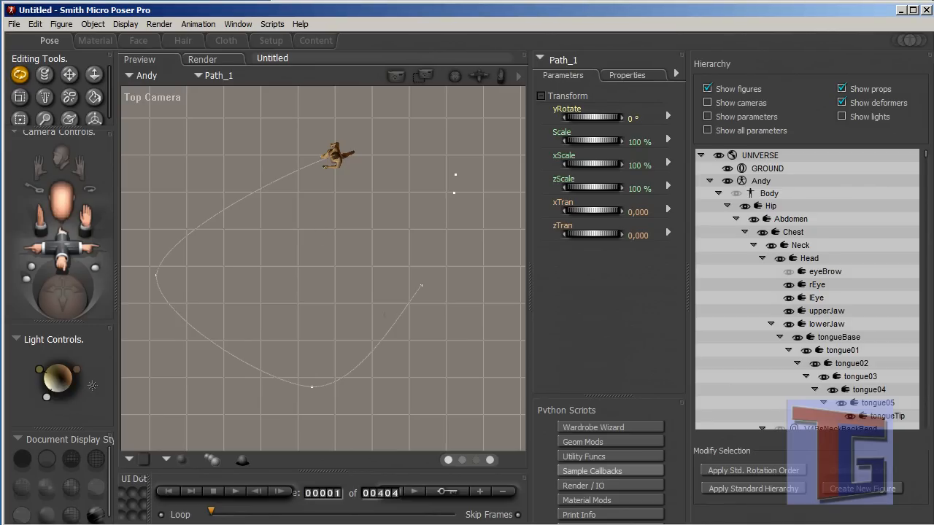
Step: Save the scene, overwriting Walkpath Tutorial.pz3 in the Save Poser Scene dialog
left_click(35, 23)
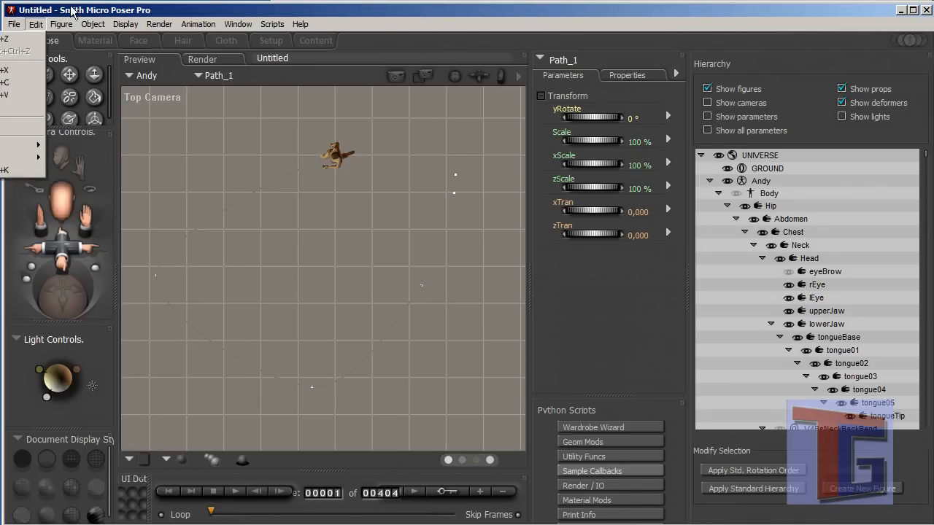
left_click(13, 24)
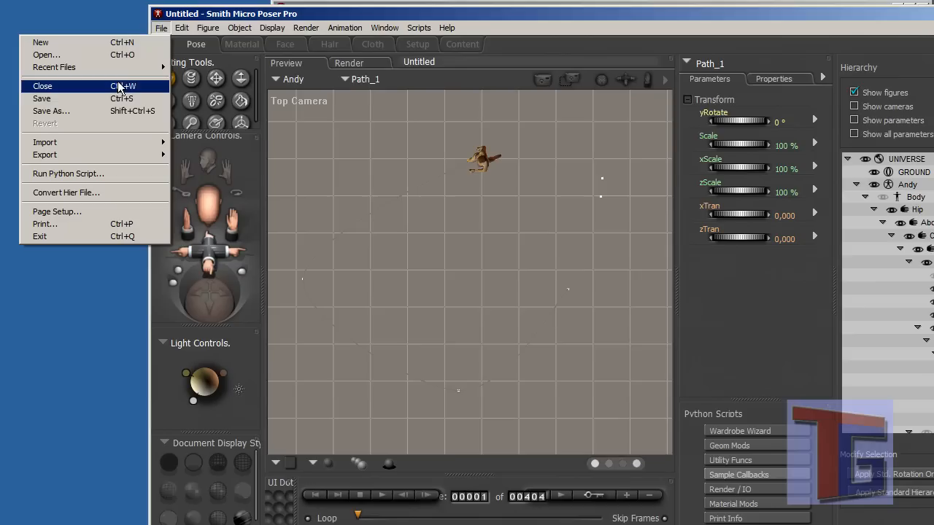
left_click(181, 28)
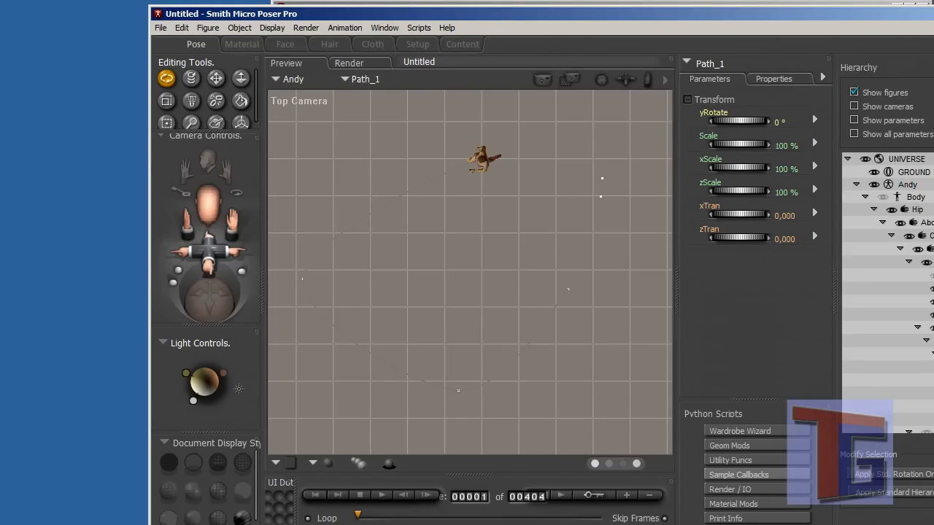
left_click(160, 27)
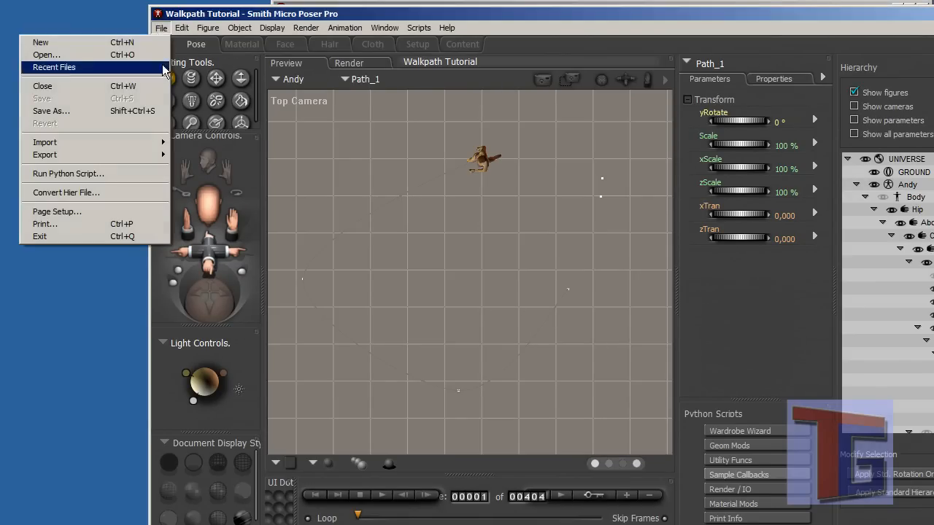
left_click(51, 111)
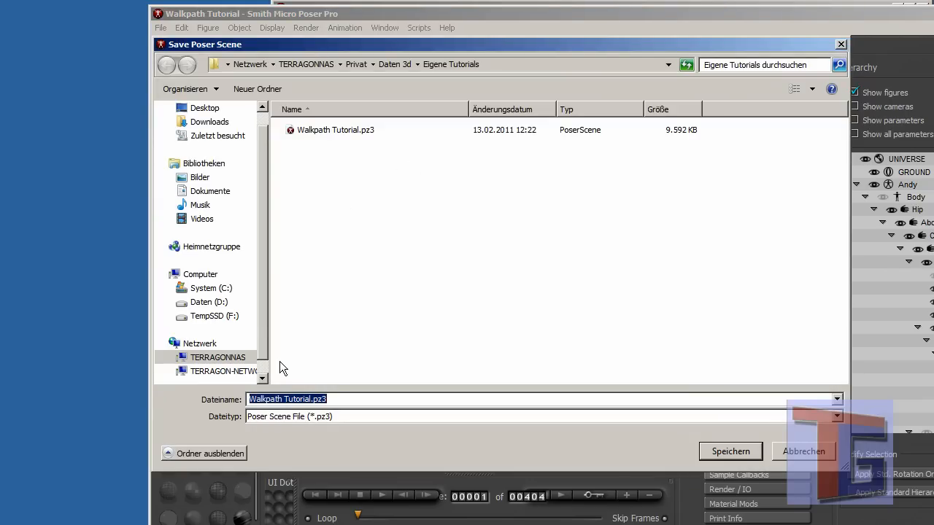
mouse_move(343, 135)
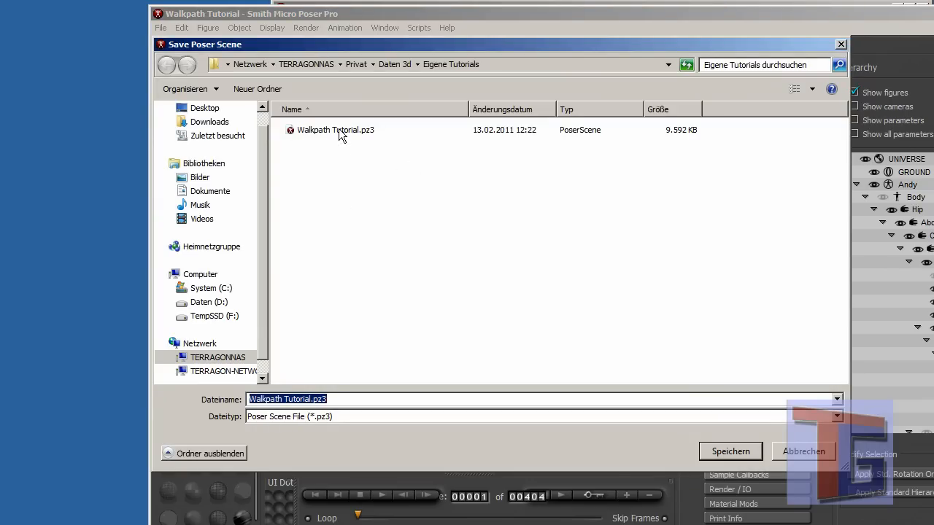
mouse_move(353, 400)
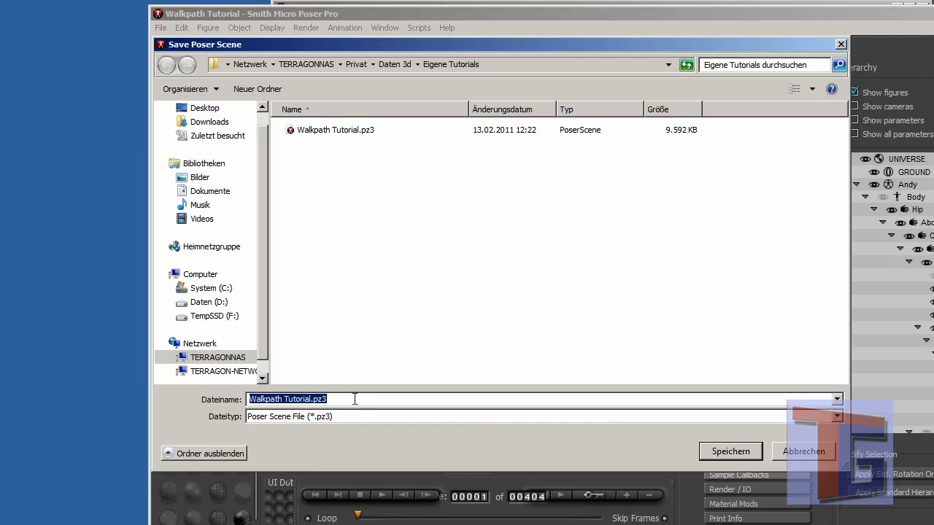
mouse_move(738, 465)
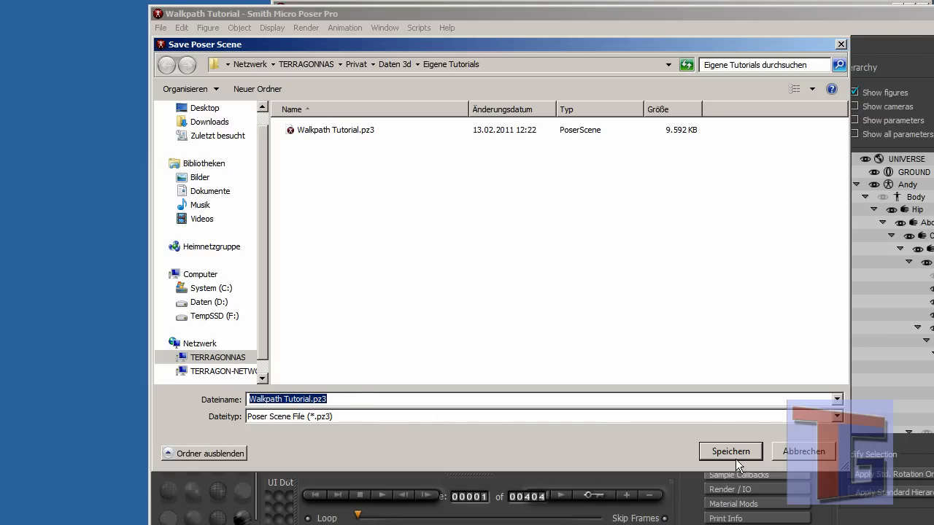
left_click(730, 451)
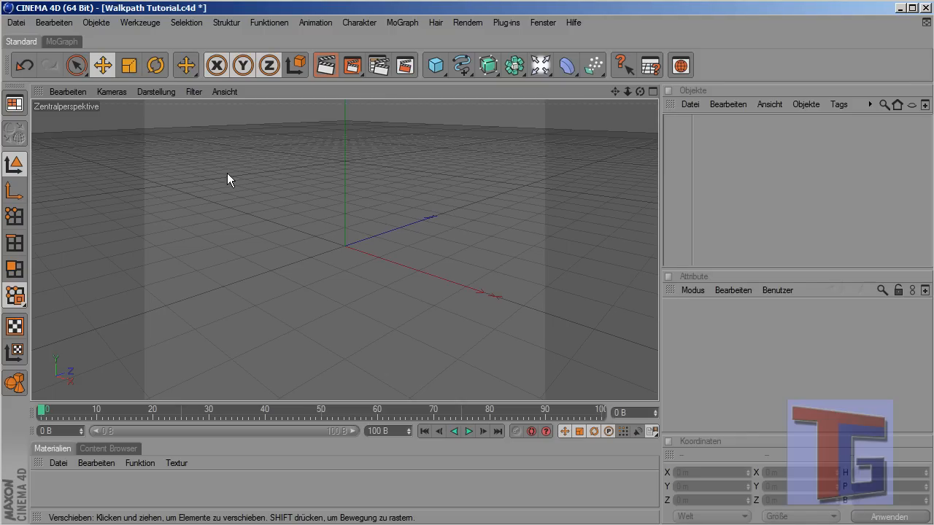
mouse_move(313, 196)
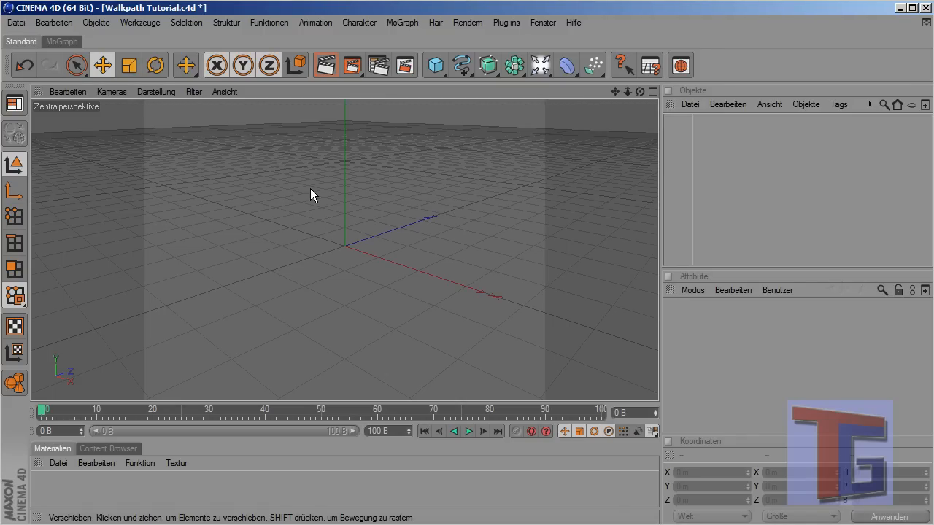
mouse_move(378, 200)
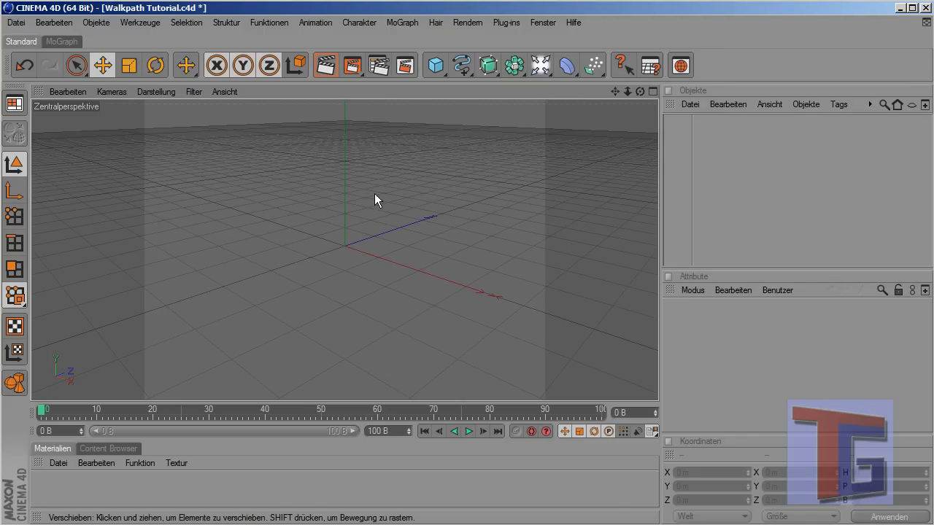
mouse_move(348, 38)
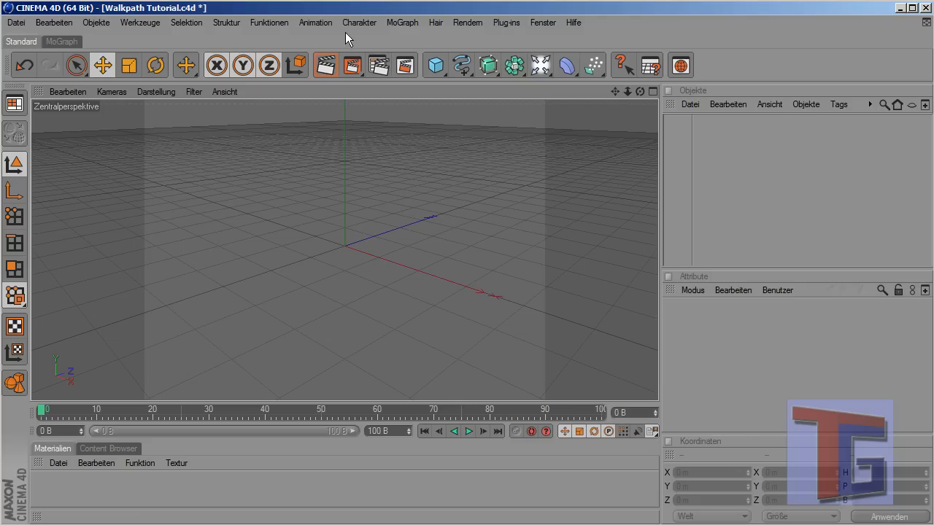
Step: Add a Poser Object from Plug-ins and browse to load Walkpath Tutorial.pz3 into it
left_click(507, 21)
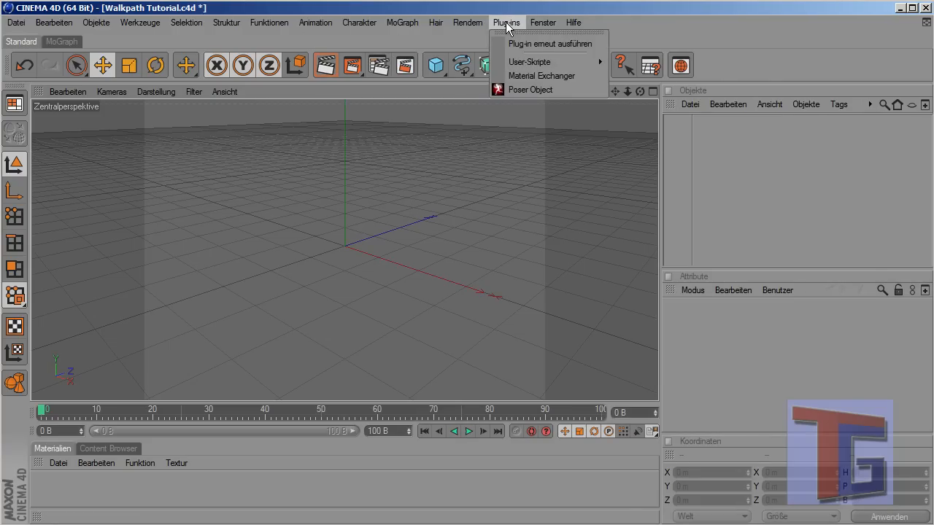
mouse_move(532, 89)
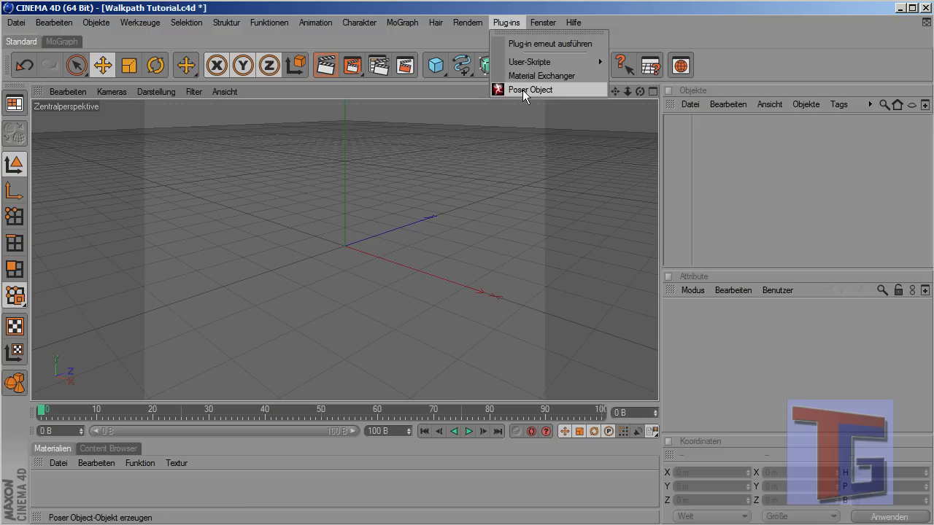
mouse_move(504, 96)
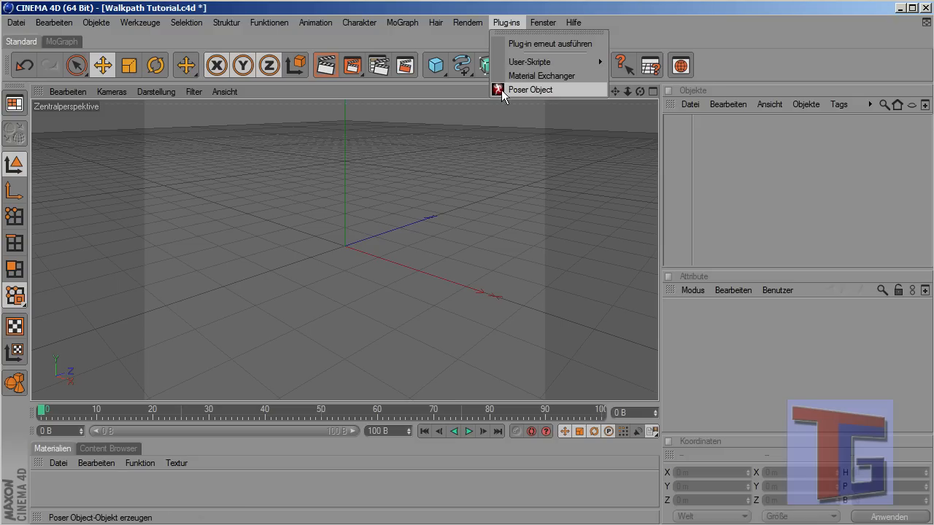
left_click(531, 89)
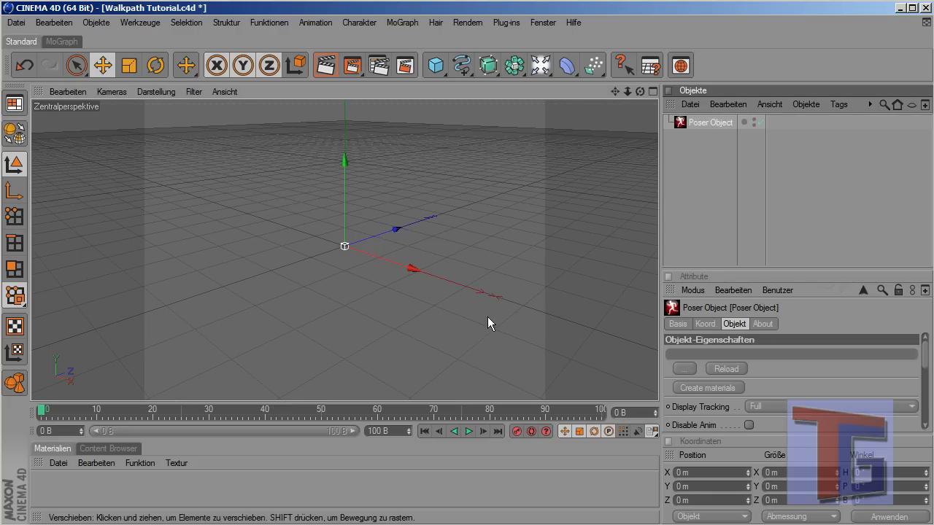
mouse_move(683, 373)
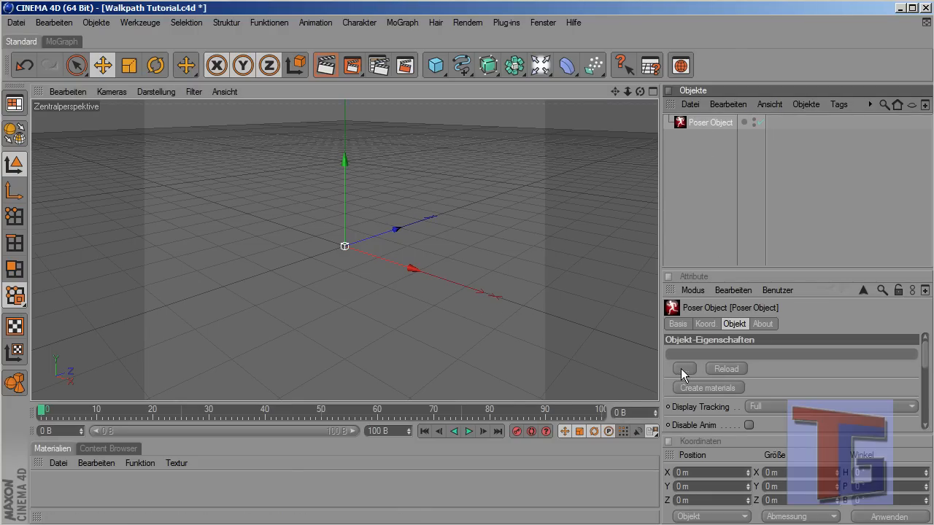
left_click(683, 368)
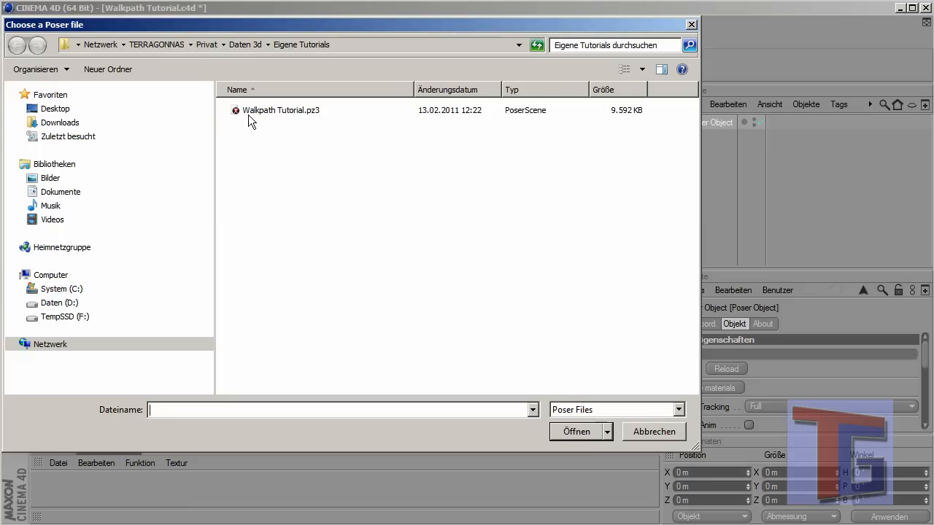
mouse_move(300, 117)
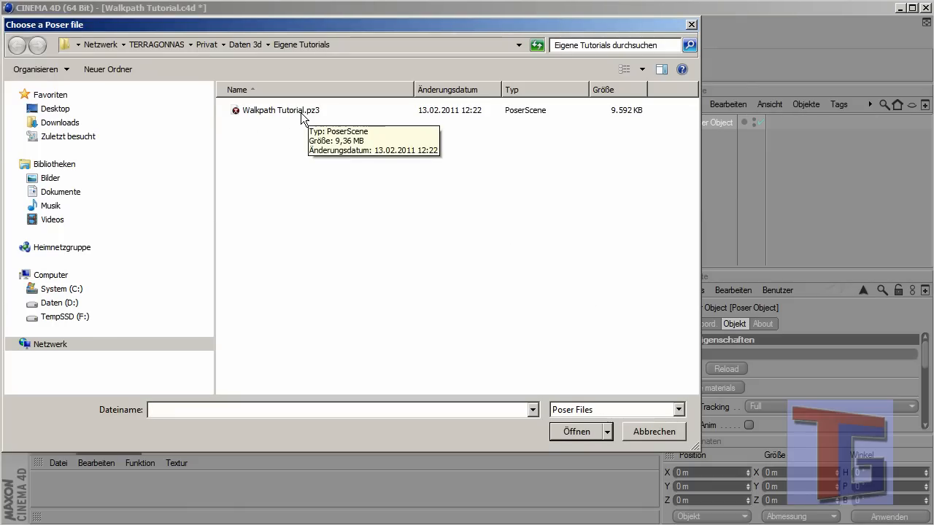
mouse_move(266, 128)
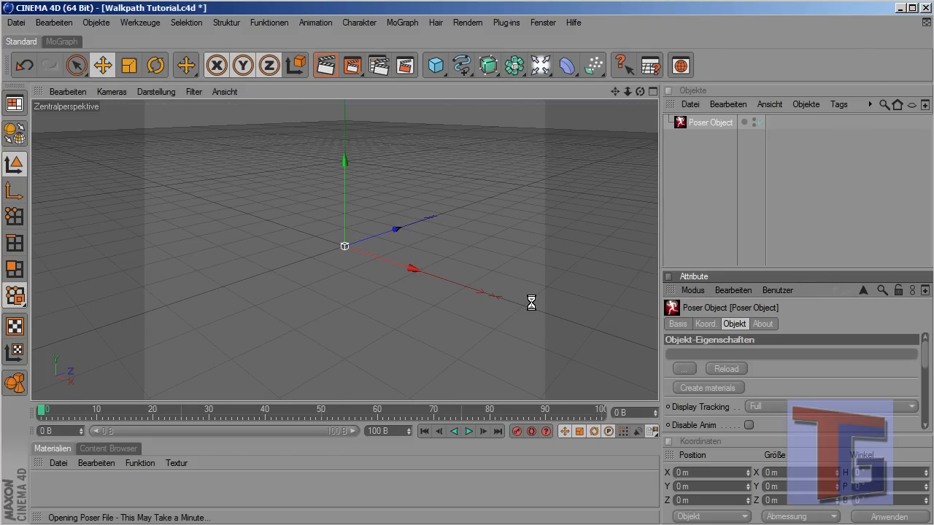
mouse_move(528, 305)
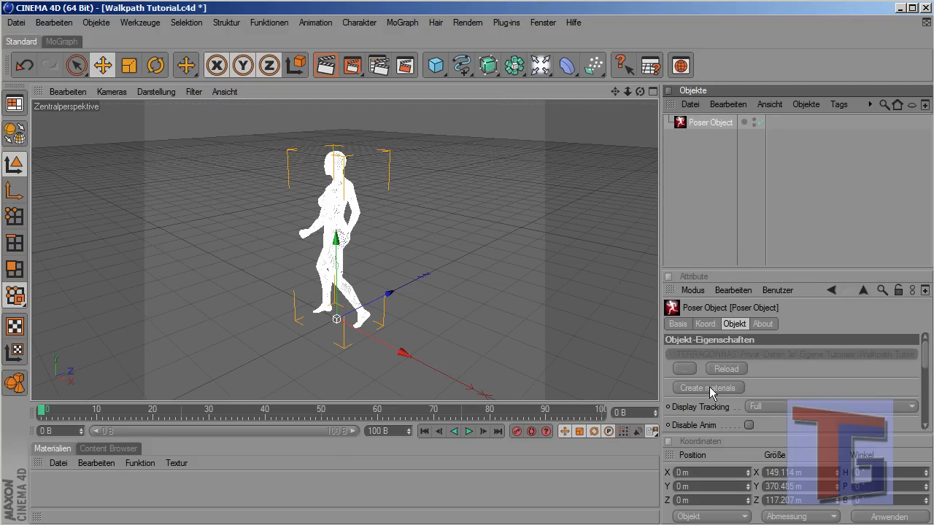
Step: Create materials for the imported Victoria figure in the Poser Object attributes
left_click(707, 388)
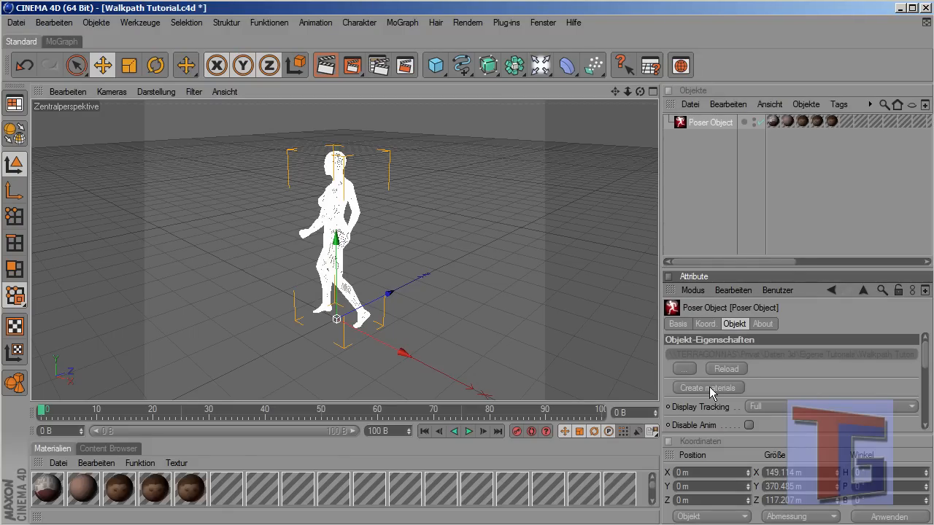
left_click(708, 389)
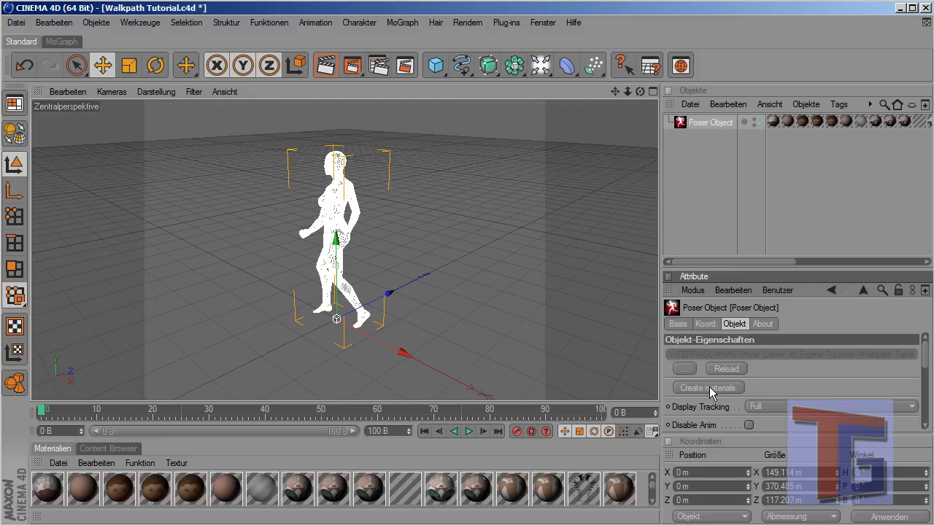
mouse_move(659, 318)
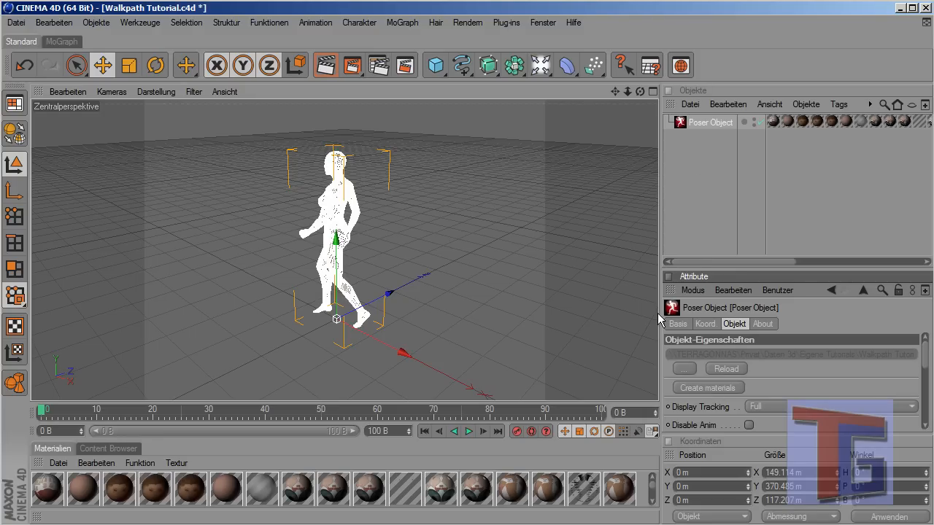
mouse_move(700, 159)
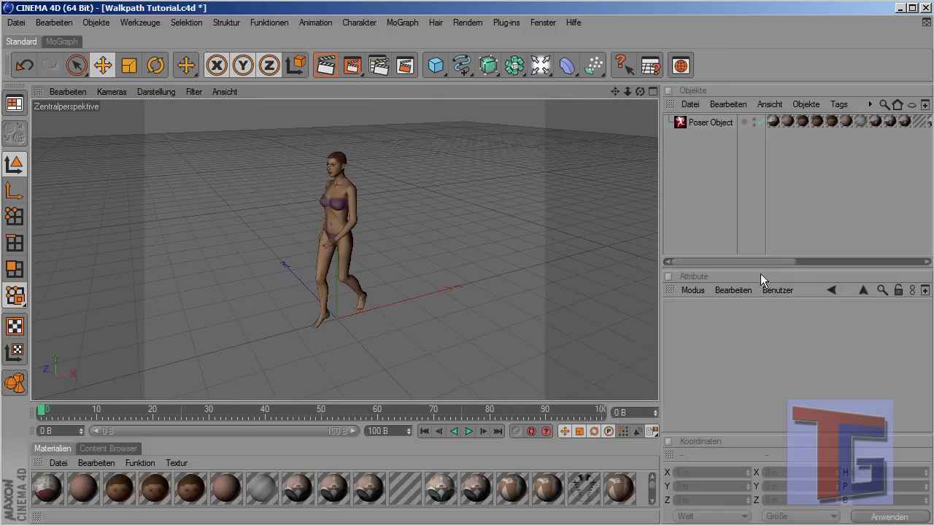
mouse_move(312, 163)
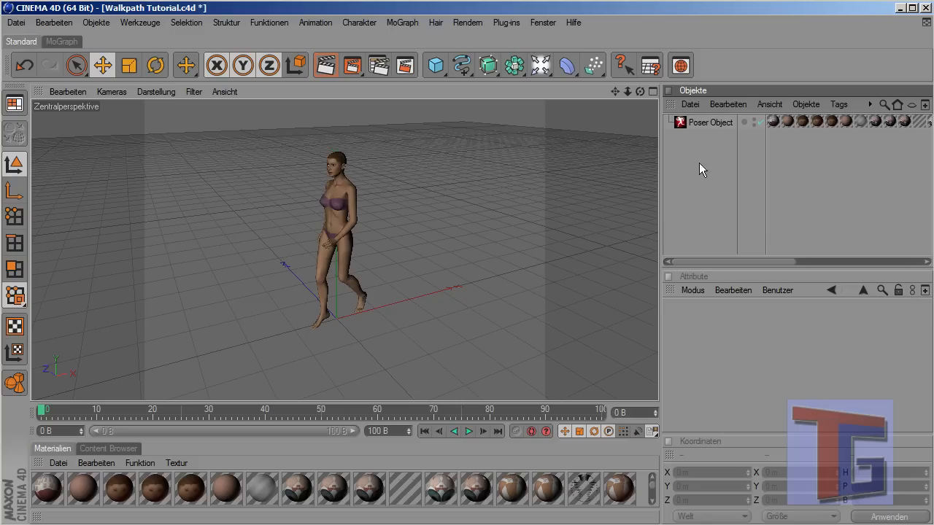
Step: Read the 404 Poser frames in the attributes, rewind to frame 1 and play the walk animation
left_click(710, 123)
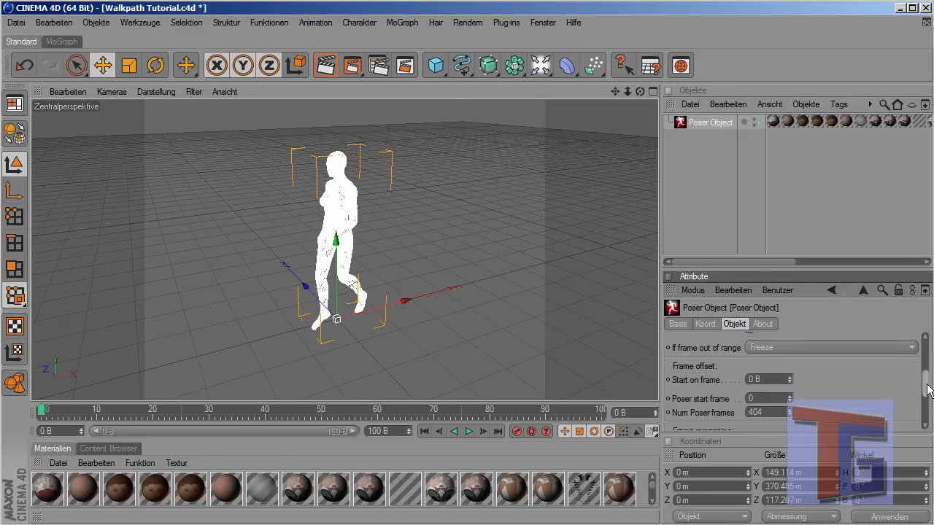
scroll("down", 3)
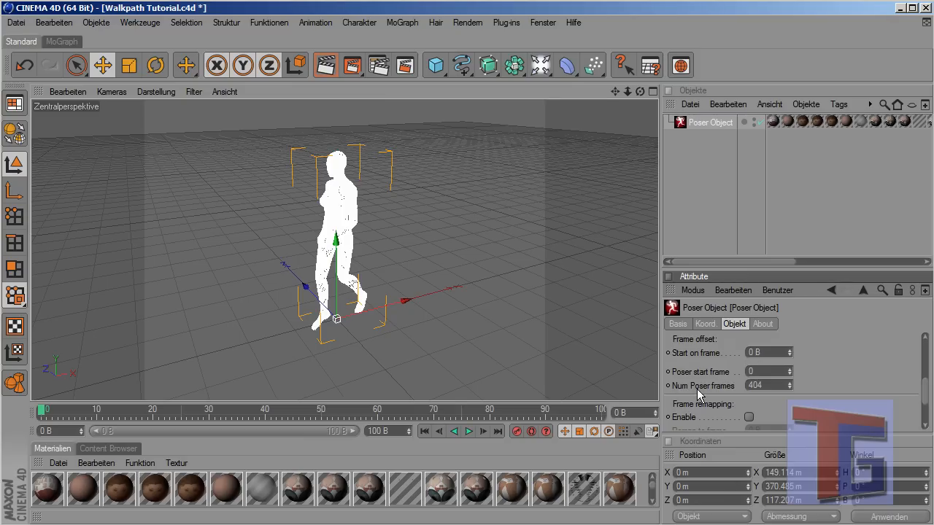
mouse_move(746, 391)
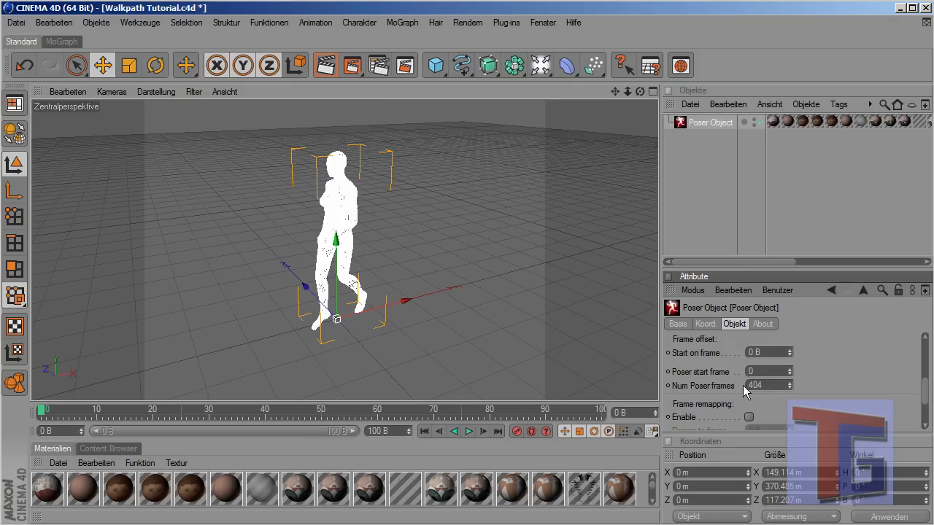
mouse_move(451, 387)
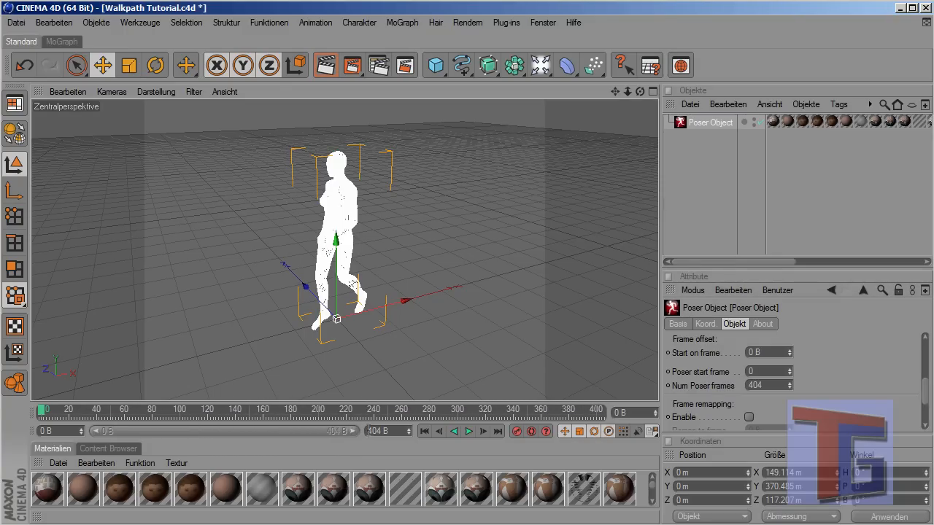
mouse_move(449, 423)
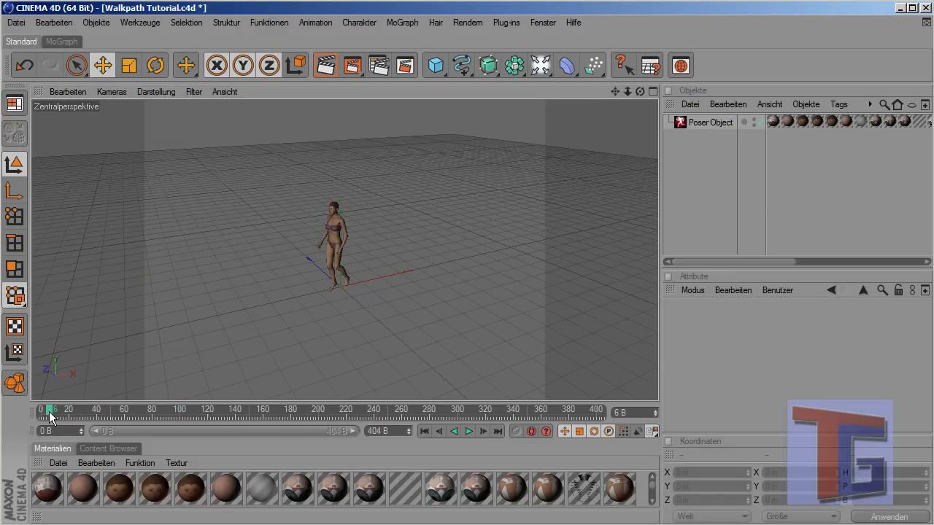
left_click(468, 432)
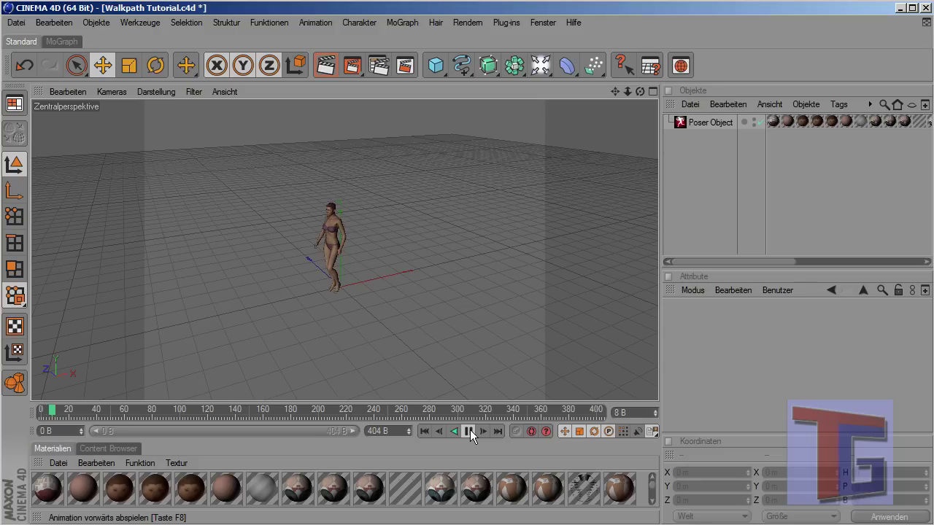
left_click(467, 432)
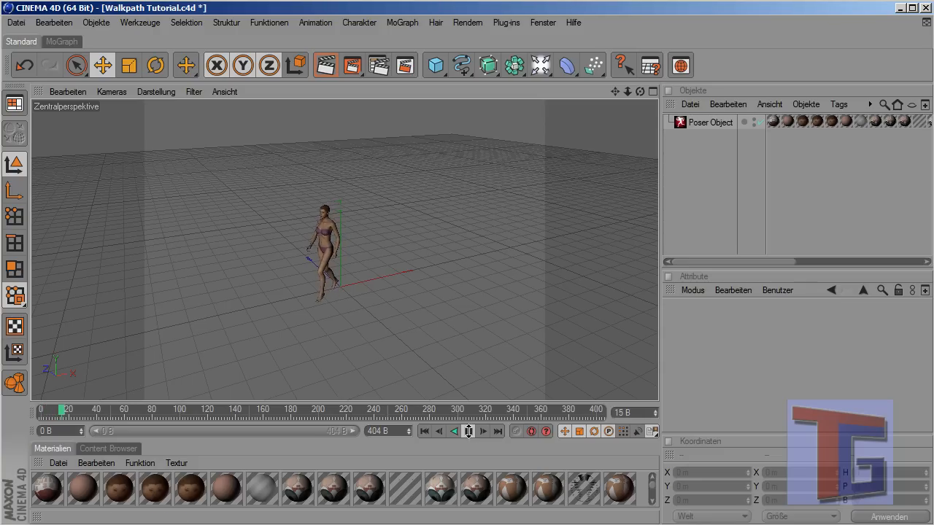
left_click(467, 432)
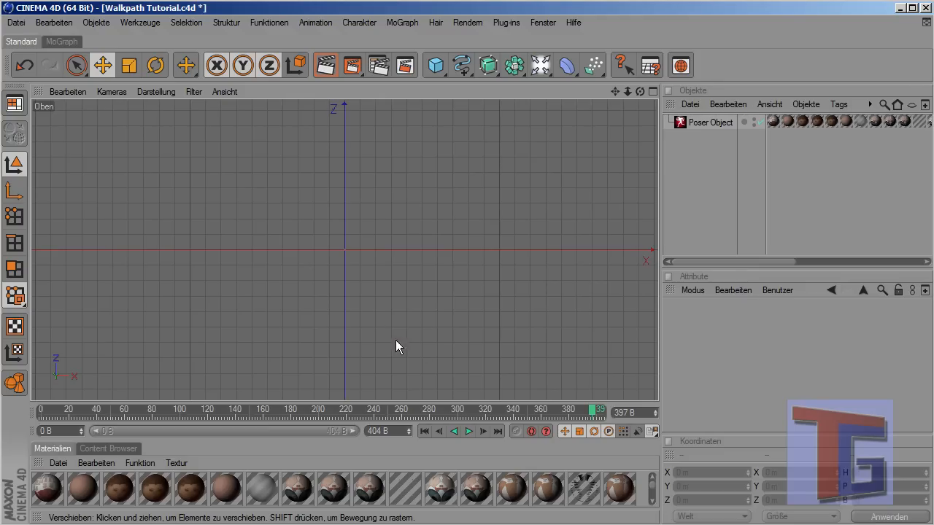
Step: Add a Cube primitive to the scene beside the figure's walking path
left_click(710, 123)
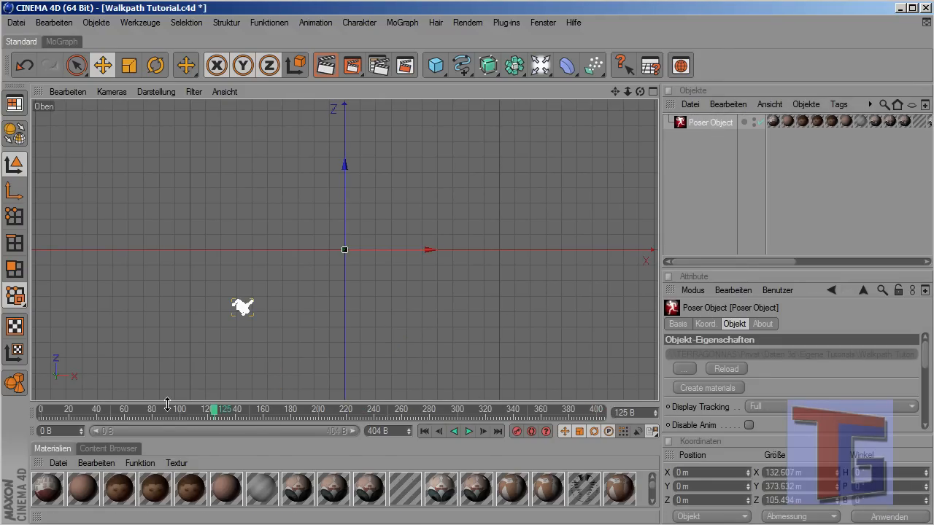
left_click_drag(216, 409, 105, 409)
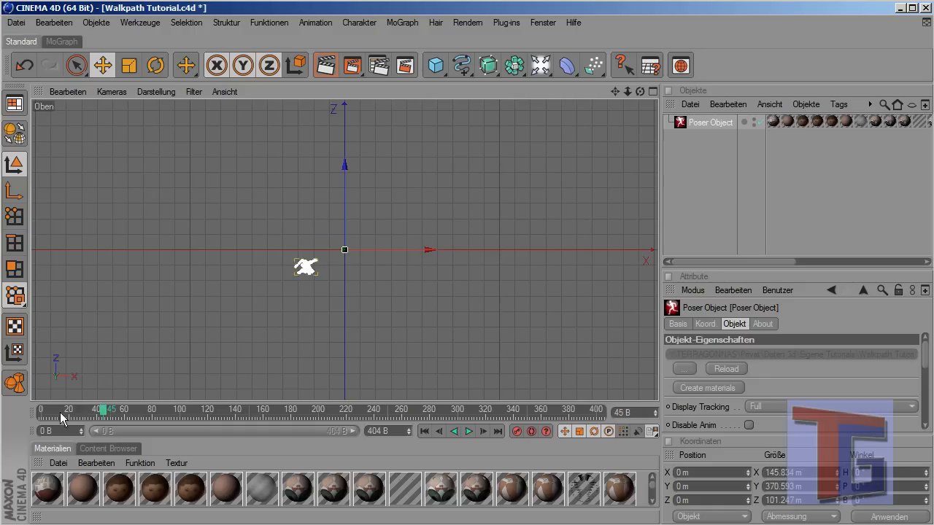
left_click(216, 64)
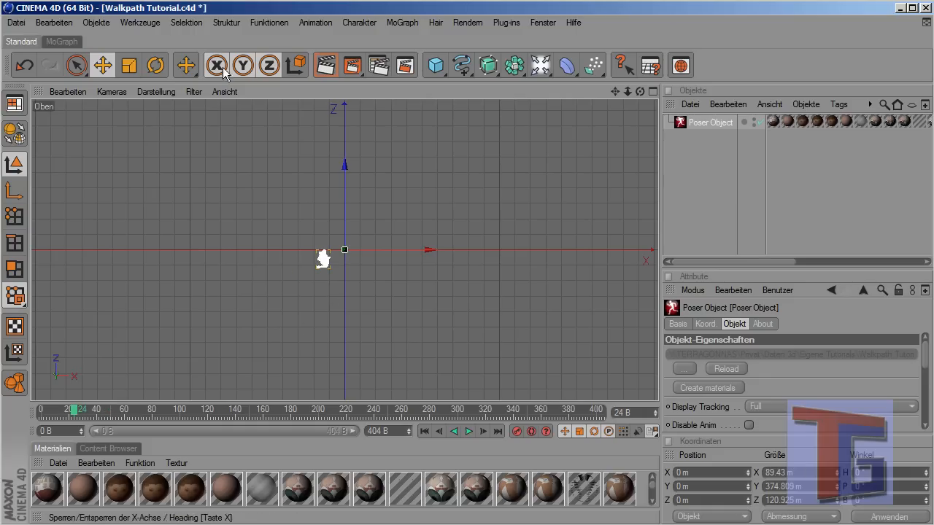
left_click(435, 65)
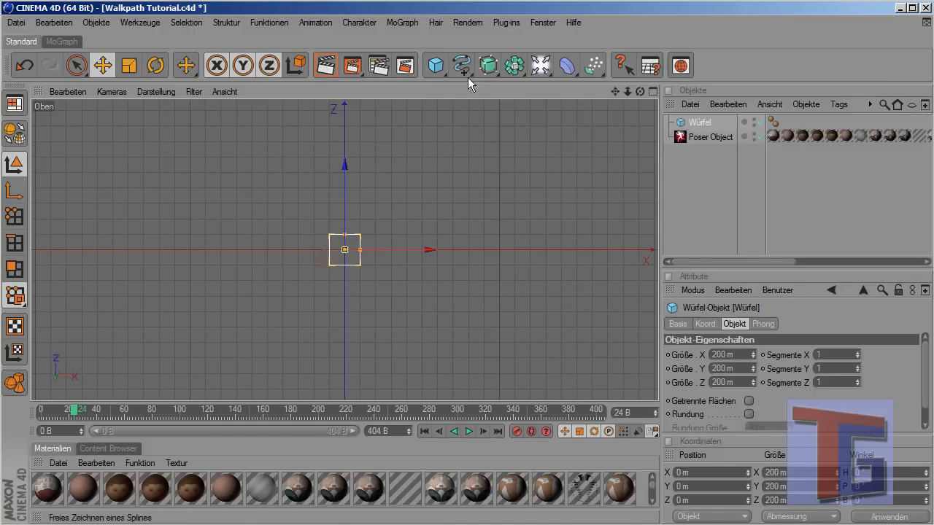
mouse_move(344, 211)
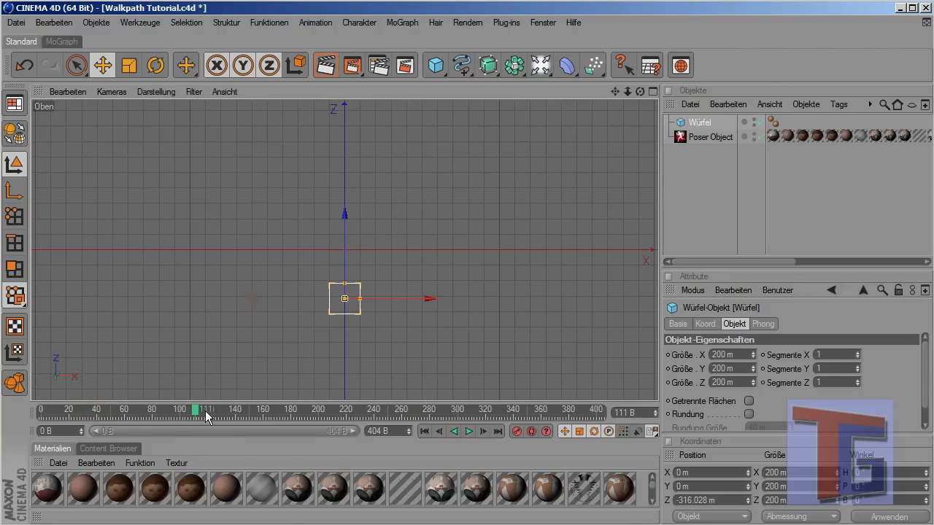
Step: Scrub the walk animation forward to check the figure passes the box
left_click_drag(195, 412, 376, 412)
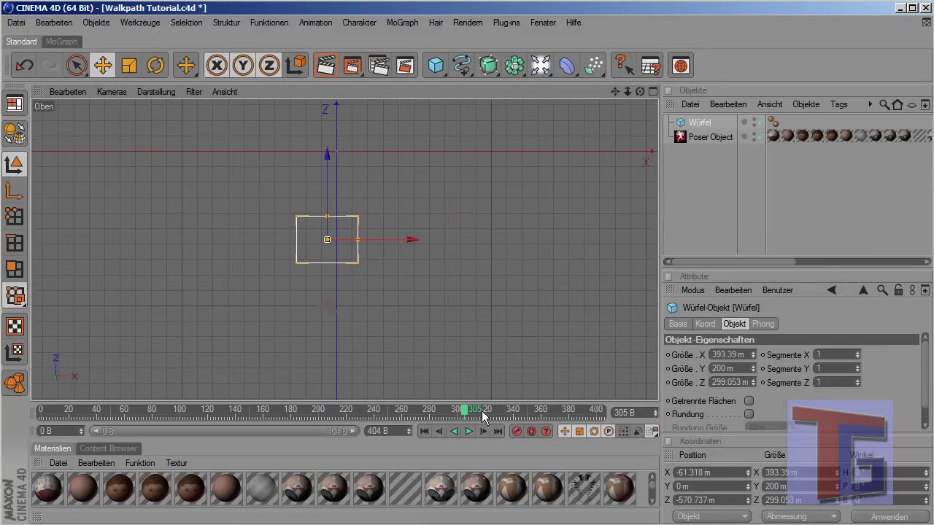
left_click_drag(464, 410, 540, 410)
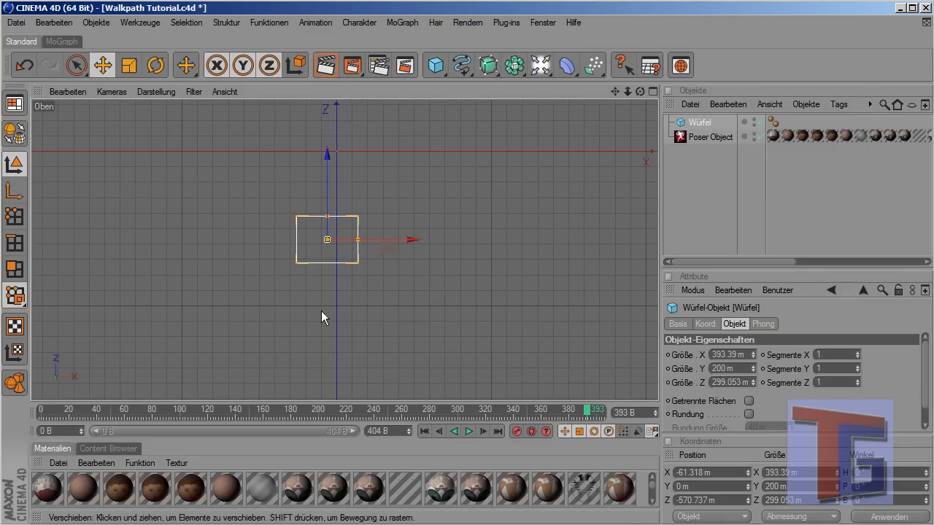
mouse_move(616, 114)
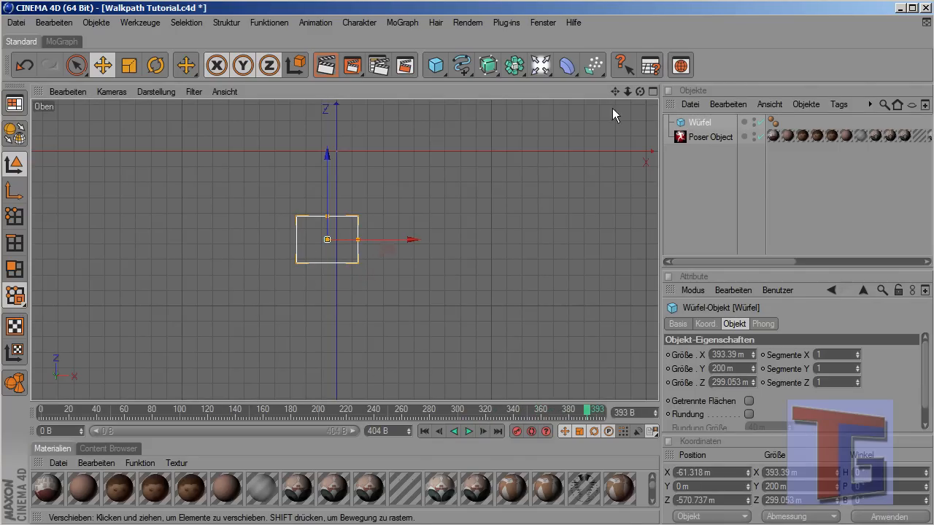
Step: Maximise the perspective viewport and scrub to see the figure walking past the box
left_click(640, 90)
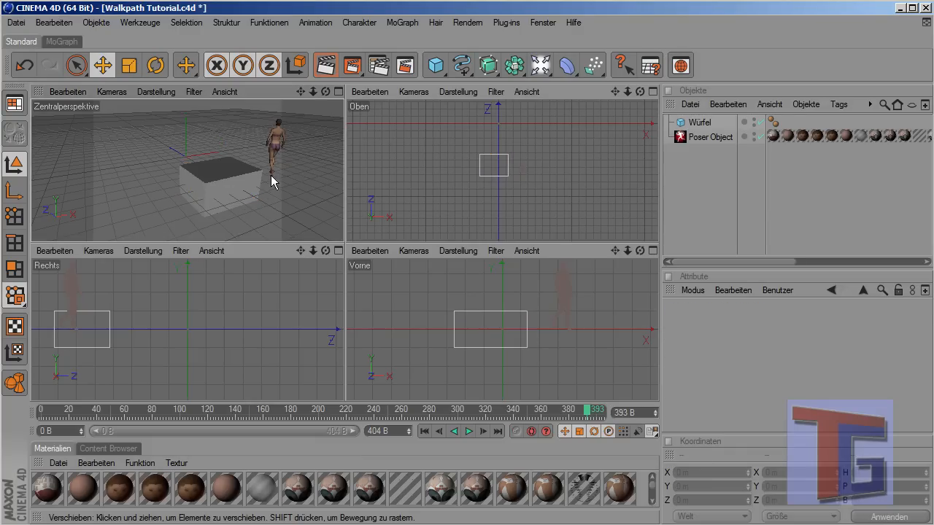
left_click(339, 90)
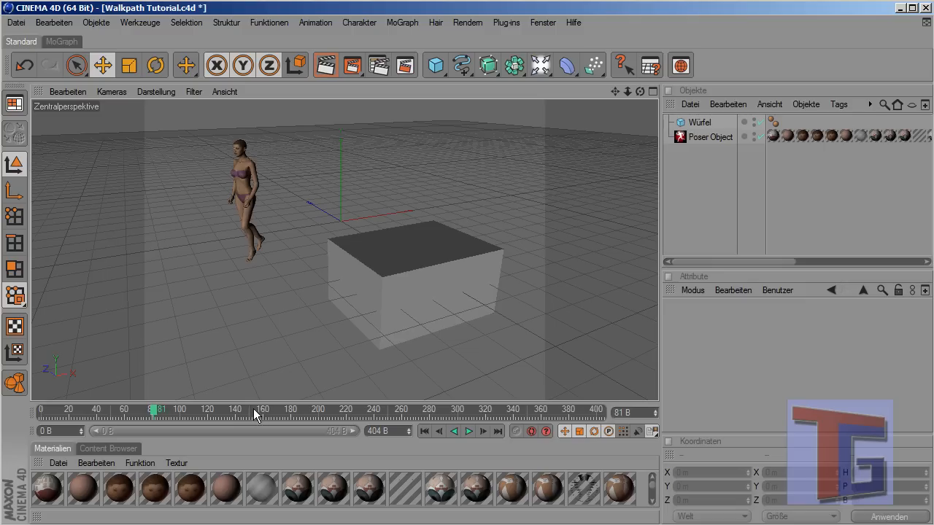
left_click(467, 432)
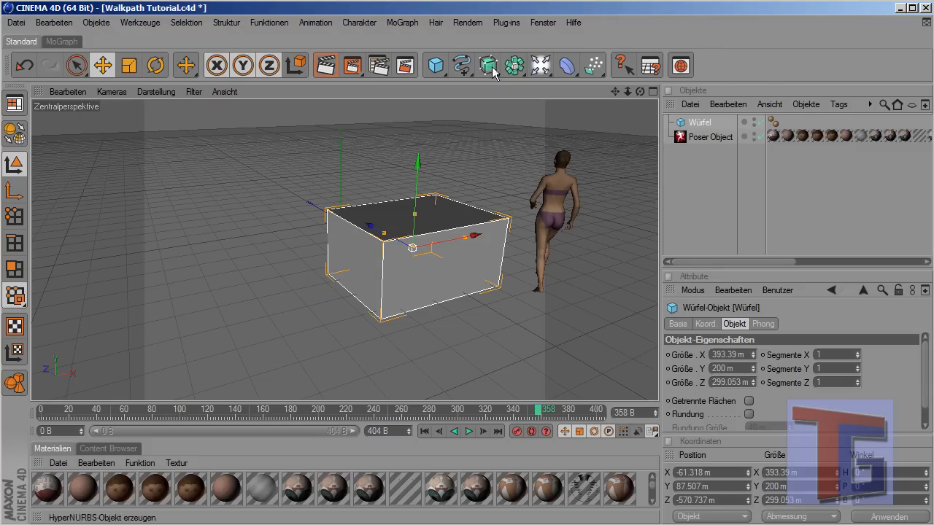
Step: Add a Boden floor object and apply a new pale bluish-grey material to it
left_click(566, 64)
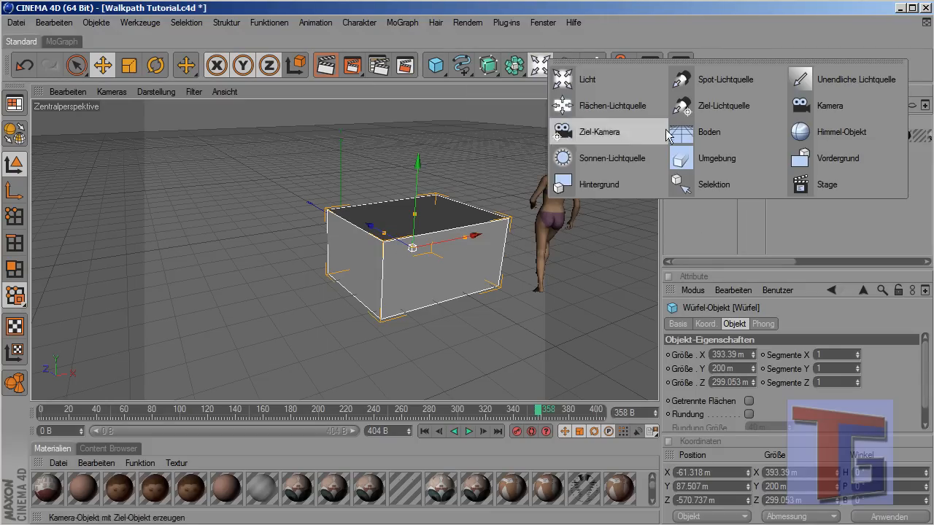
left_click(709, 131)
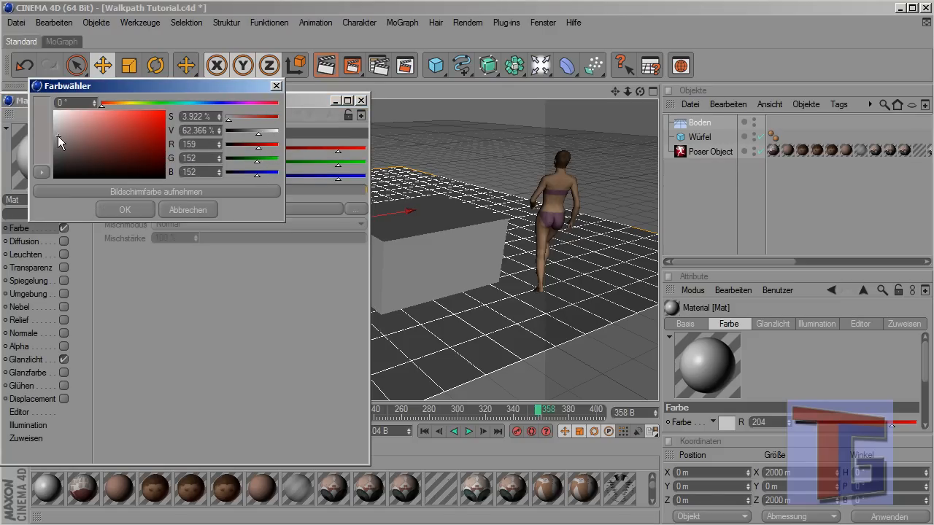
left_click(70, 111)
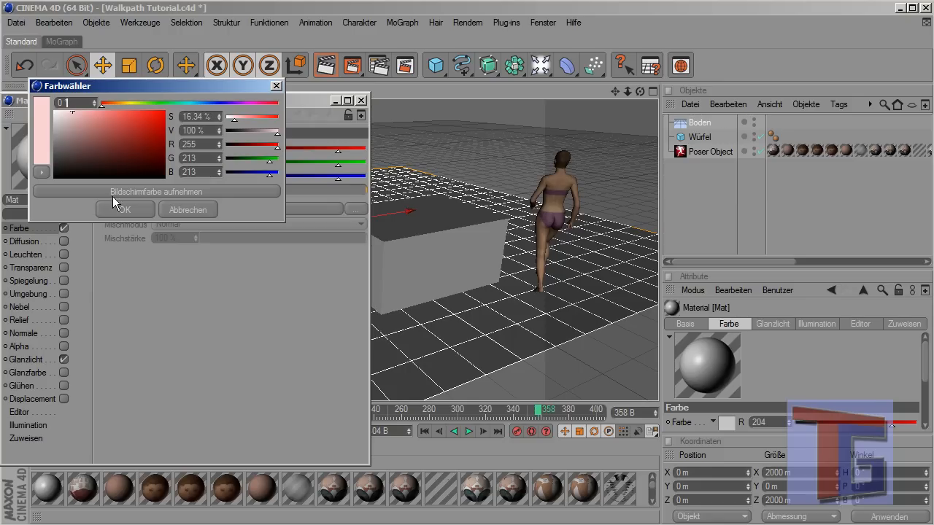
left_click(124, 210)
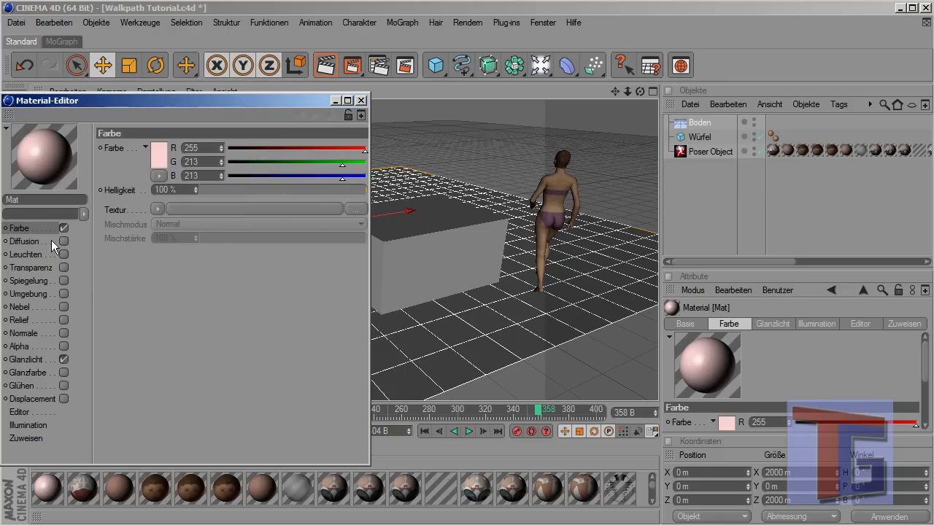
mouse_move(32, 292)
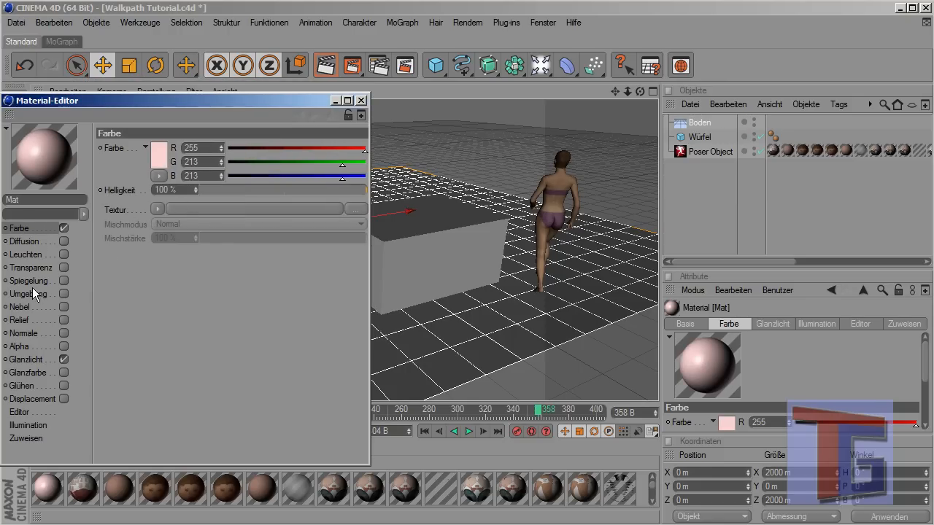
left_click(361, 100)
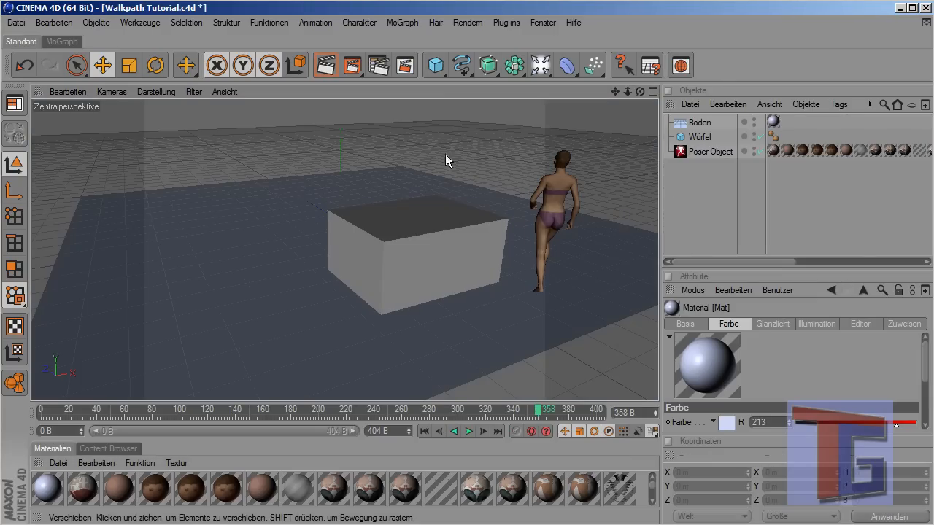
Step: Add a Licht above the scene with Schatten set to Shad.-Maps (Weich)
left_click(594, 64)
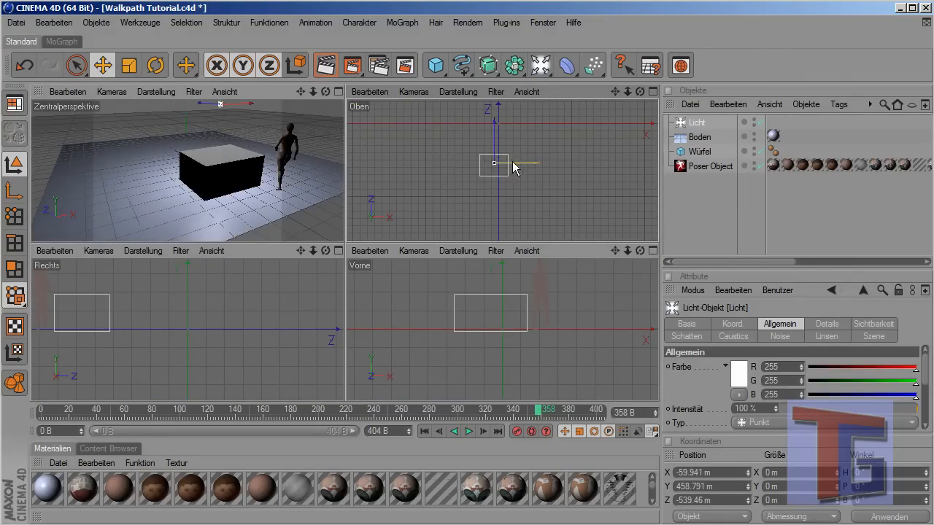
left_click(651, 90)
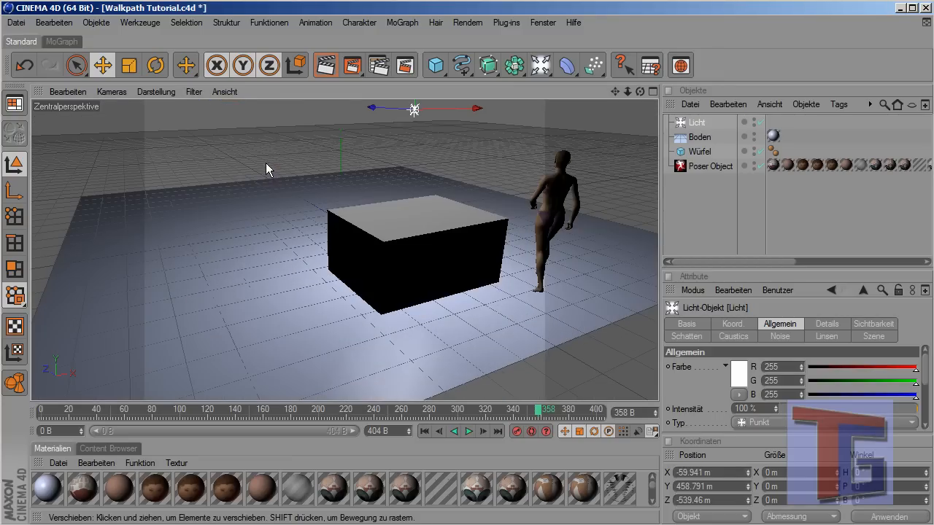
mouse_move(558, 137)
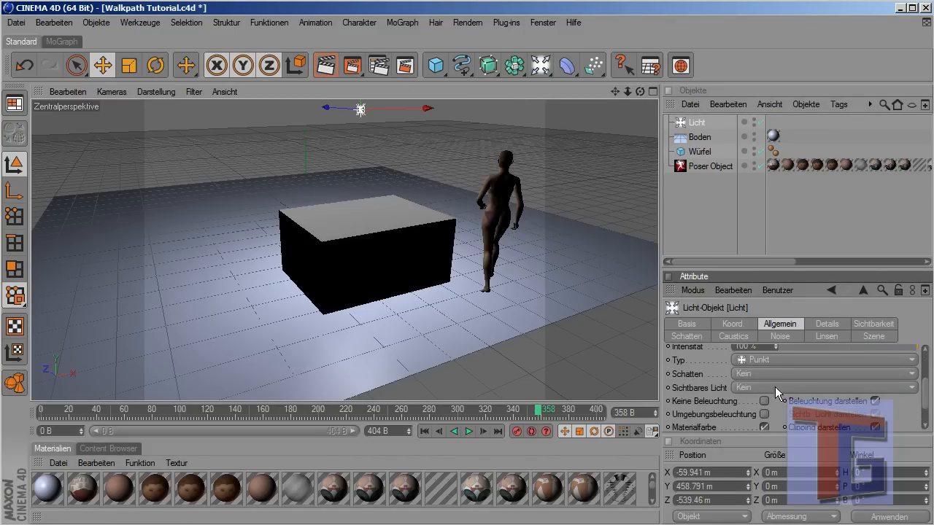
left_click(824, 373)
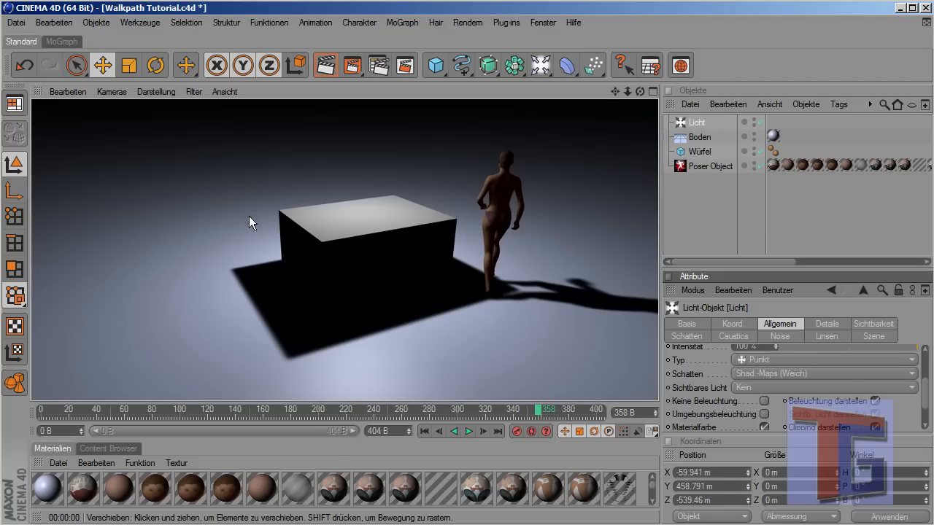
mouse_move(389, 289)
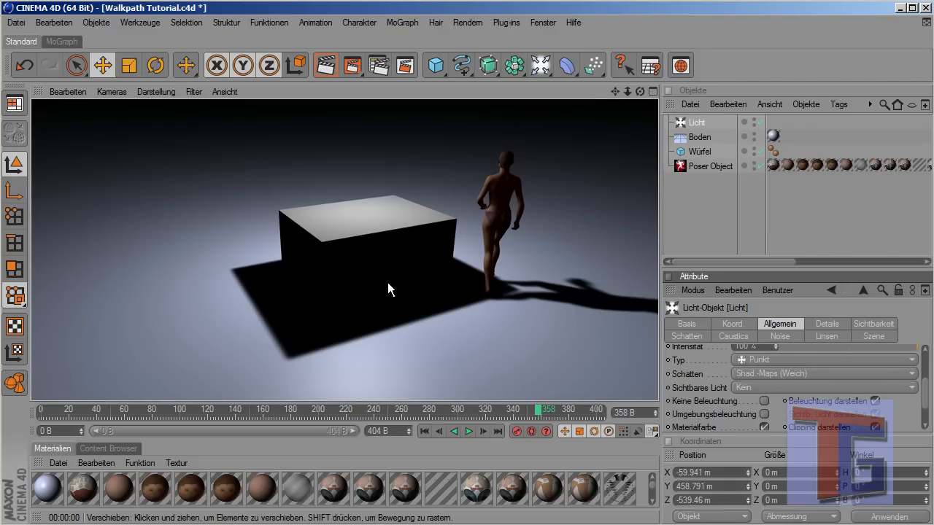
mouse_move(420, 239)
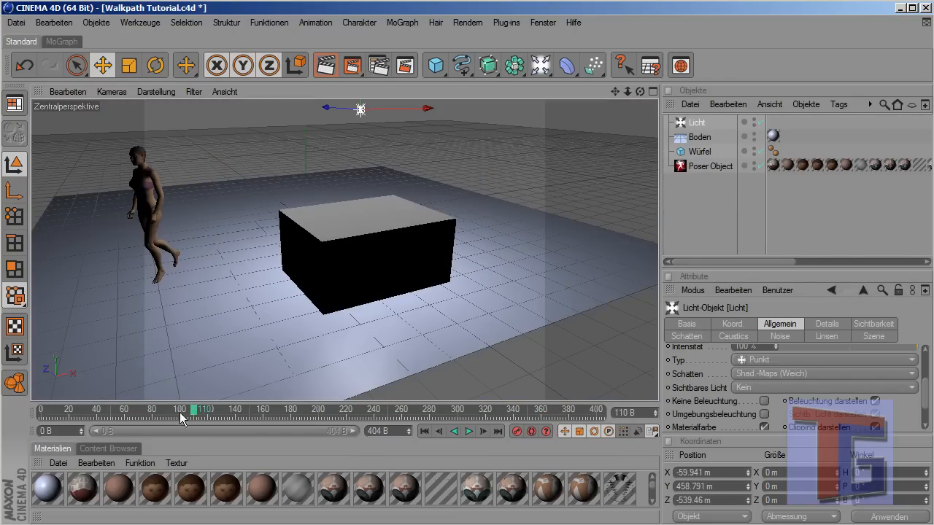
Step: Scrub the animation through to check the figure's and box's soft shadows on the floor
left_click_drag(208, 409, 149, 409)
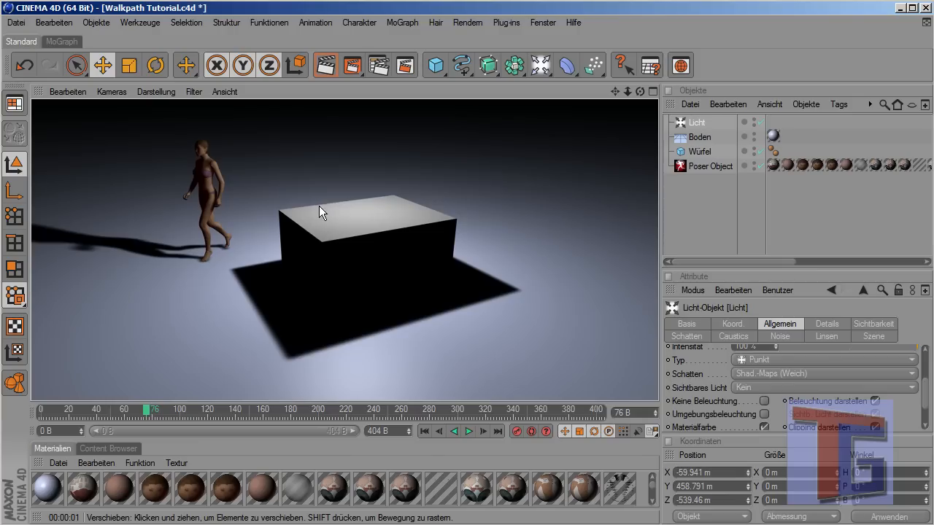
mouse_move(591, 227)
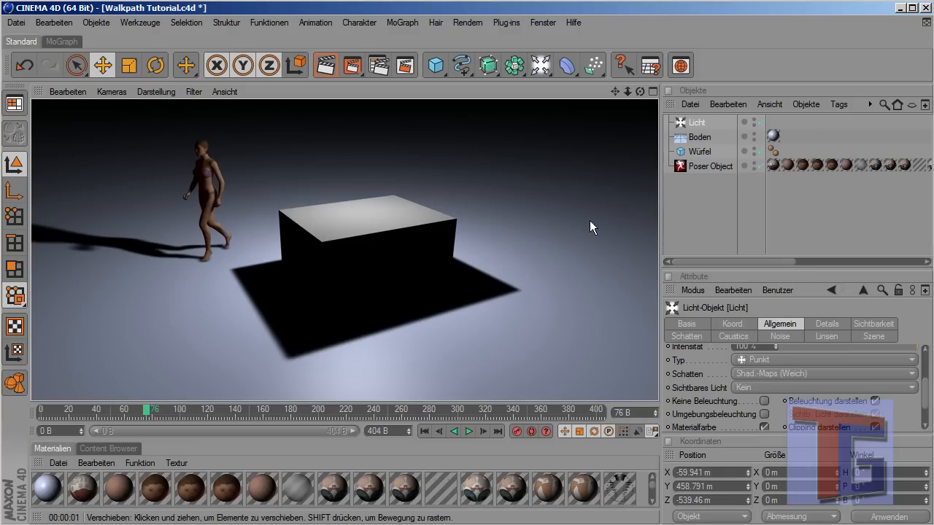
left_click(460, 213)
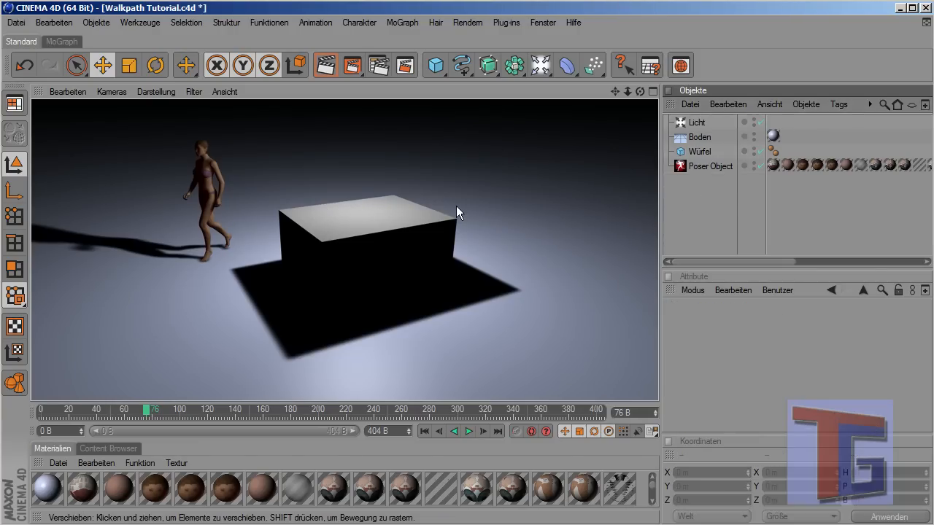
left_click(699, 138)
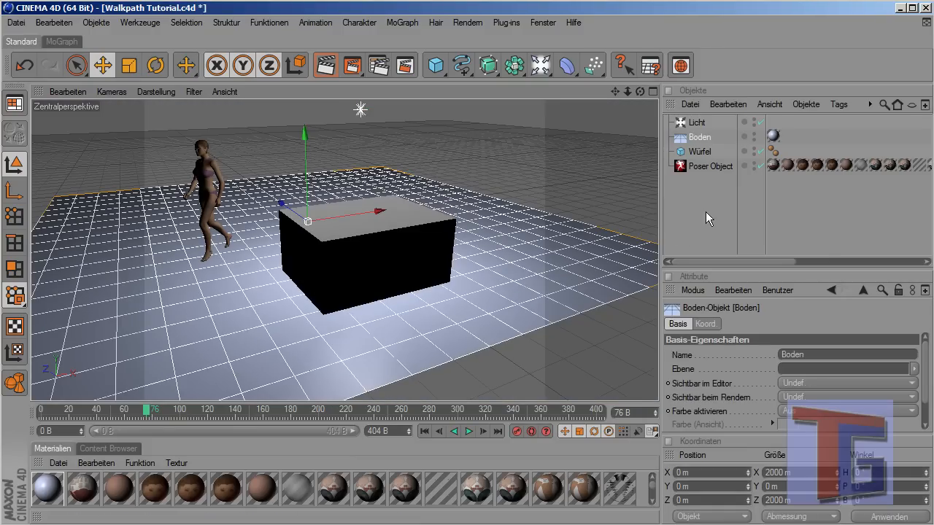
left_click_drag(152, 408, 354, 408)
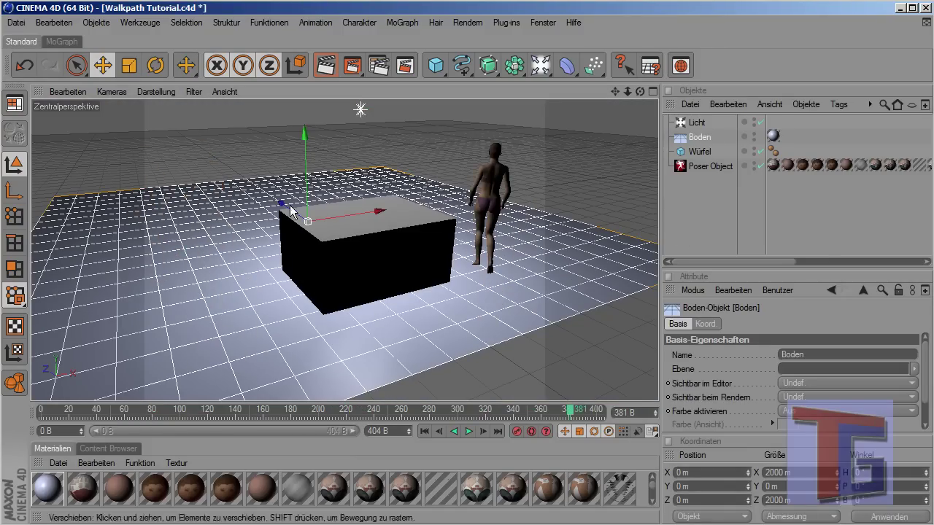
Step: Set the render output to the 720x405 preset with Dauer Alle Bilder (frames 0–404)
left_click(467, 23)
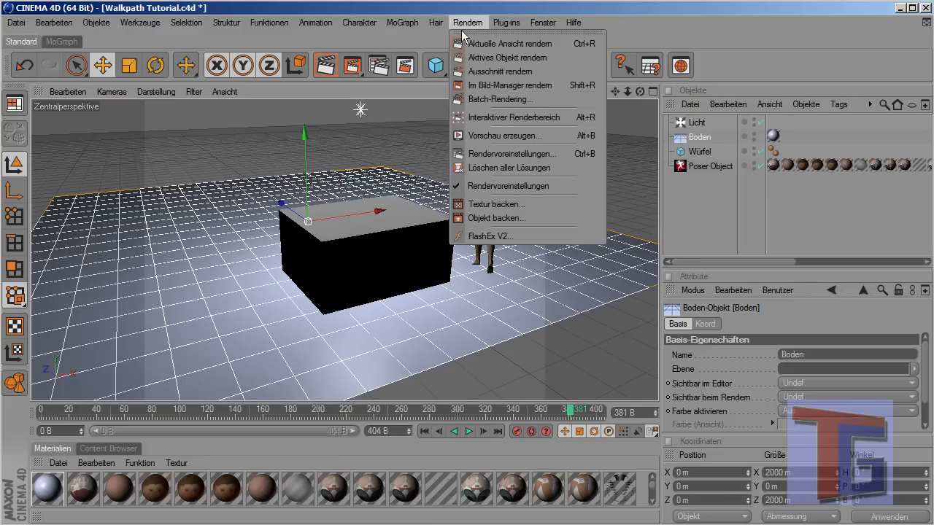
mouse_move(503, 135)
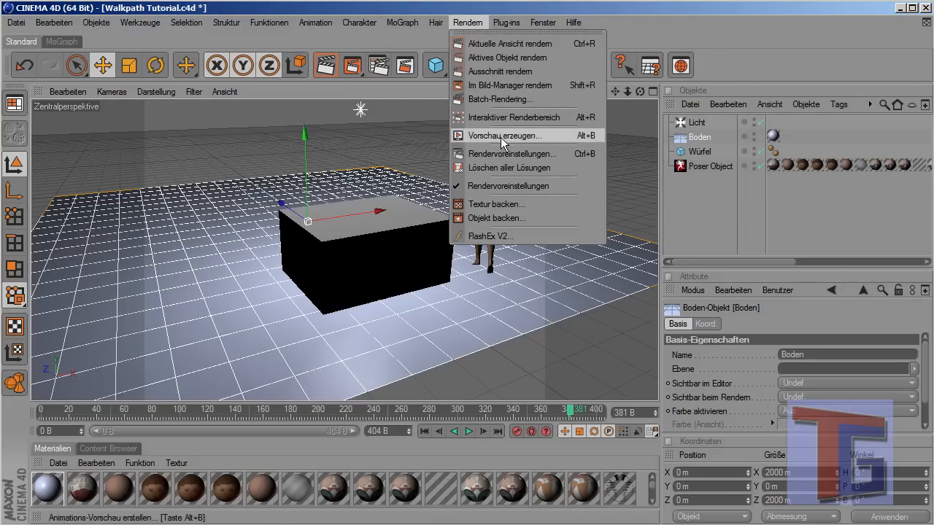
left_click(513, 154)
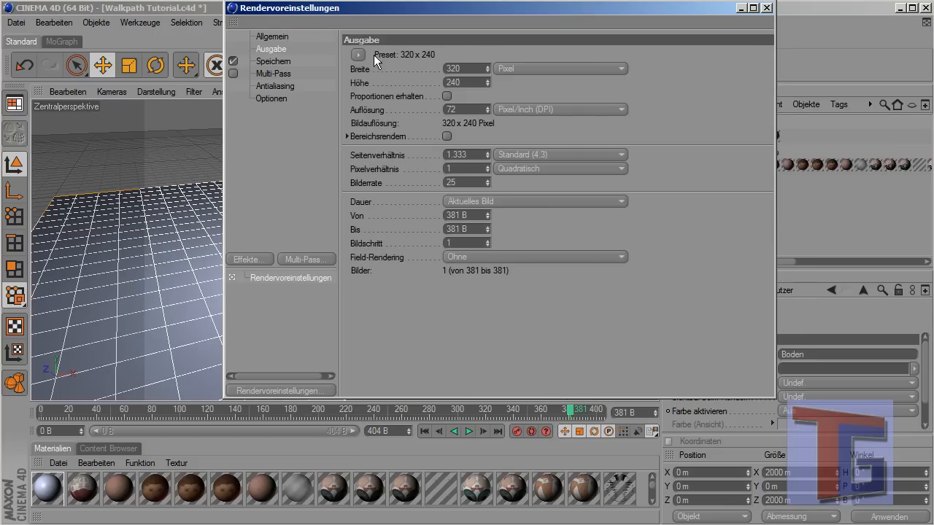
left_click(359, 54)
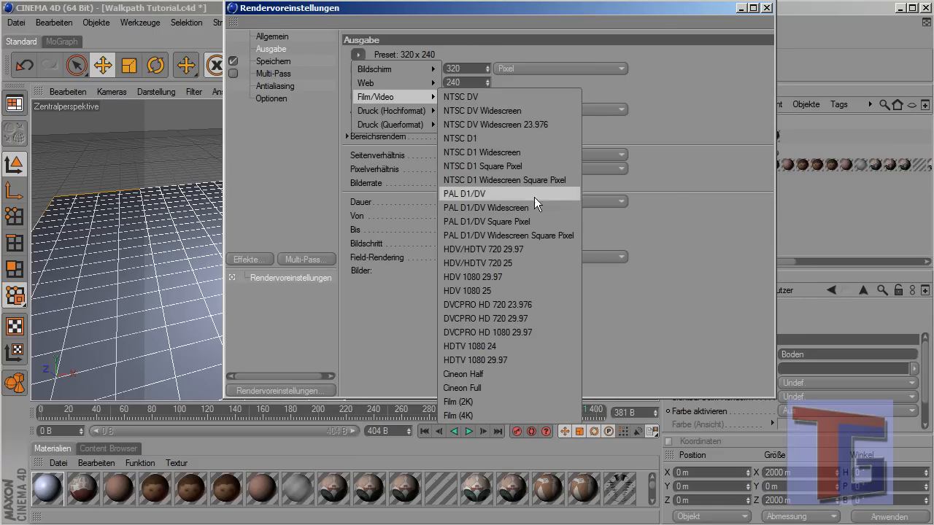
mouse_move(499, 359)
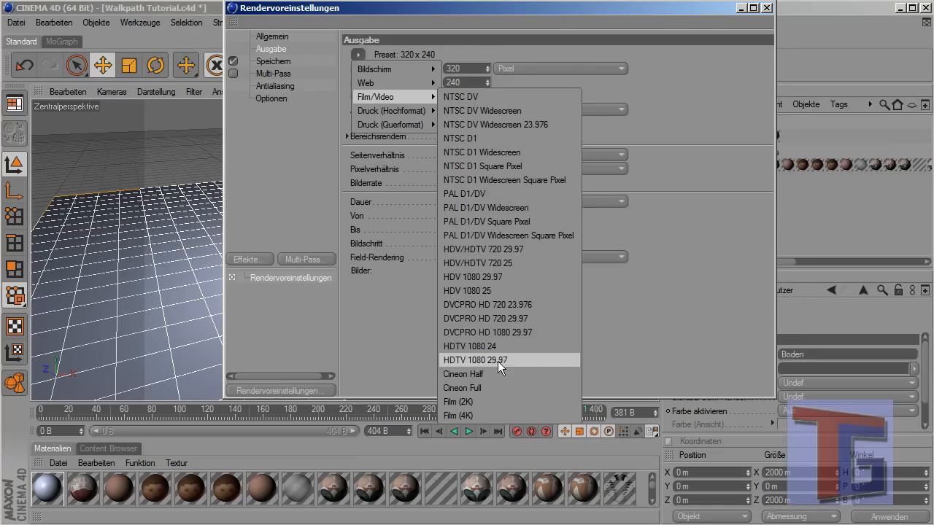
mouse_move(499, 196)
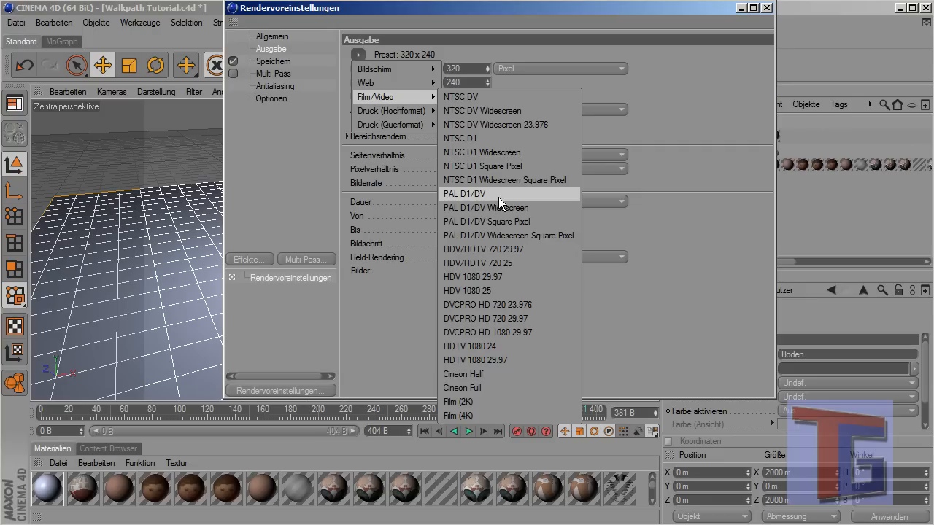
left_click(484, 207)
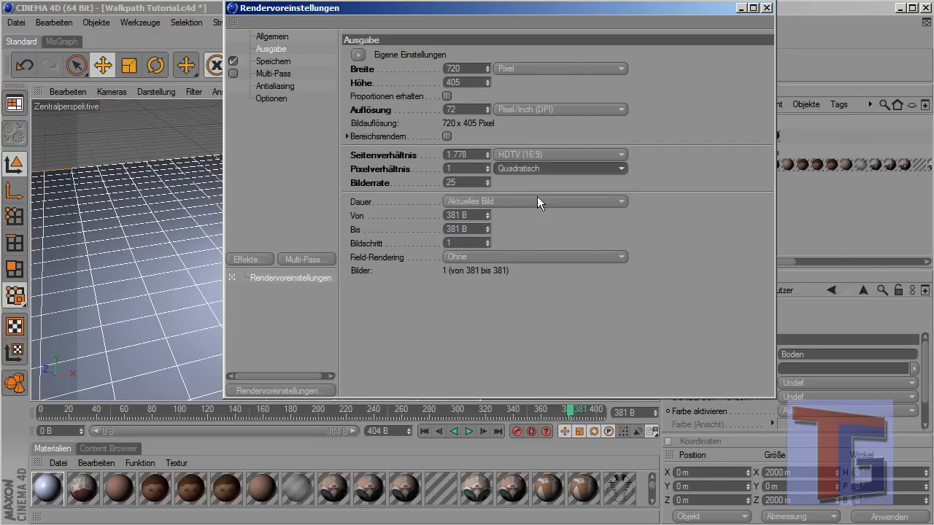
mouse_move(431, 78)
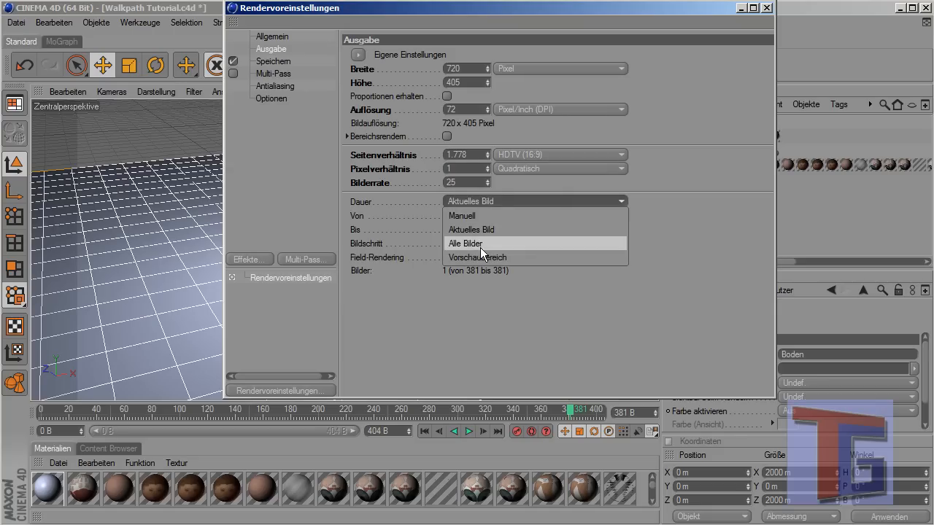
left_click(464, 242)
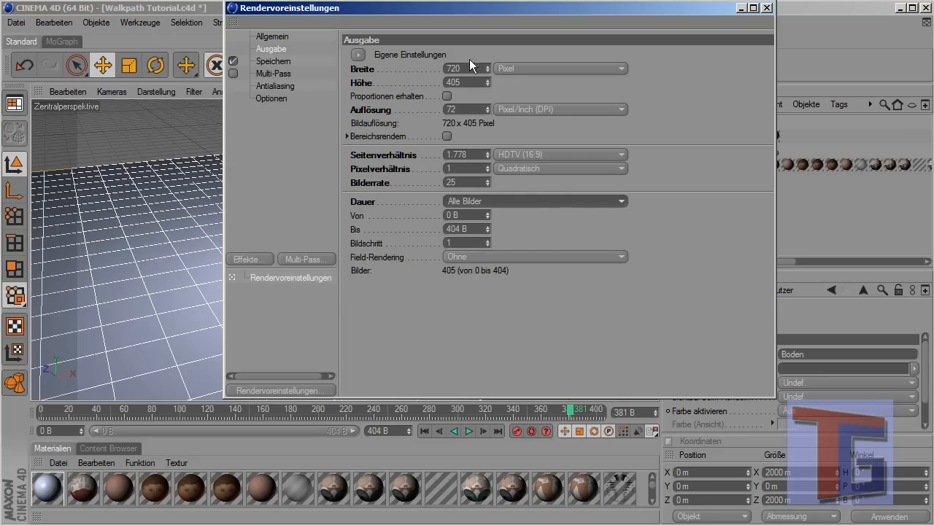
Step: Under Speichern choose QuickTime Film with H.264 best-quality compression and close the settings
left_click(273, 61)
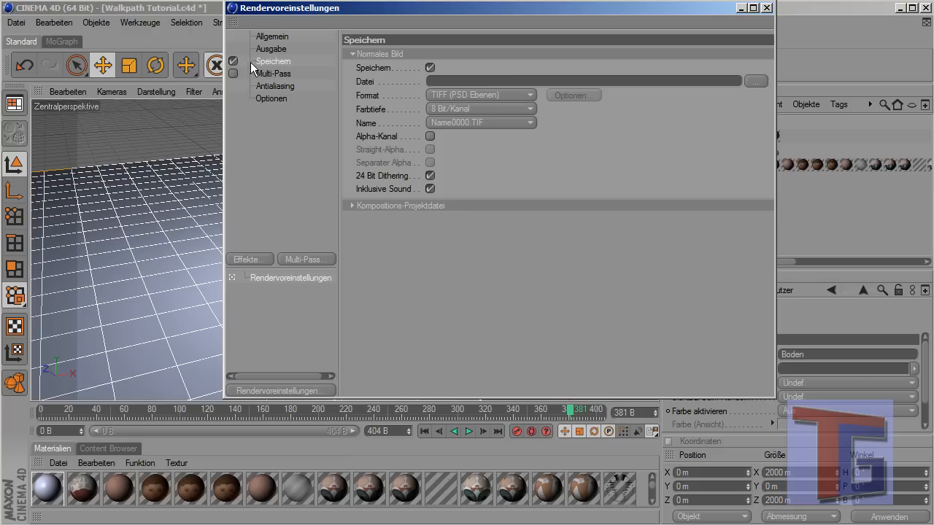
mouse_move(737, 81)
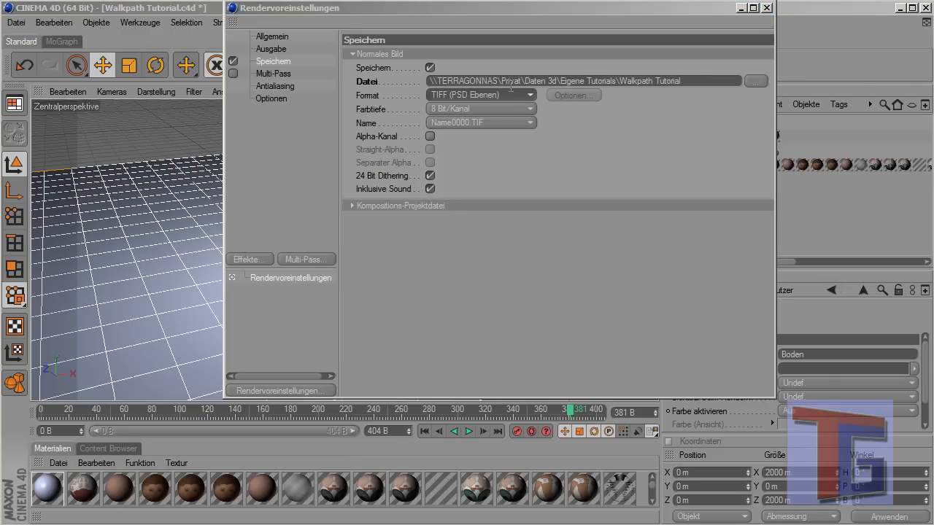
mouse_move(482, 109)
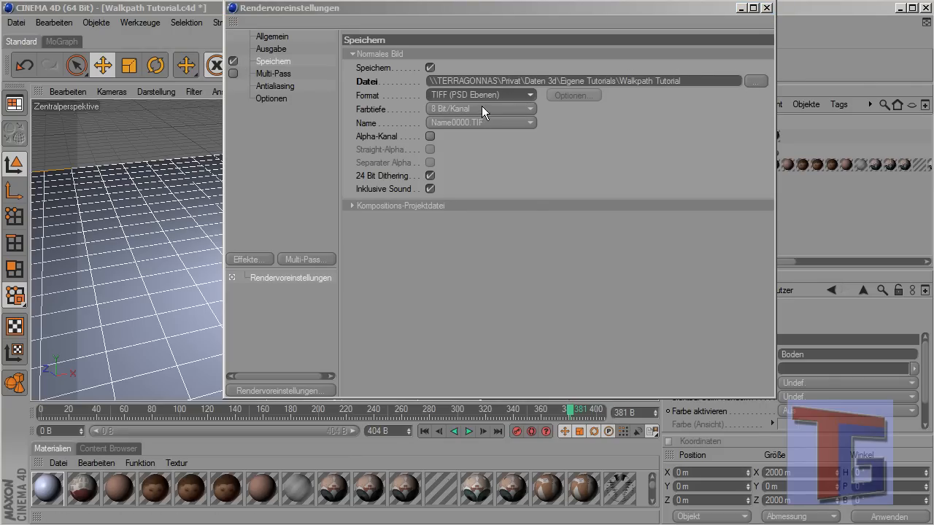
left_click(480, 95)
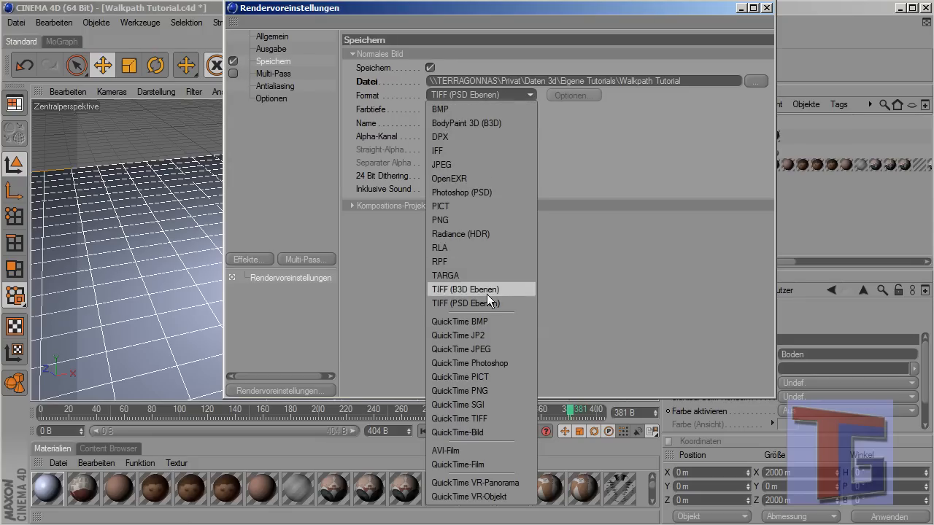
left_click(458, 465)
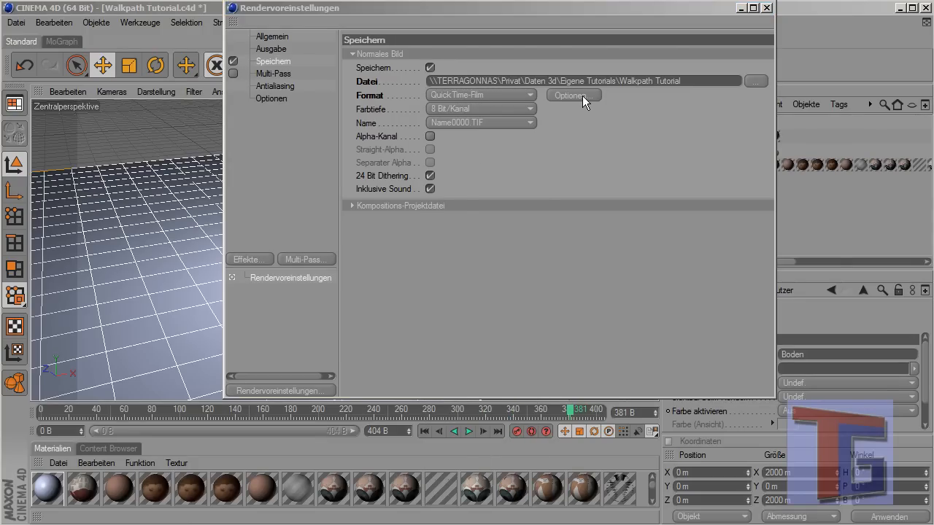
left_click(574, 95)
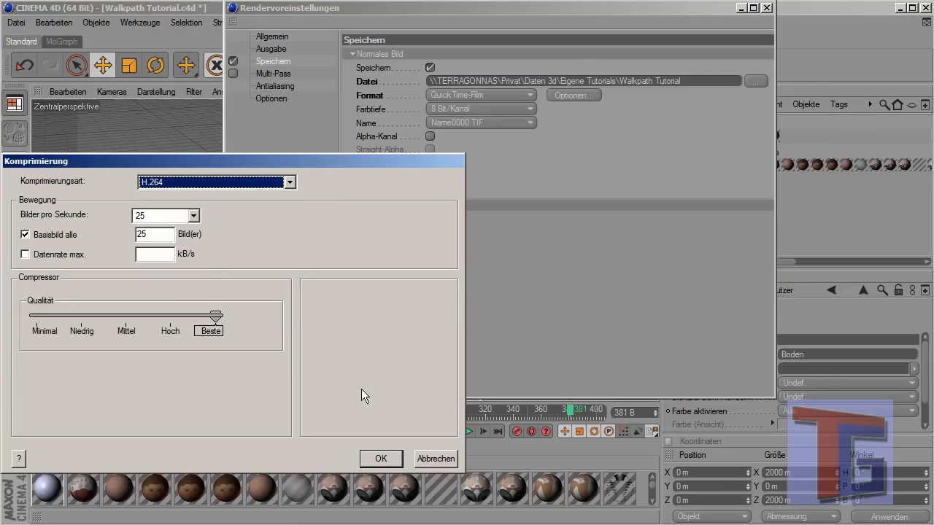
left_click(380, 458)
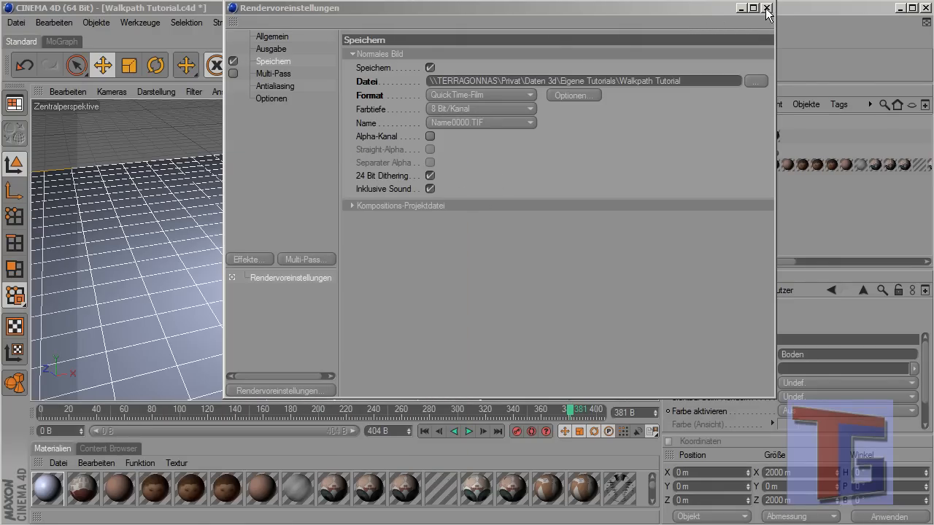
left_click(768, 9)
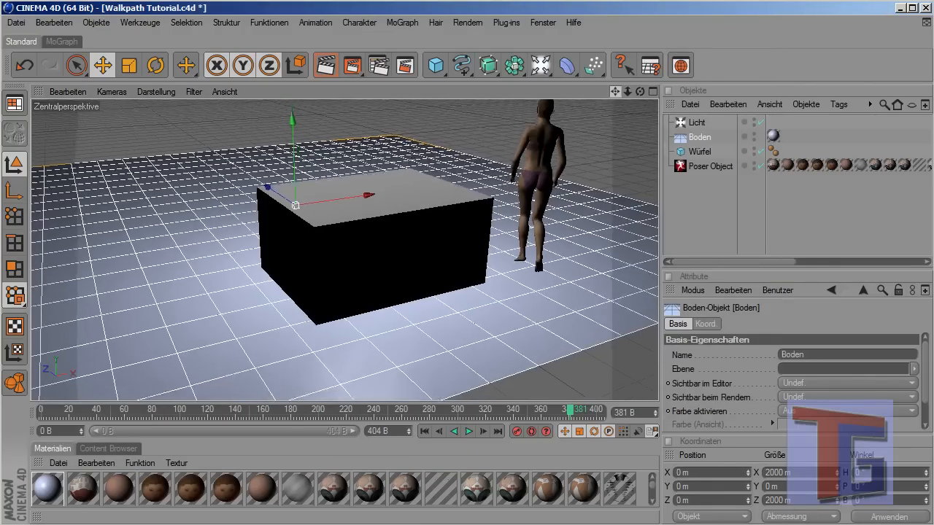
Step: Save the Walkpath Tutorial.c4d project before rendering
left_click_drag(350, 256, 357, 277)
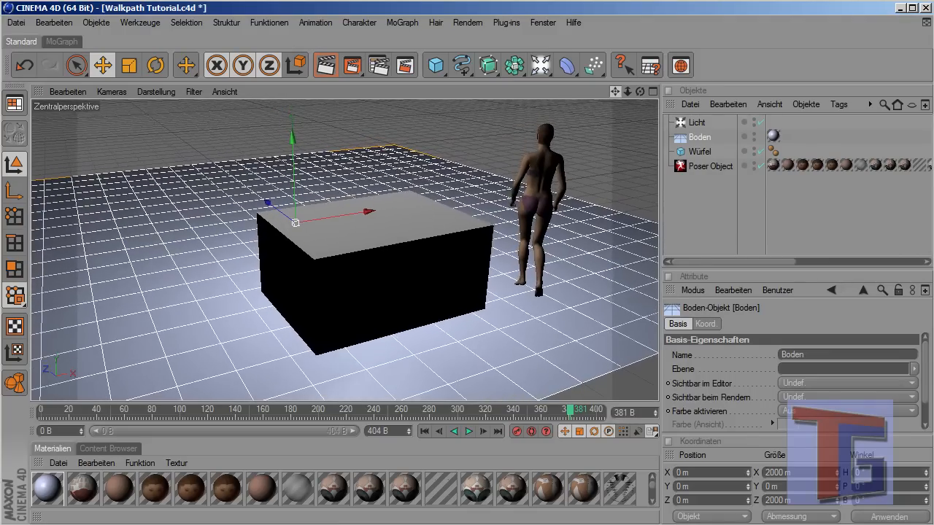
left_click(326, 65)
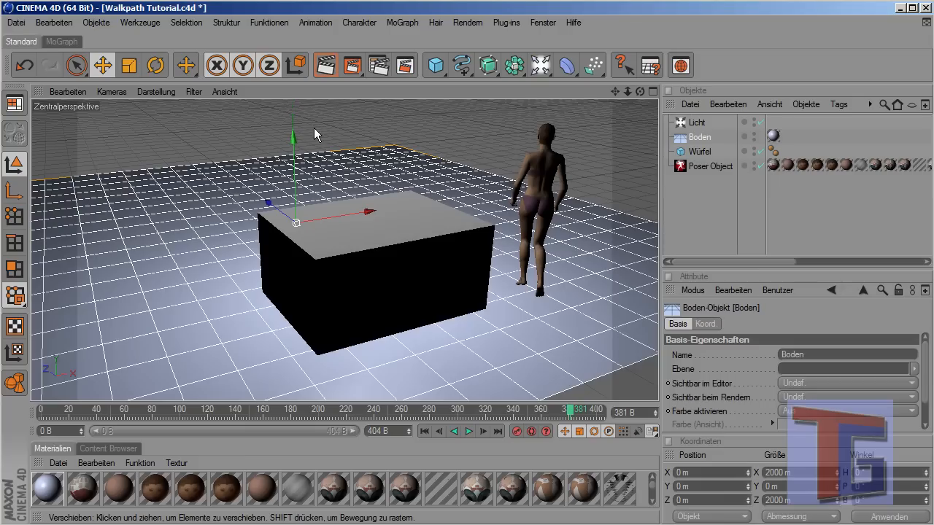
mouse_move(18, 31)
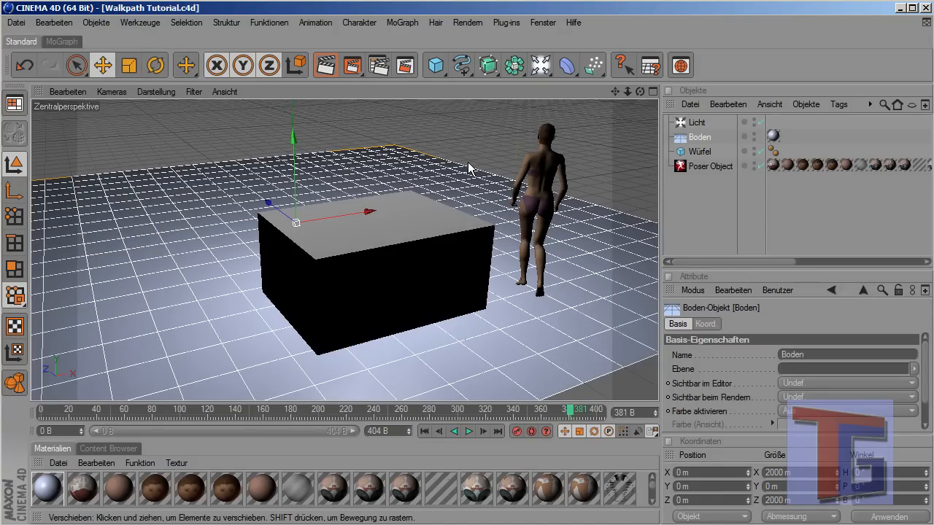
mouse_move(470, 27)
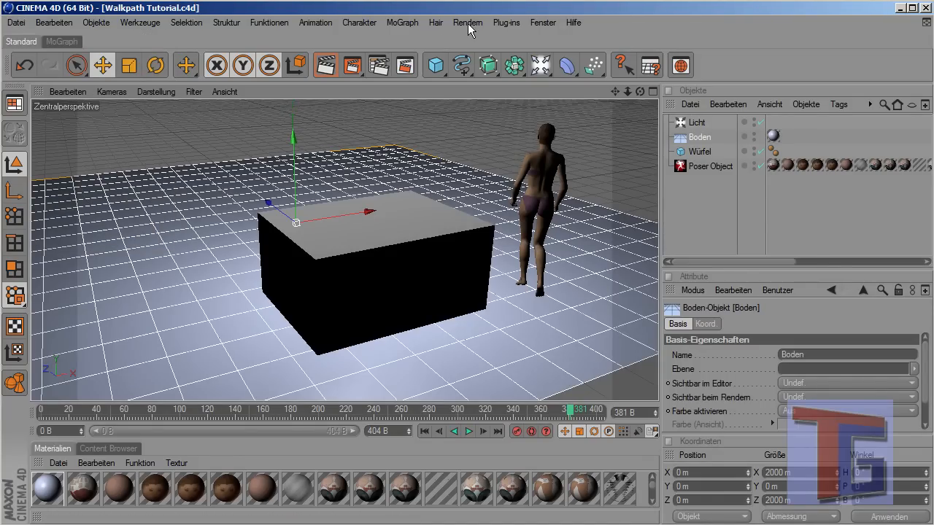
mouse_move(324, 64)
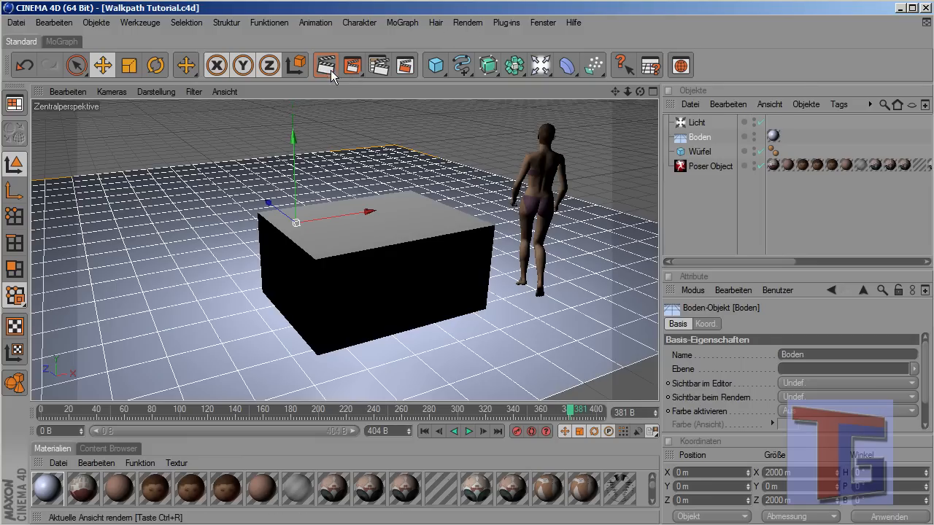
mouse_move(354, 70)
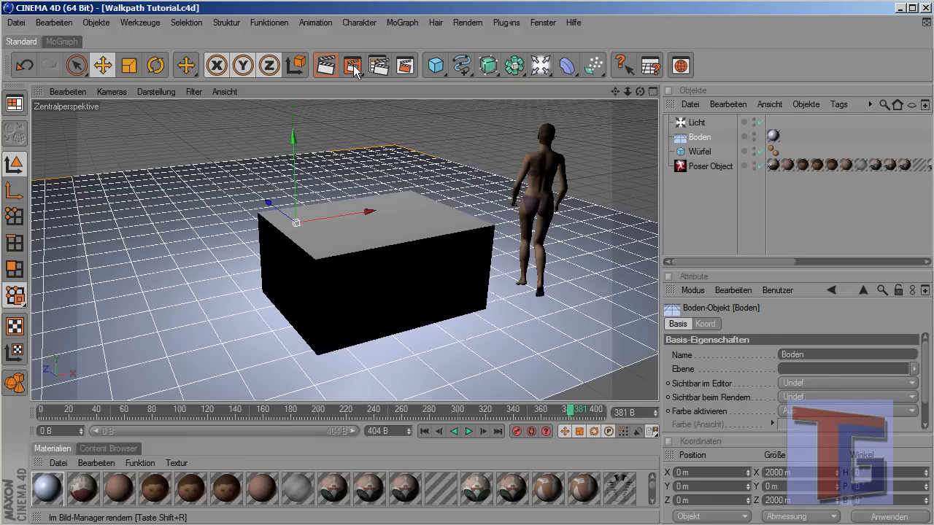
Step: Render all frames to the QuickTime movie in the Bild-Manager and return to the scene view
left_click(350, 64)
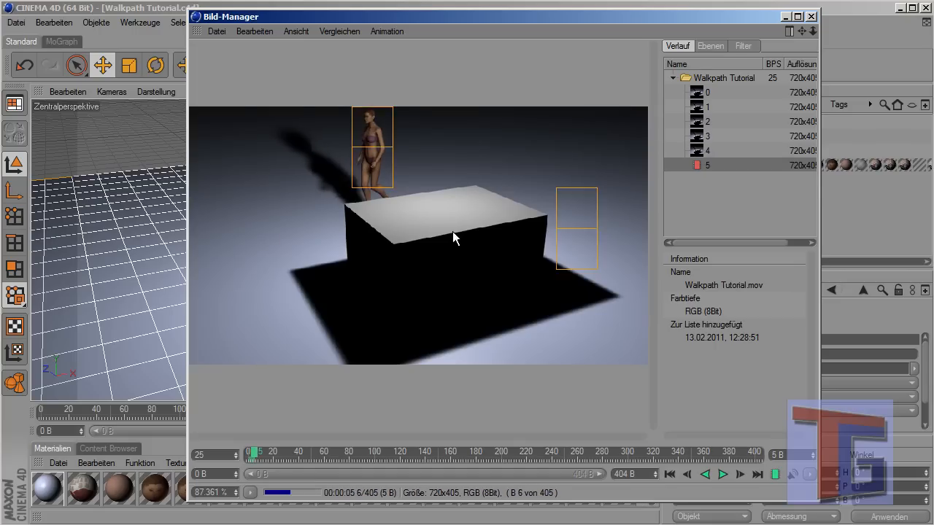
left_click(721, 475)
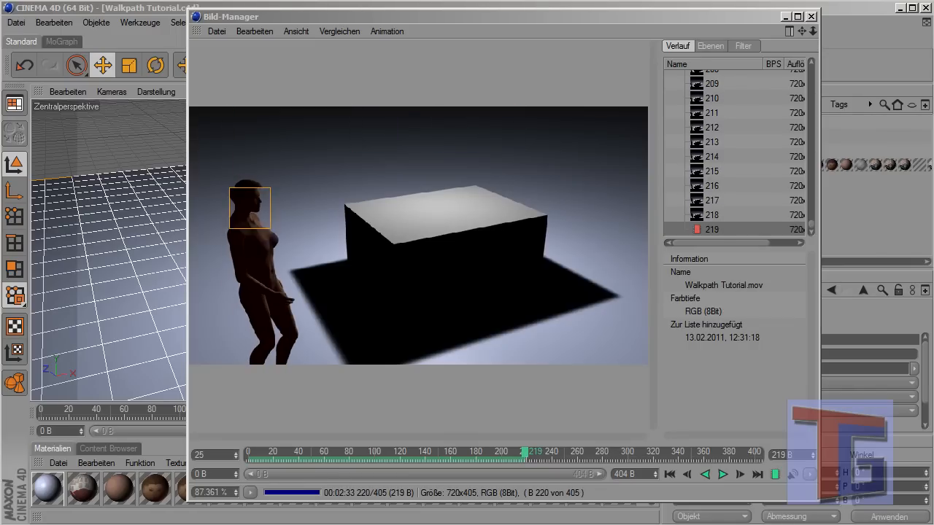
left_click(721, 474)
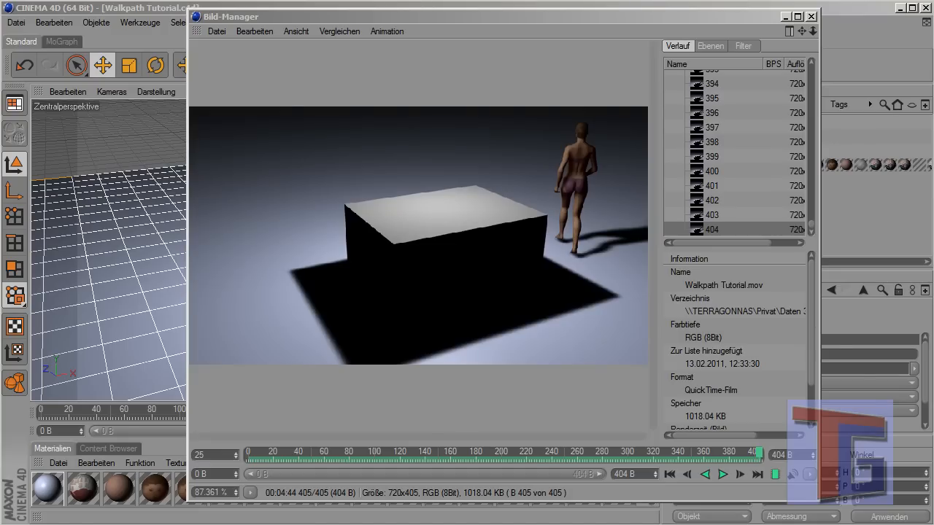
mouse_move(365, 165)
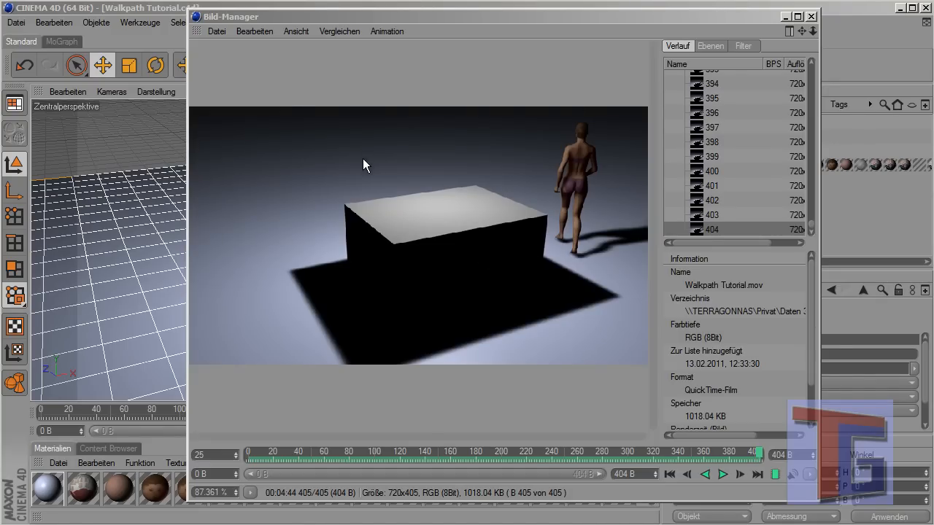
left_click(812, 16)
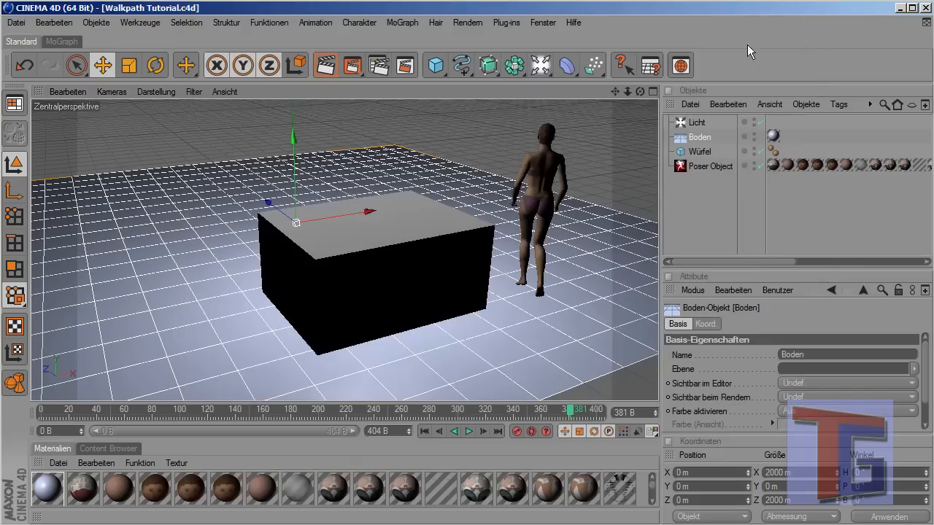
mouse_move(119, 193)
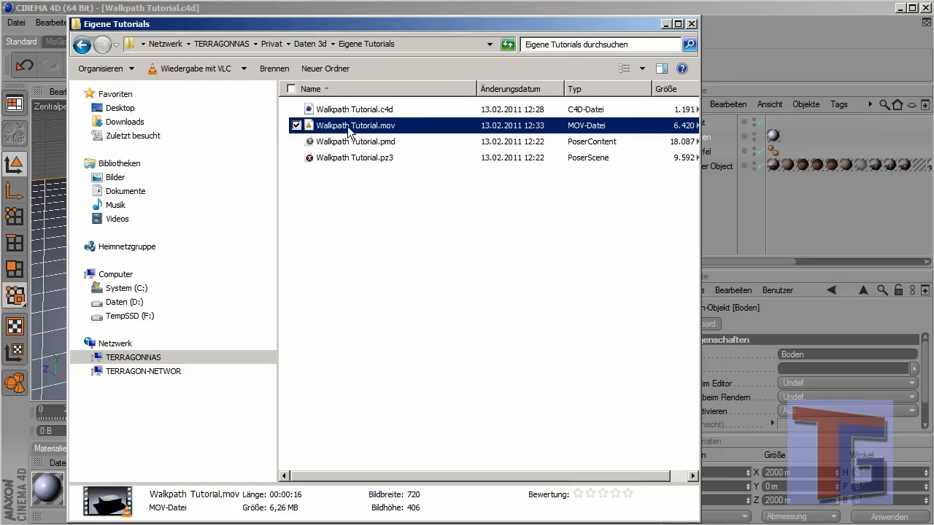
Step: Play the rendered Walkpath Tutorial.mov from the Eigene Tutorials folder and close Explorer
double_click(356, 125)
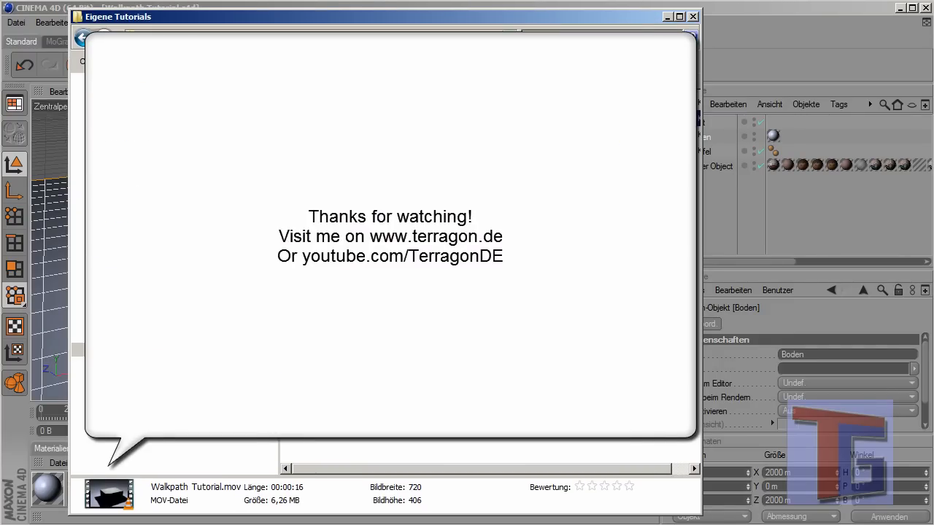
left_click(692, 16)
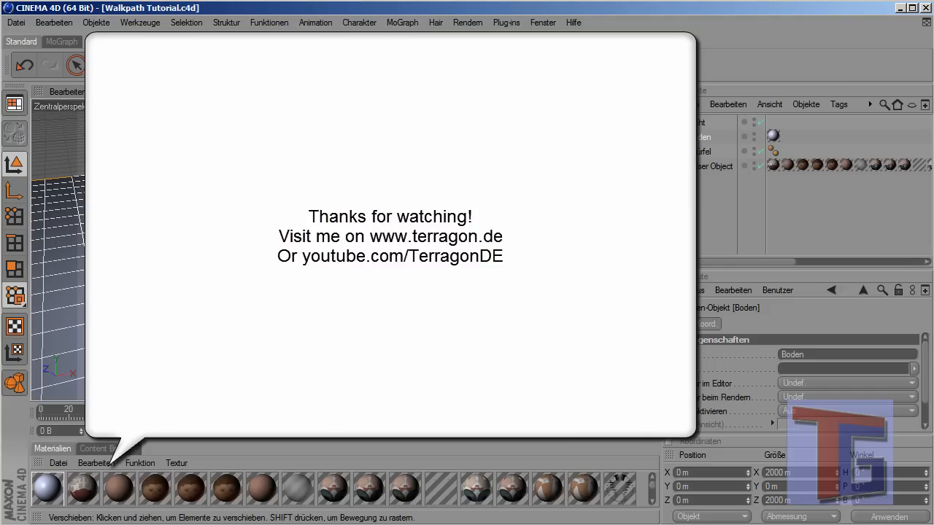